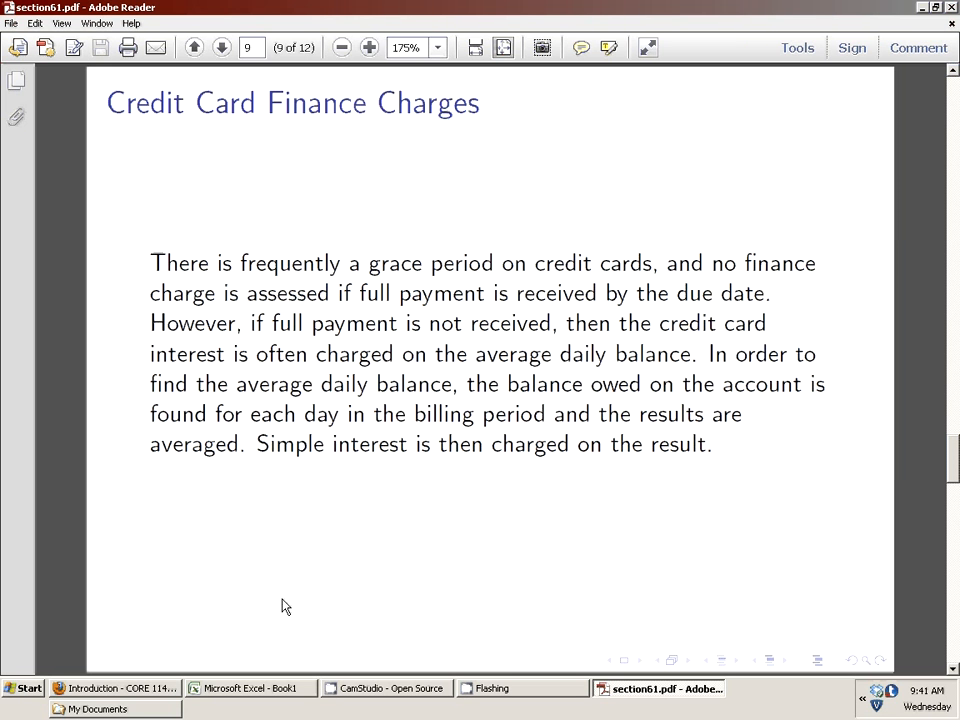
Step: Go to page 10 of 12, showing Jason's Lowe's Visa finance charge example
click(385, 688)
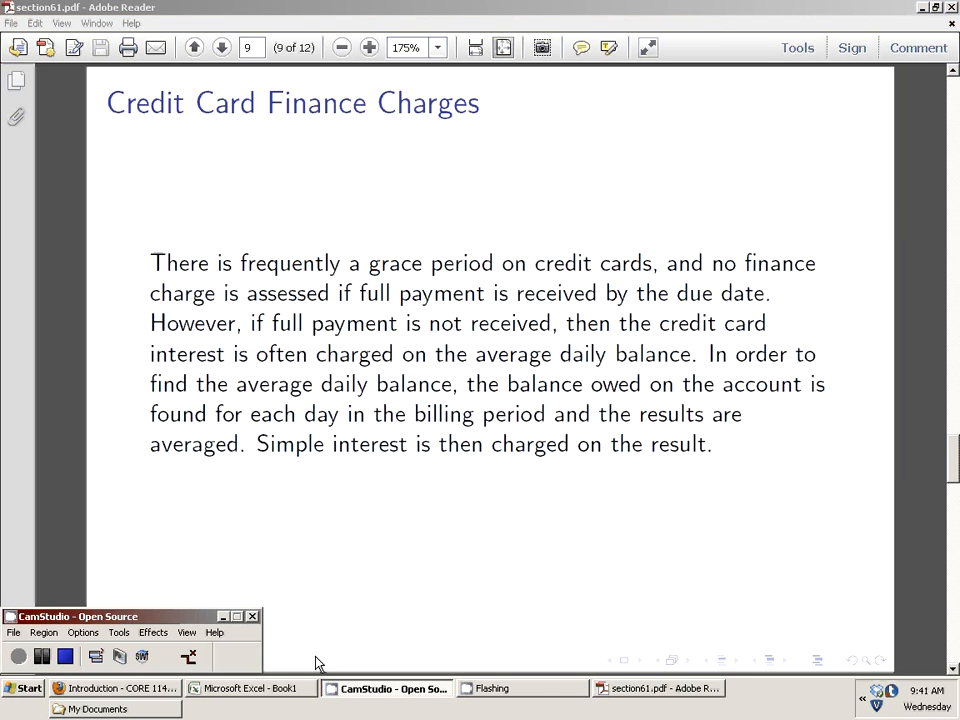
click(222, 47)
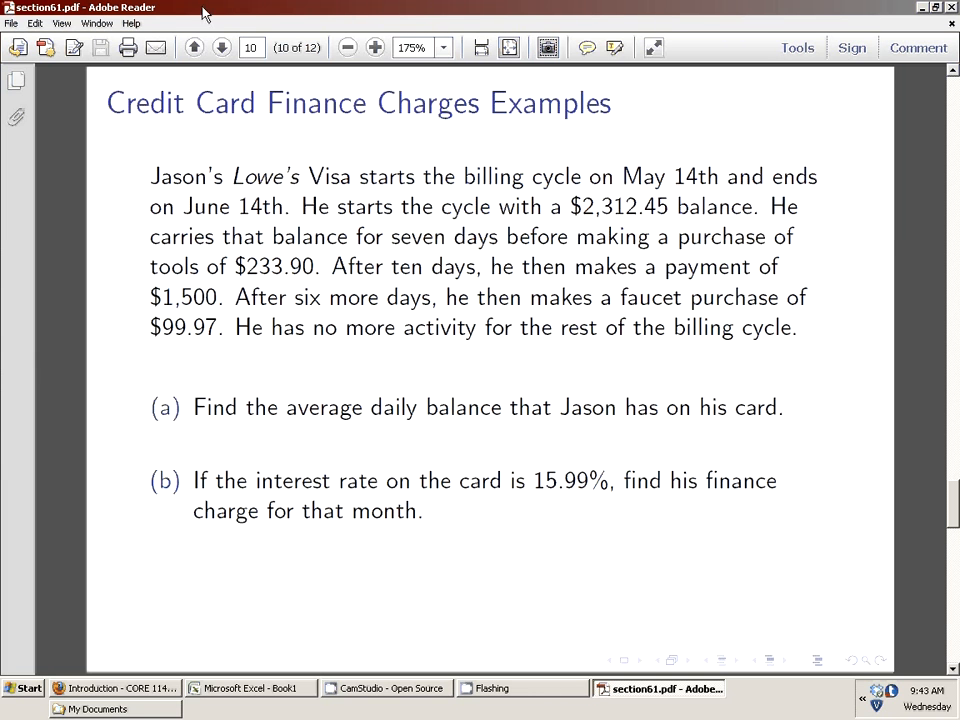
mouse_move(558, 149)
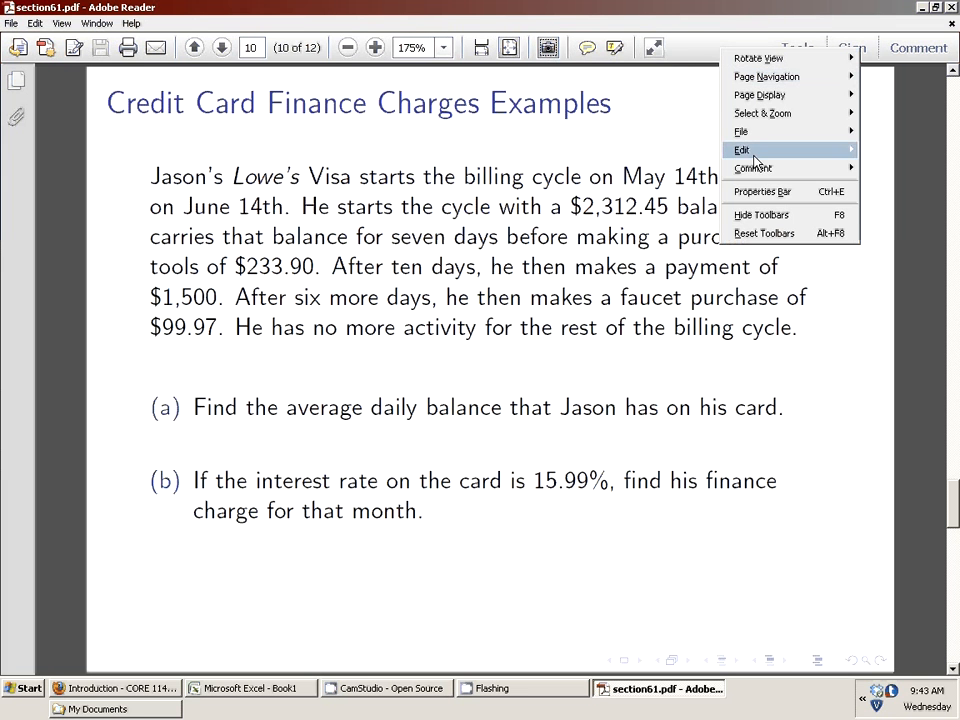
Step: Snapshot the Lowe's Visa problem with its two questions, then switch to Excel's Book1
click(742, 150)
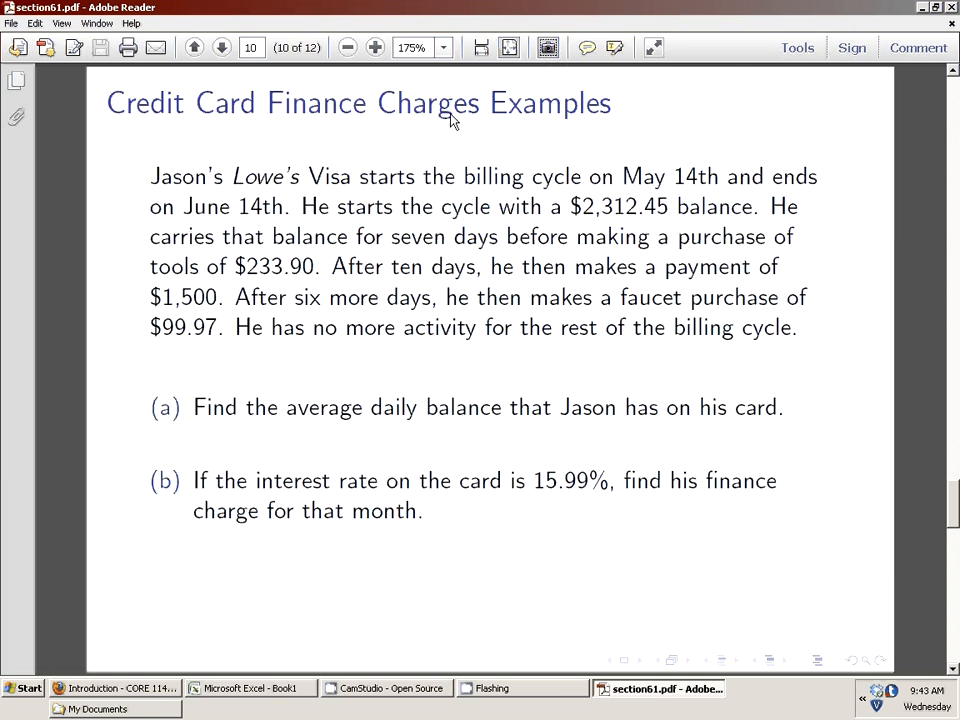
mouse_move(140, 158)
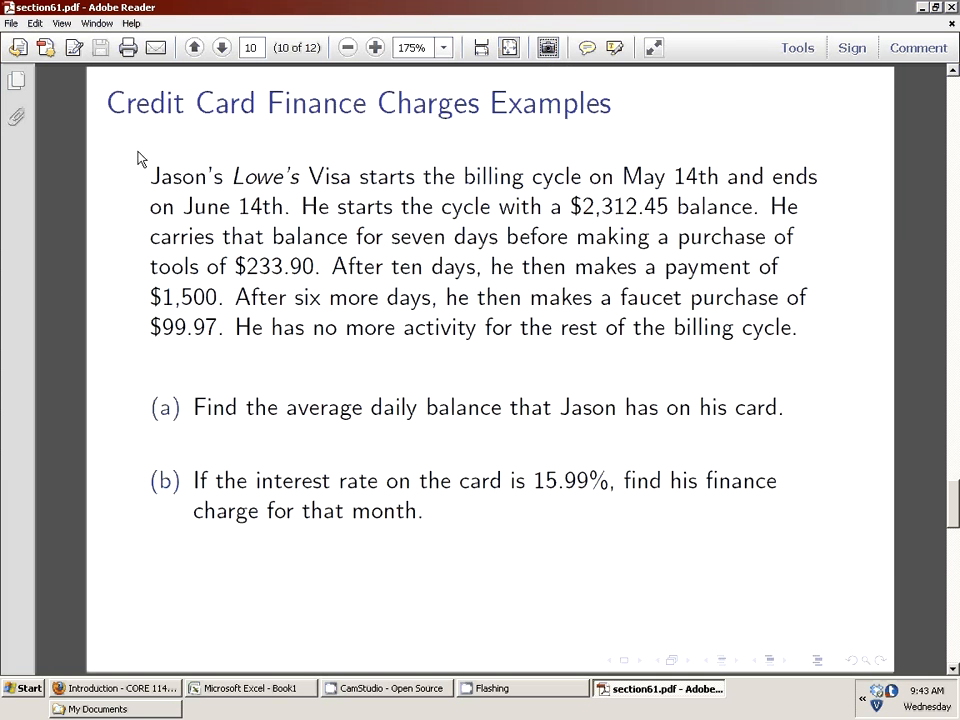
double_click(176, 176)
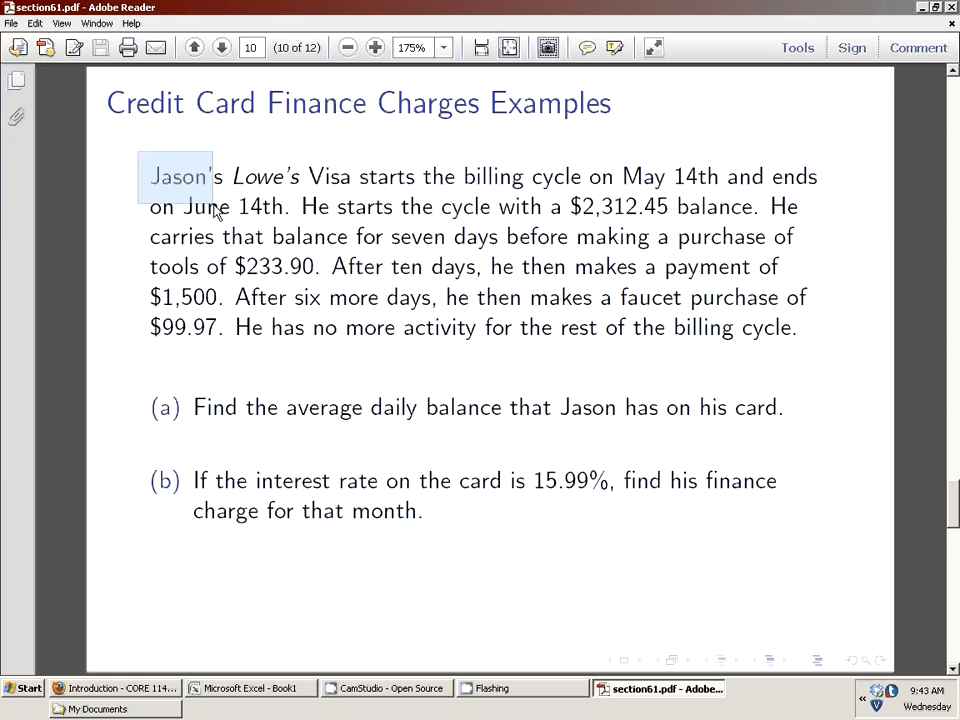
drag(150, 176, 840, 555)
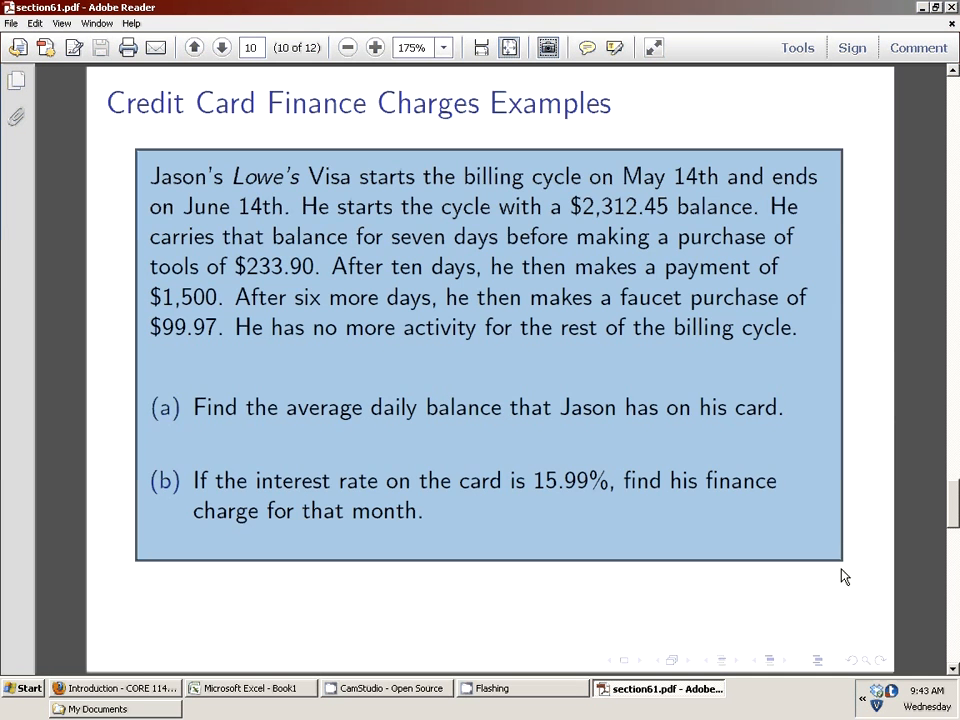
click(250, 688)
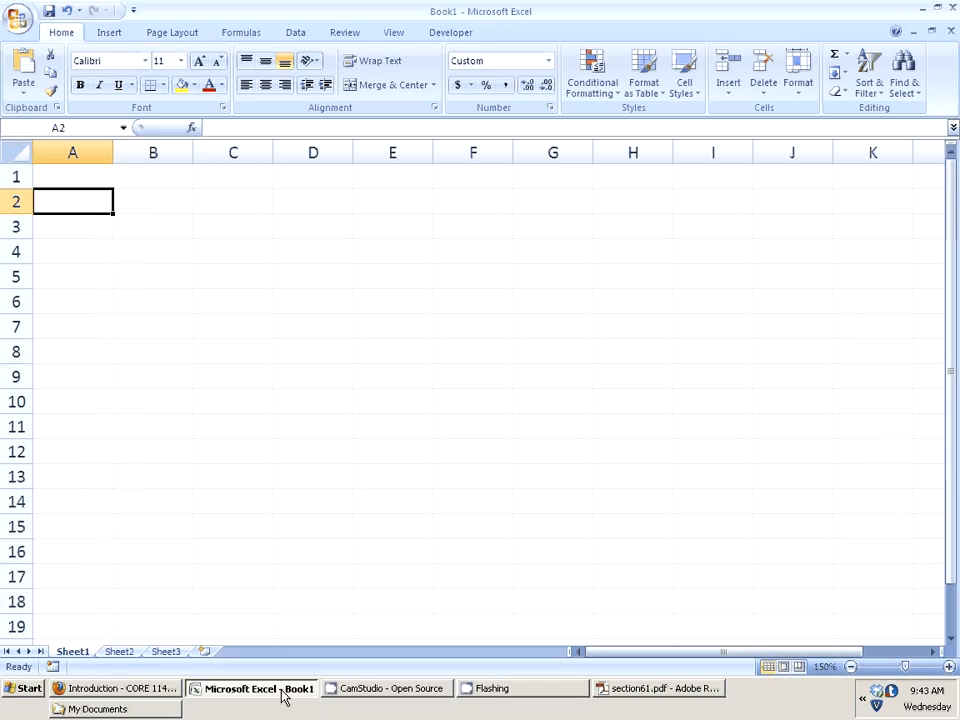
Step: Paste the Lowe's Visa snapshot as a picture over the top rows of Sheet1
click(72, 177)
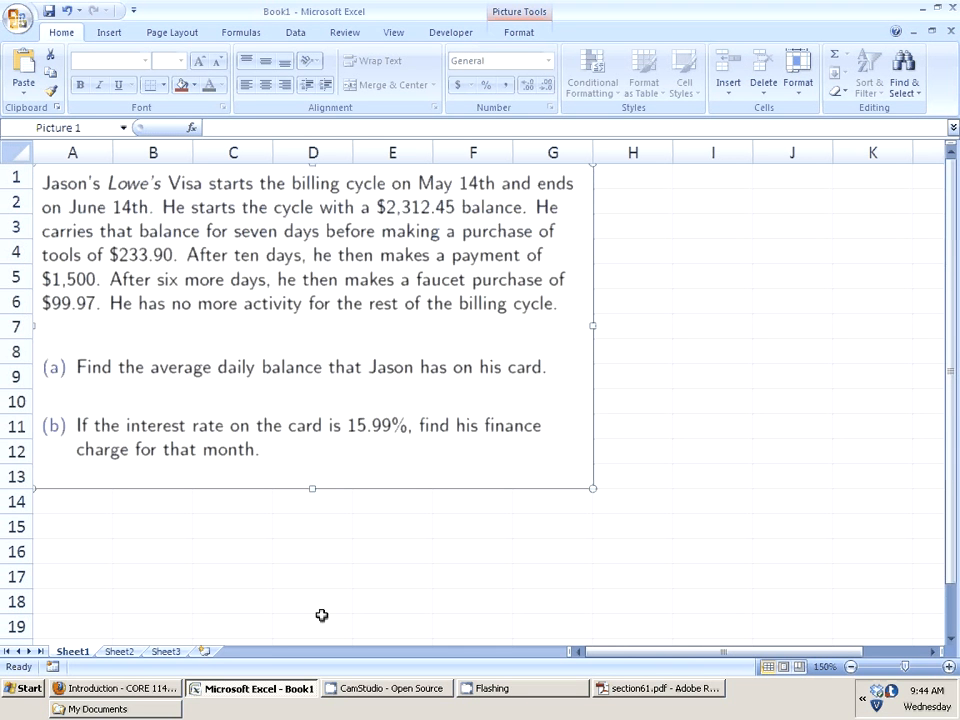
mouse_move(275, 655)
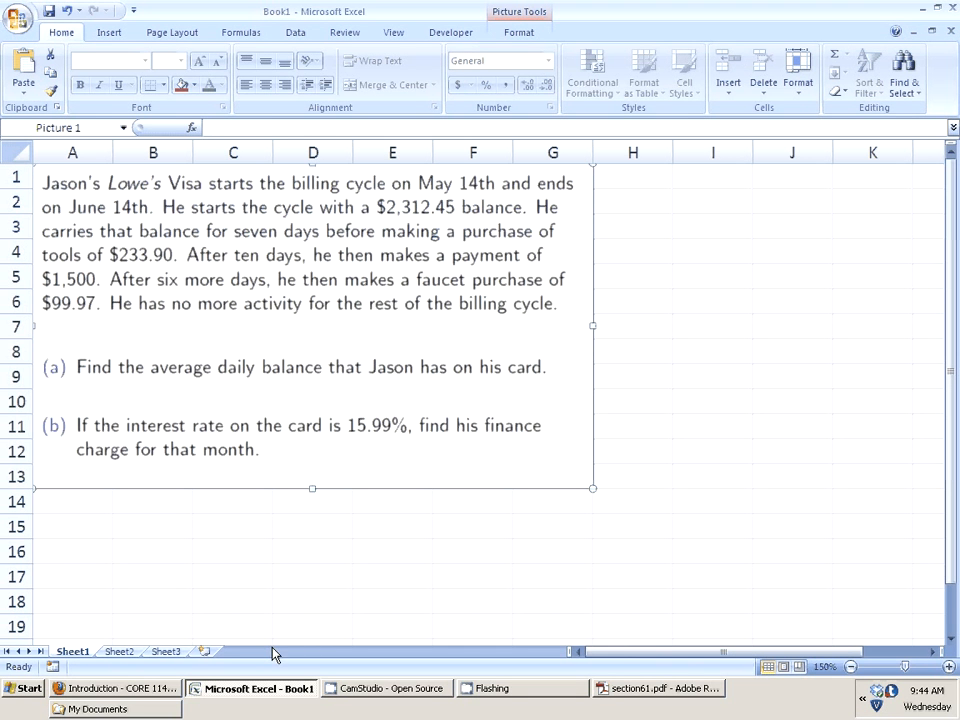
mouse_move(96, 561)
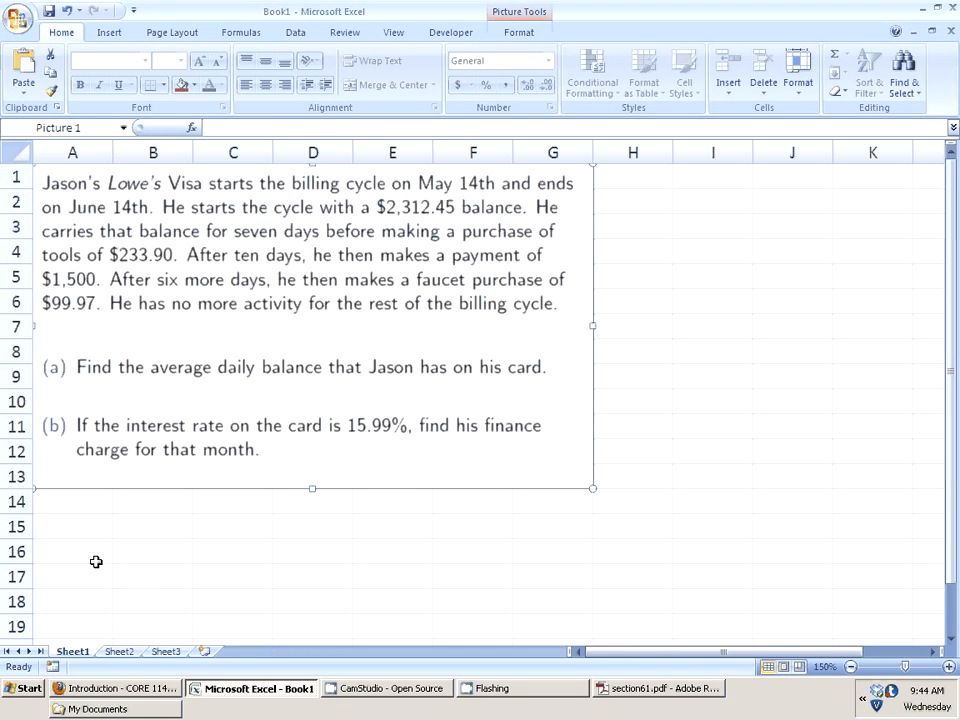
Step: Enter headings Dates, Charges, Payments, Balance in A16:D16 and begin the $2,312.45 balance
text(Dates)
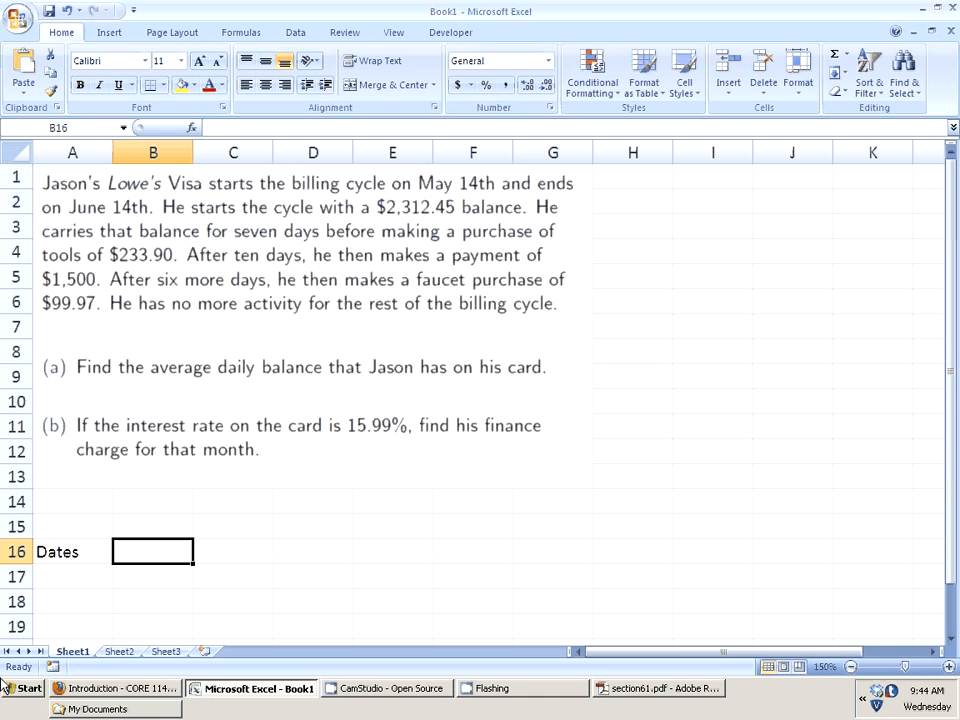
text(Charges)
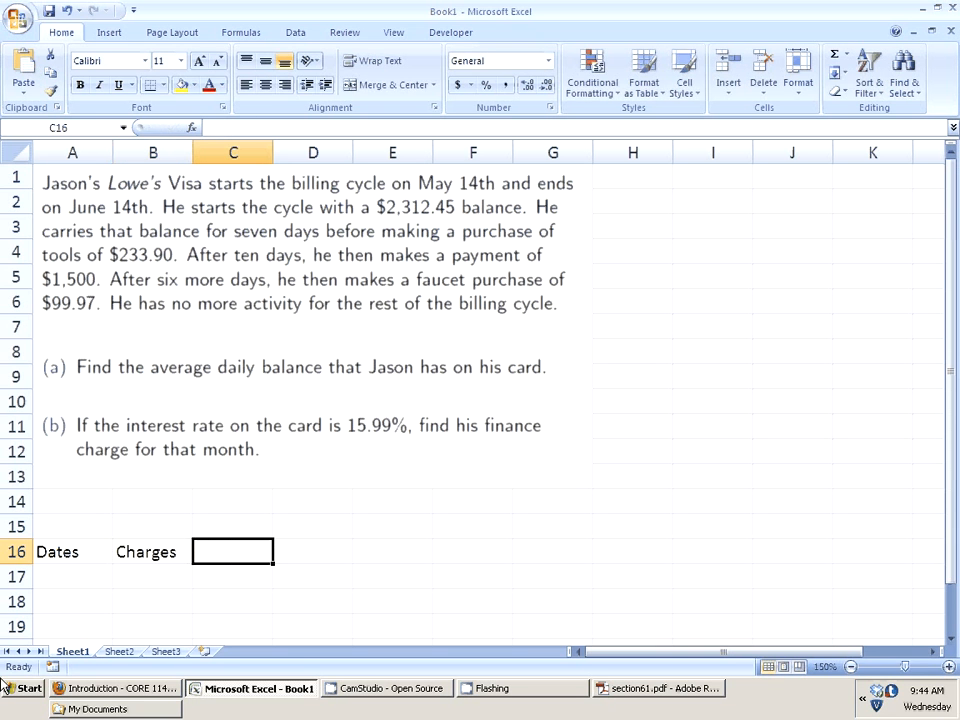
text(Payments)
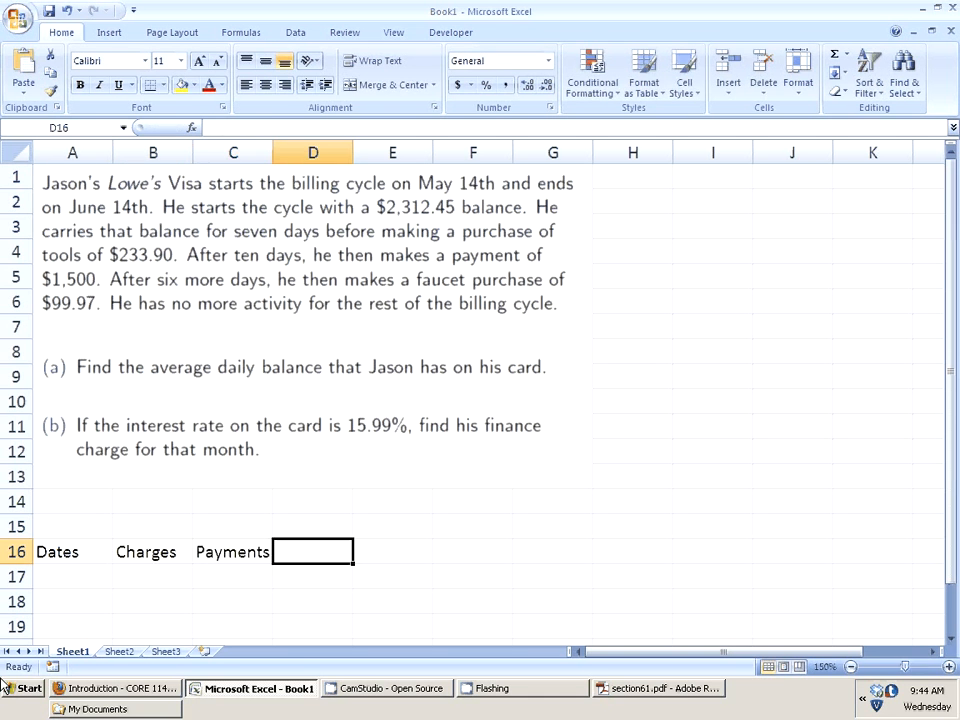
text(Balance)
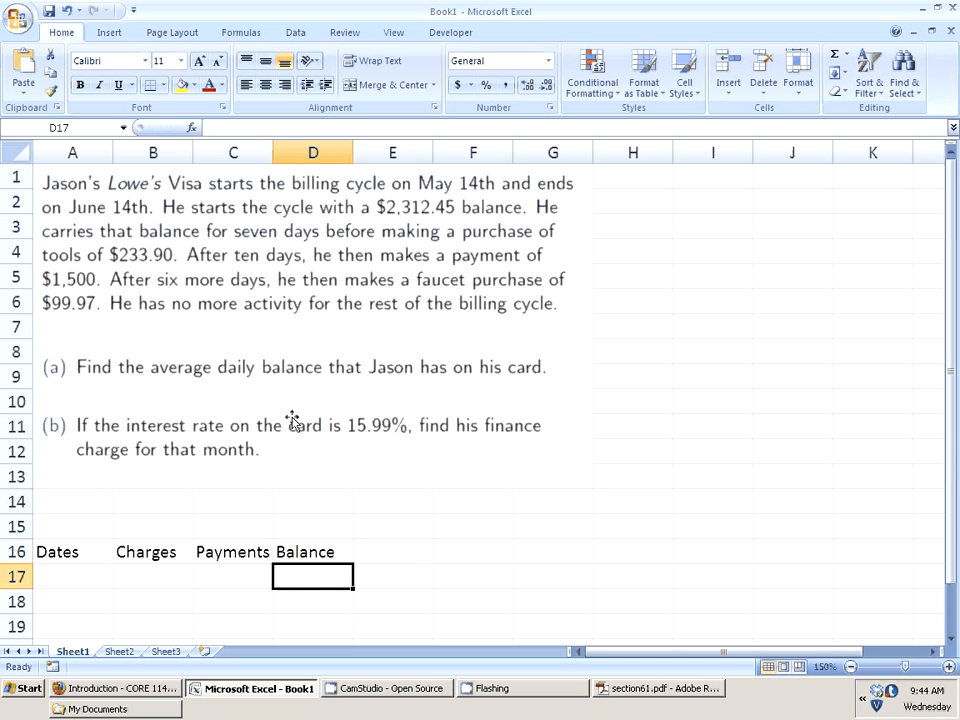
mouse_move(655, 230)
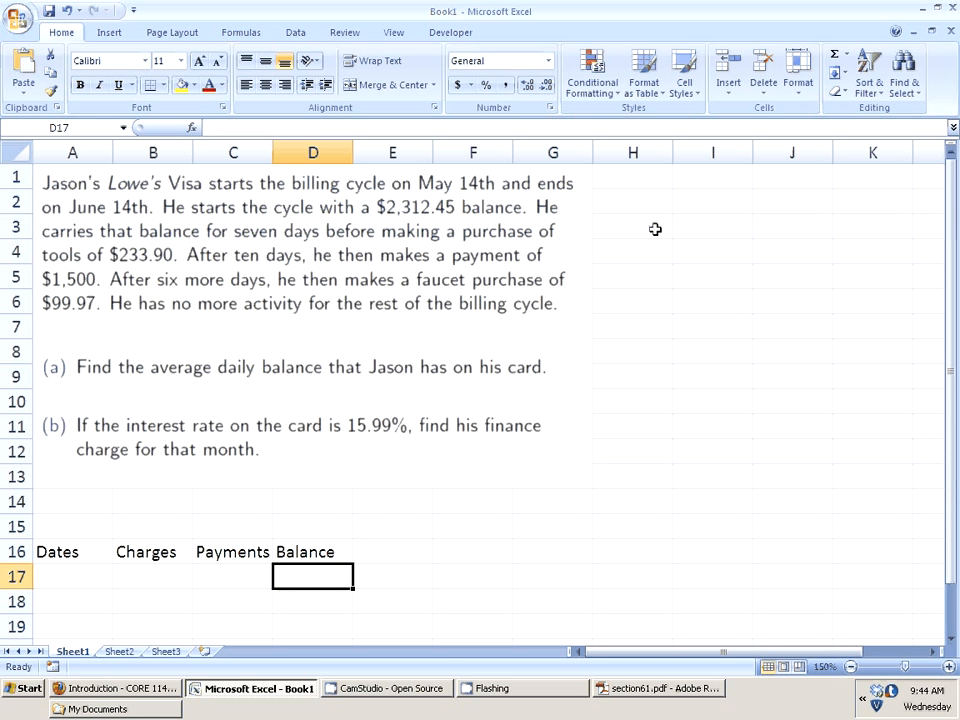
mouse_move(320, 585)
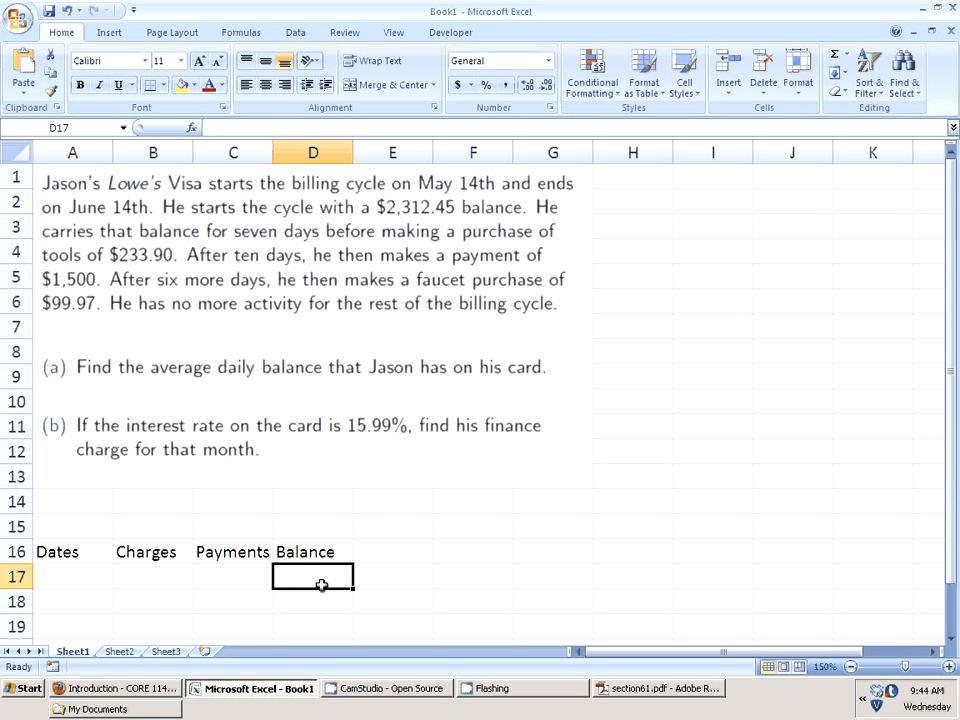
text($2,312.45)
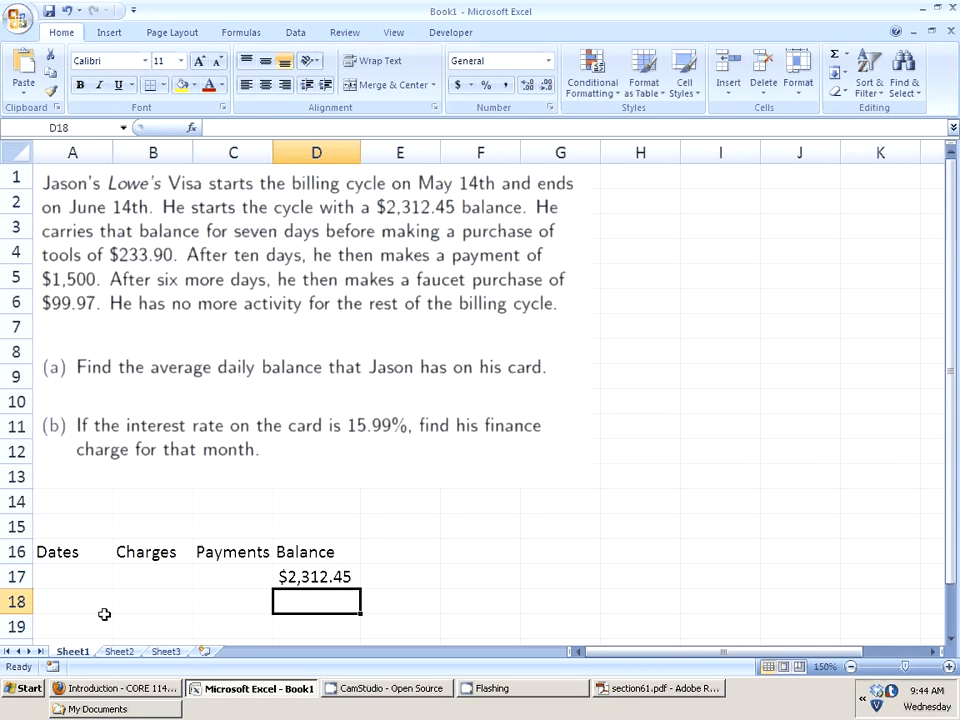
Step: Fill row 17 with date 14-May, charges 0 and payments 0 beside $2,312.45
click(72, 601)
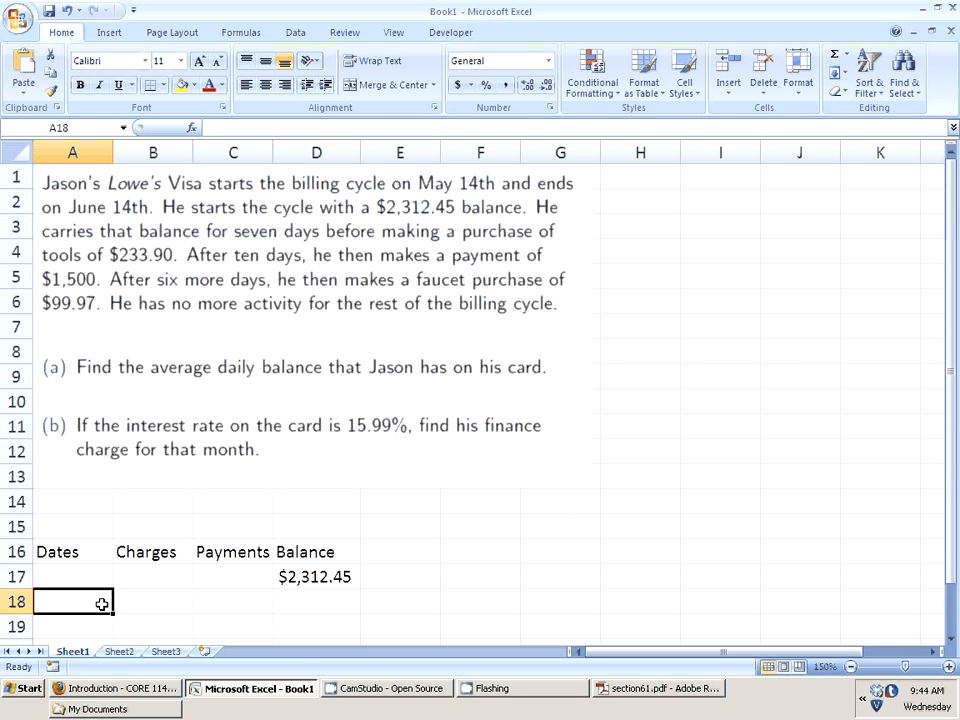
click(72, 576)
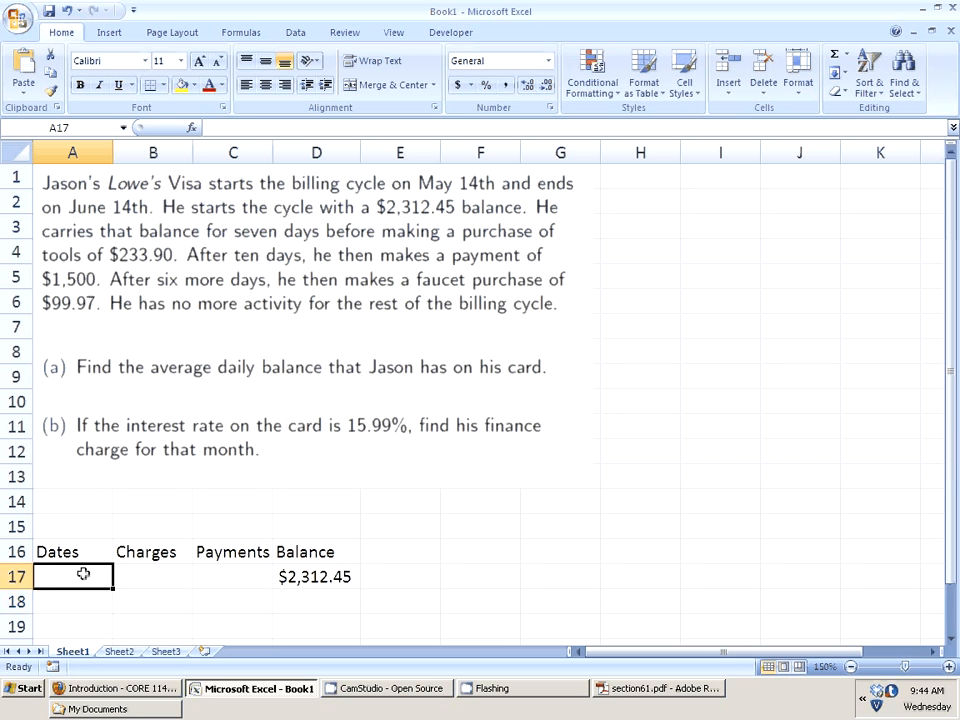
text(May)
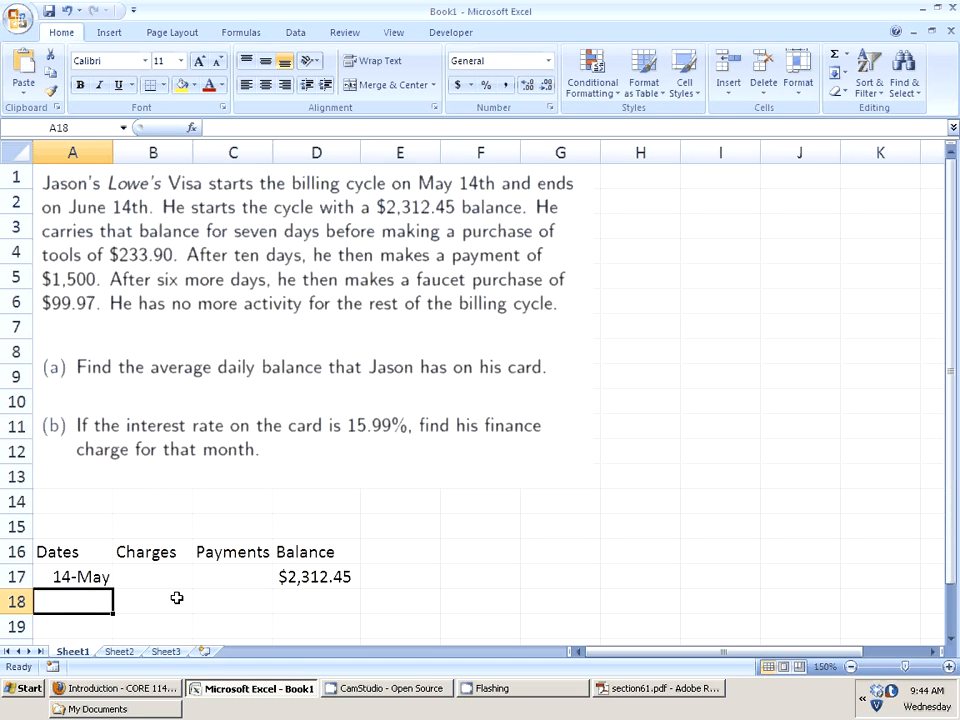
text(0)
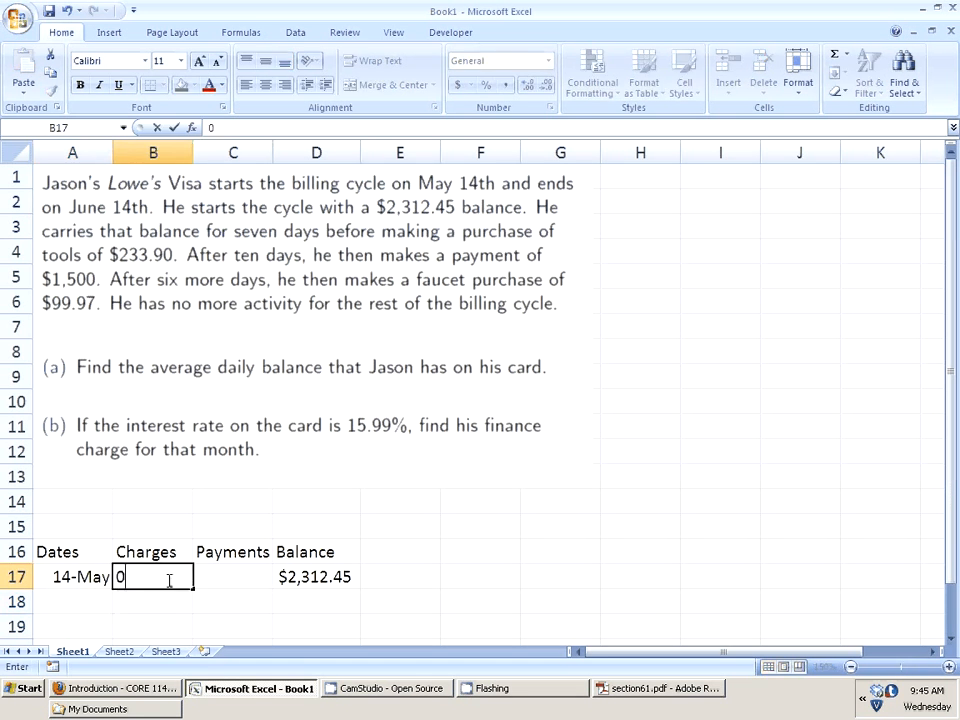
click(233, 576)
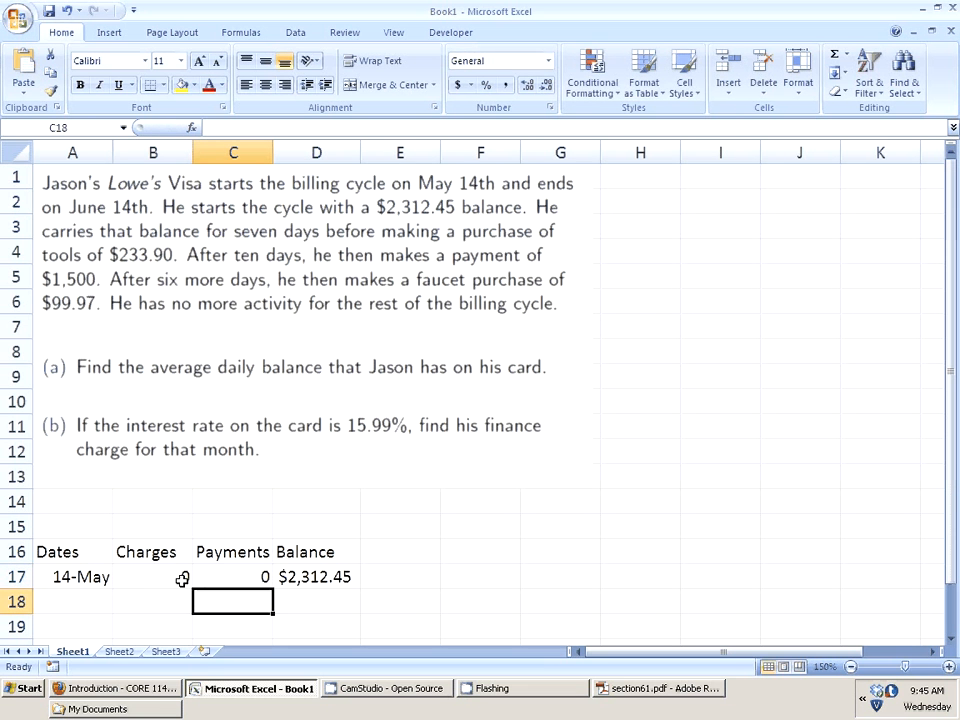
text(0)
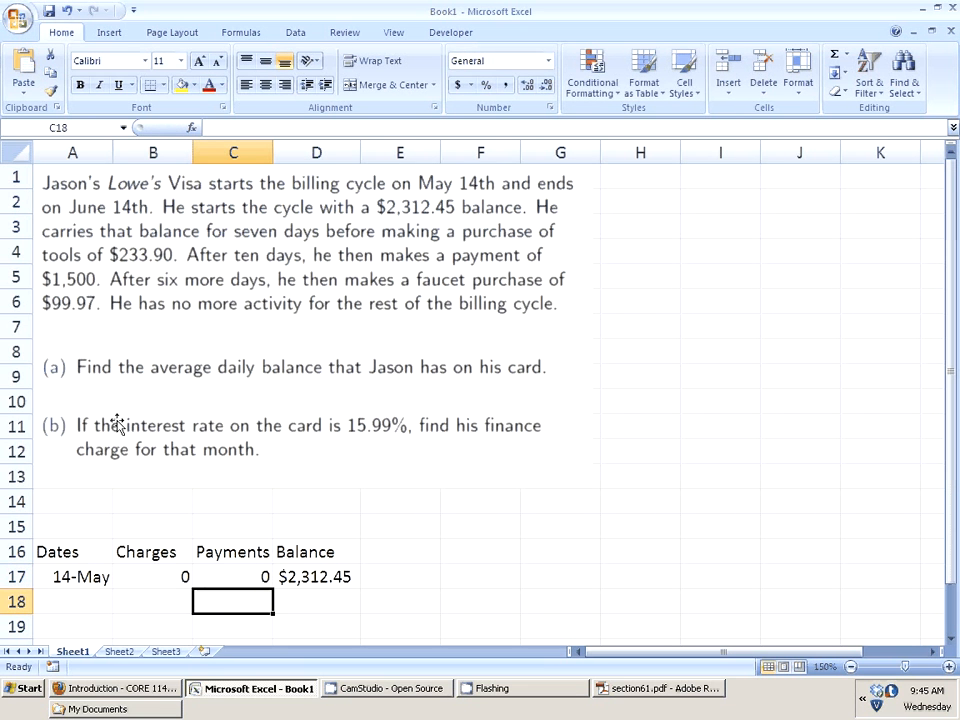
Step: Select the 14-May date in A17 to extend the dates downward
scroll(down, 3)
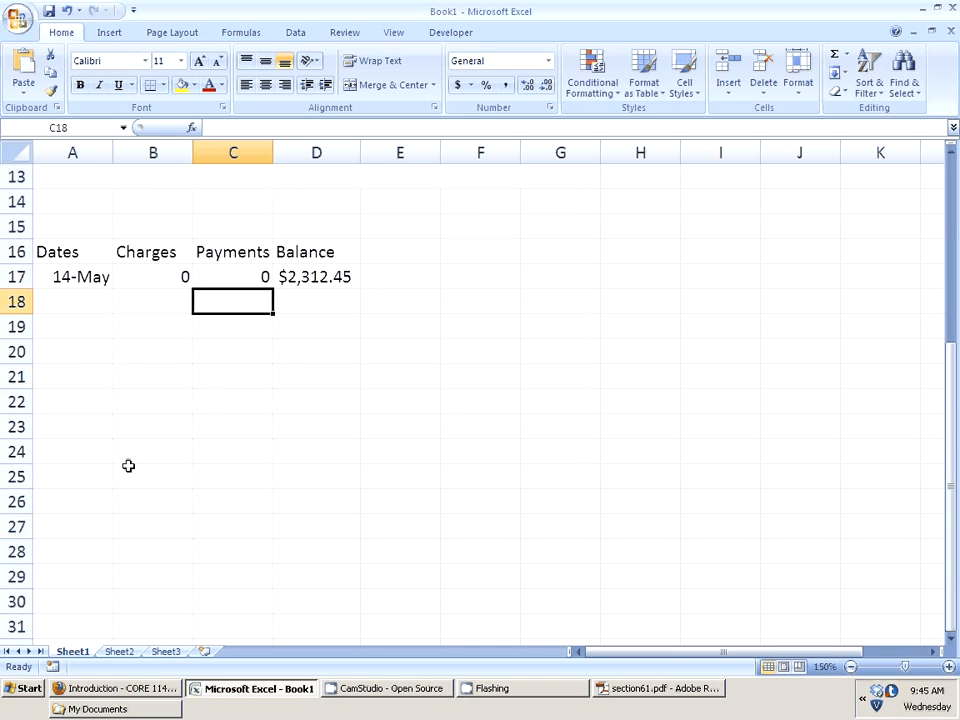
click(80, 277)
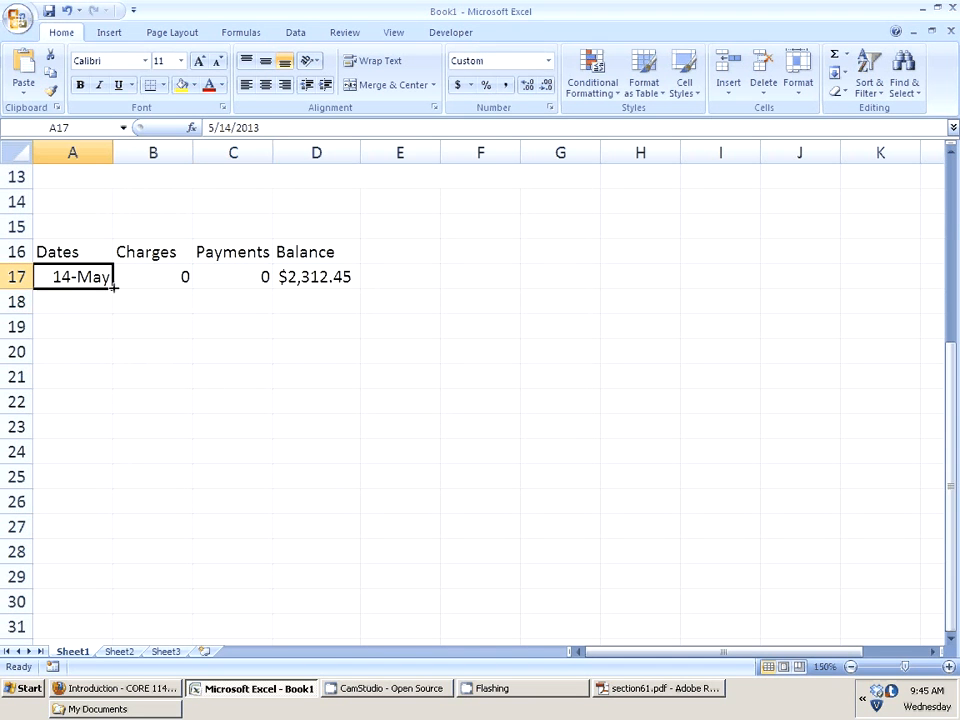
mouse_move(68, 338)
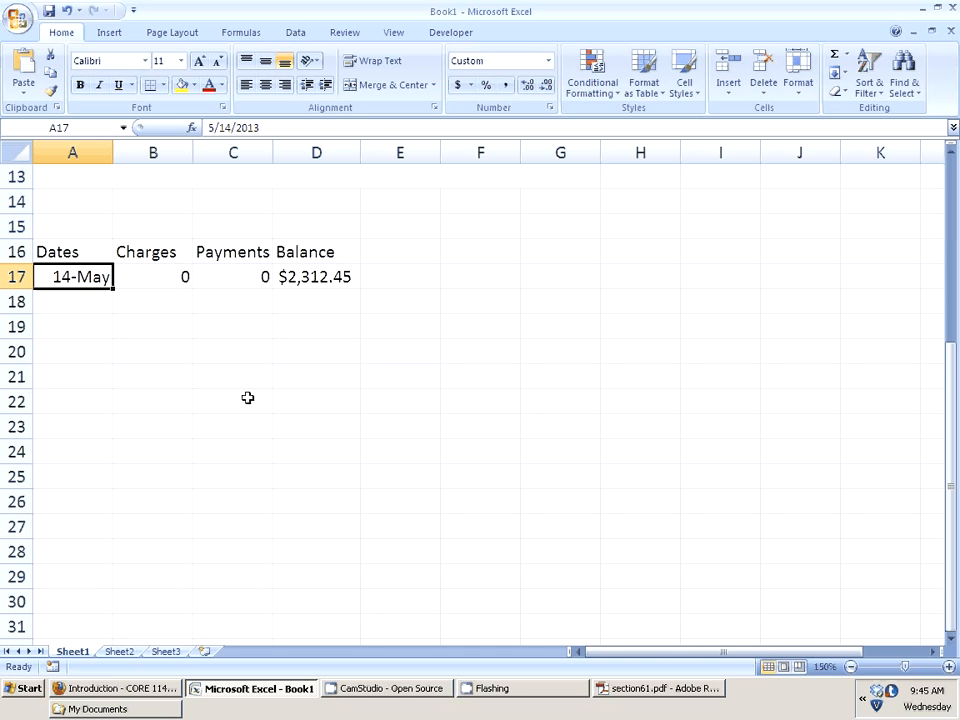
mouse_move(75, 277)
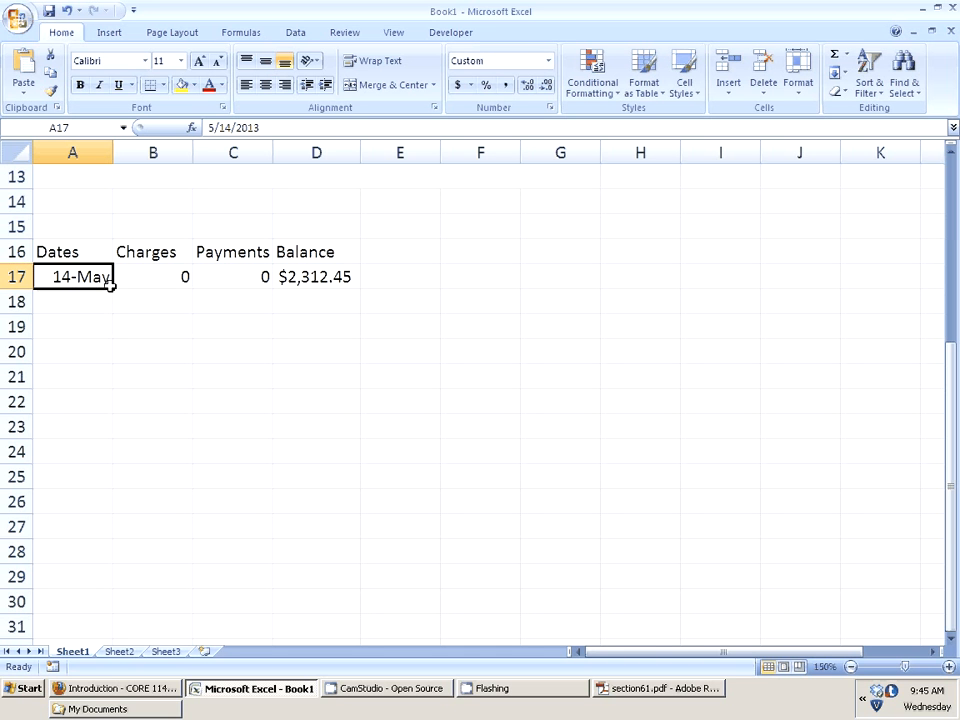
mouse_move(114, 290)
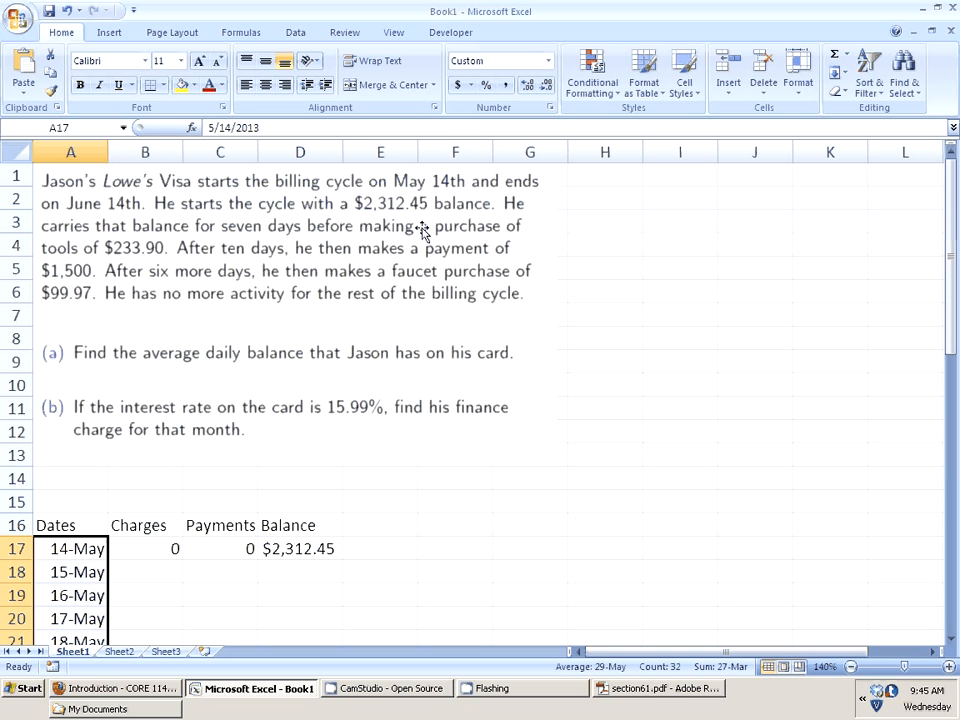
mouse_move(422, 250)
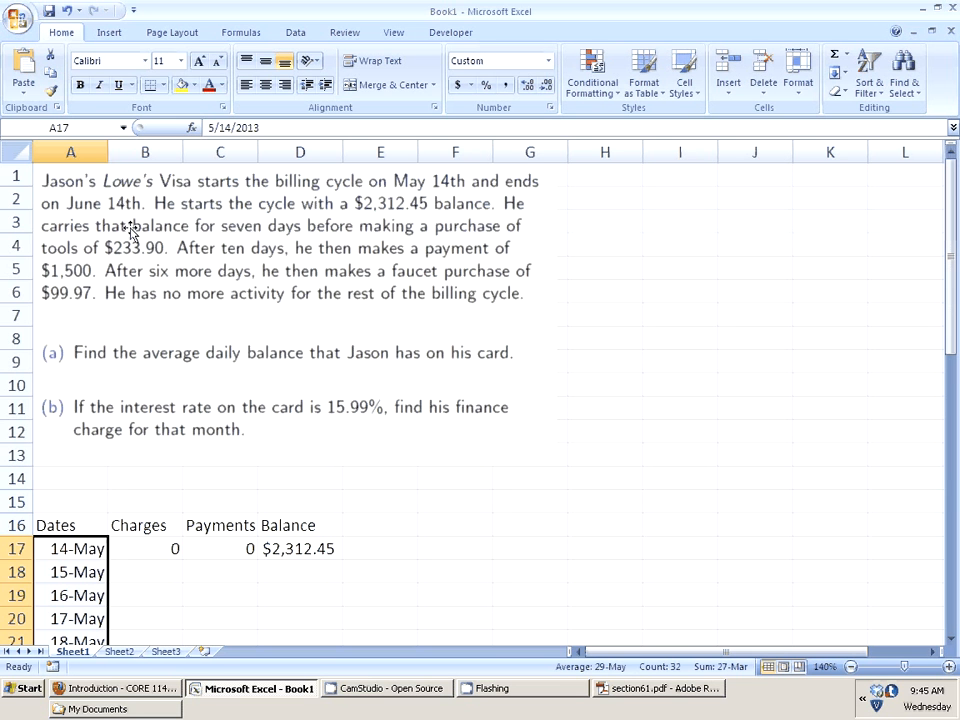
Step: Enter zero charges and payments, balance formula =D17+B18-C18, filled down to 20-May
scroll(down, 3)
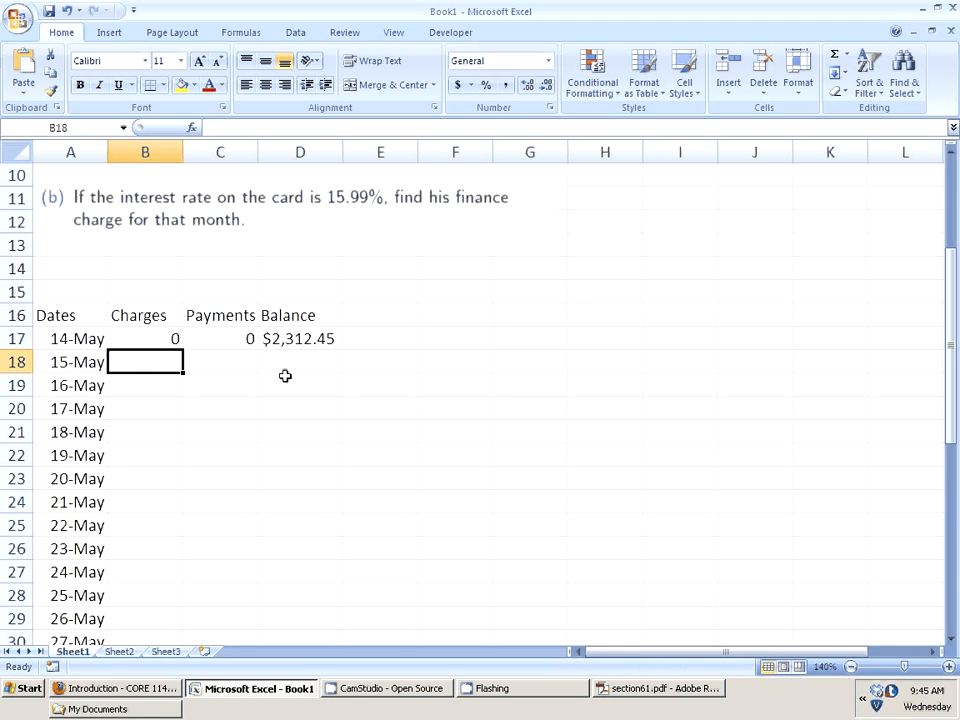
mouse_move(150, 340)
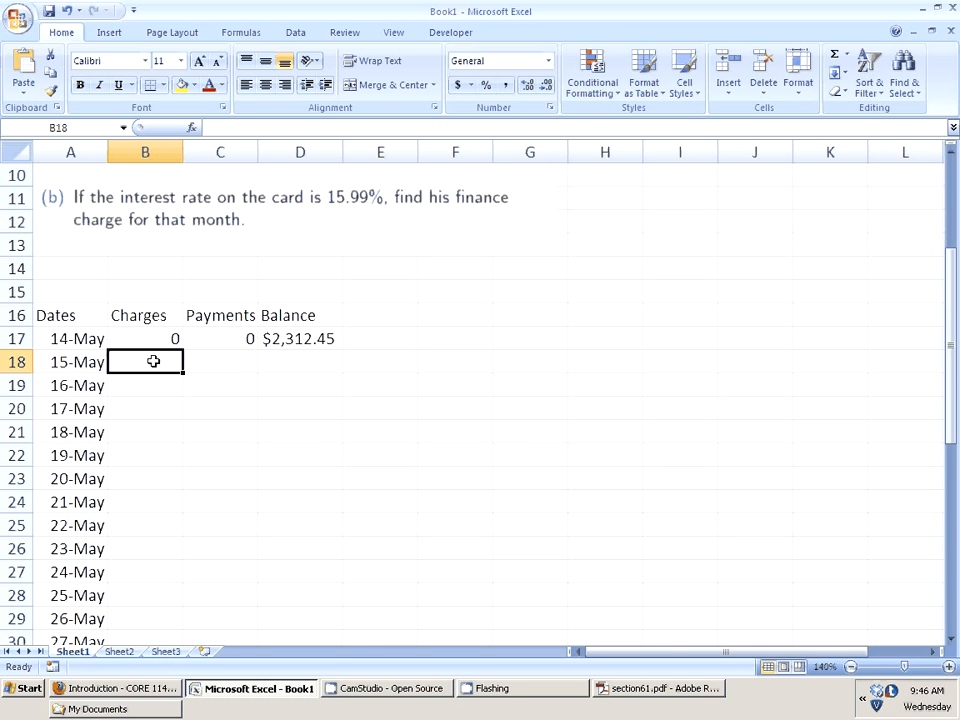
text(0)
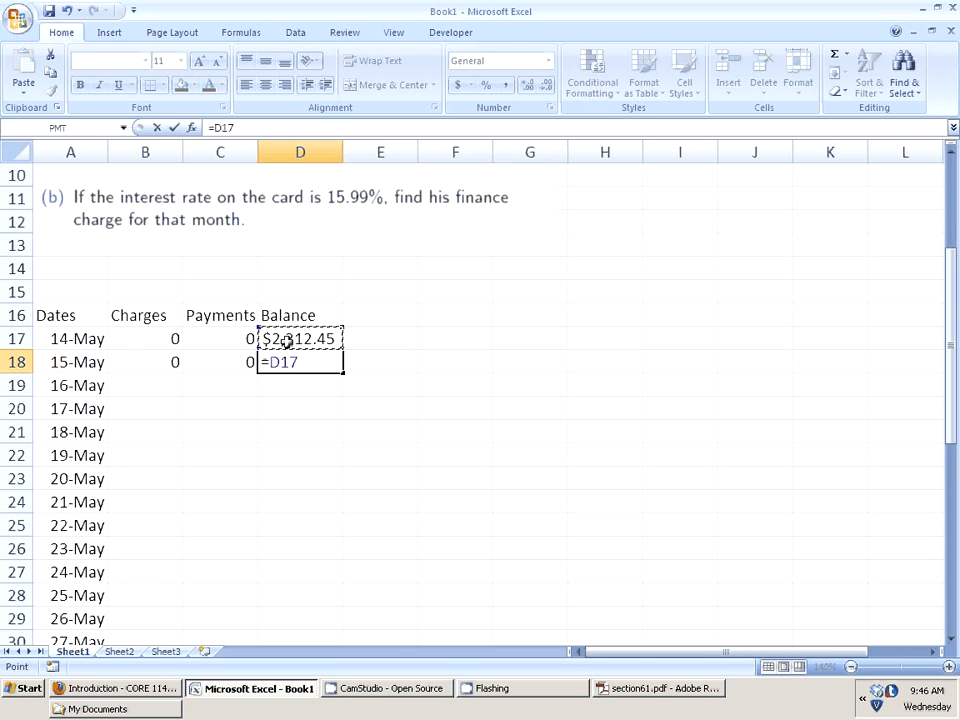
click(145, 361)
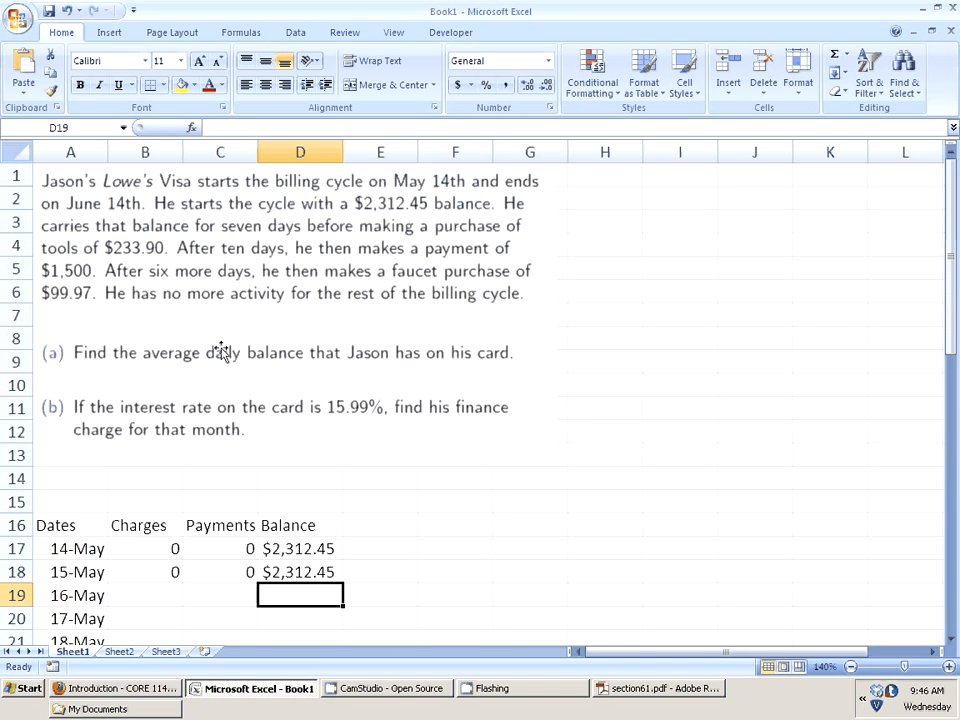
mouse_move(170, 272)
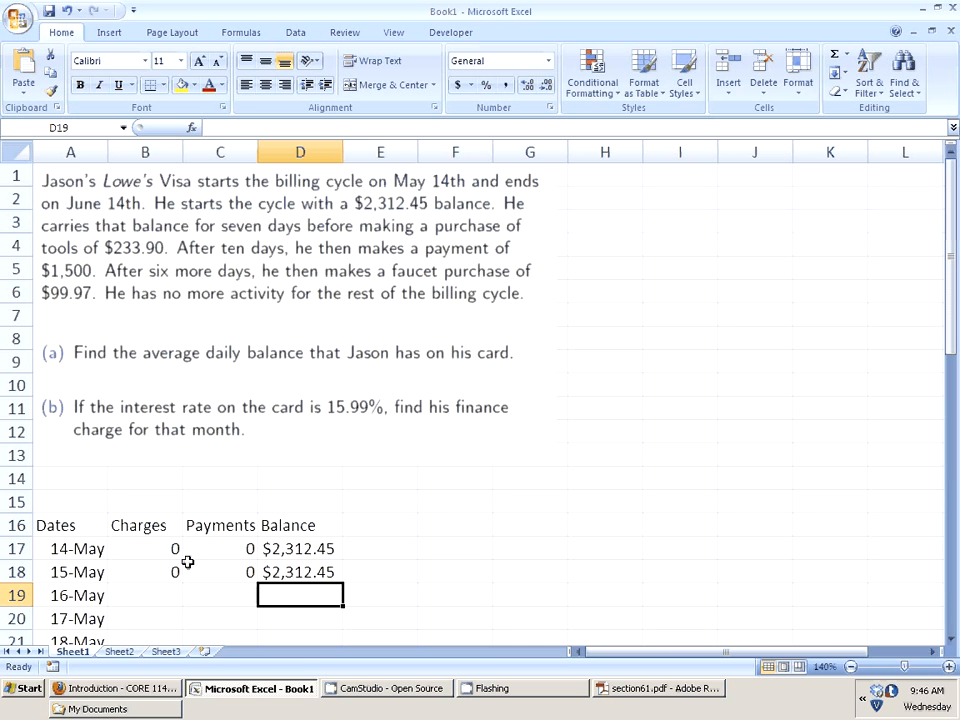
click(145, 595)
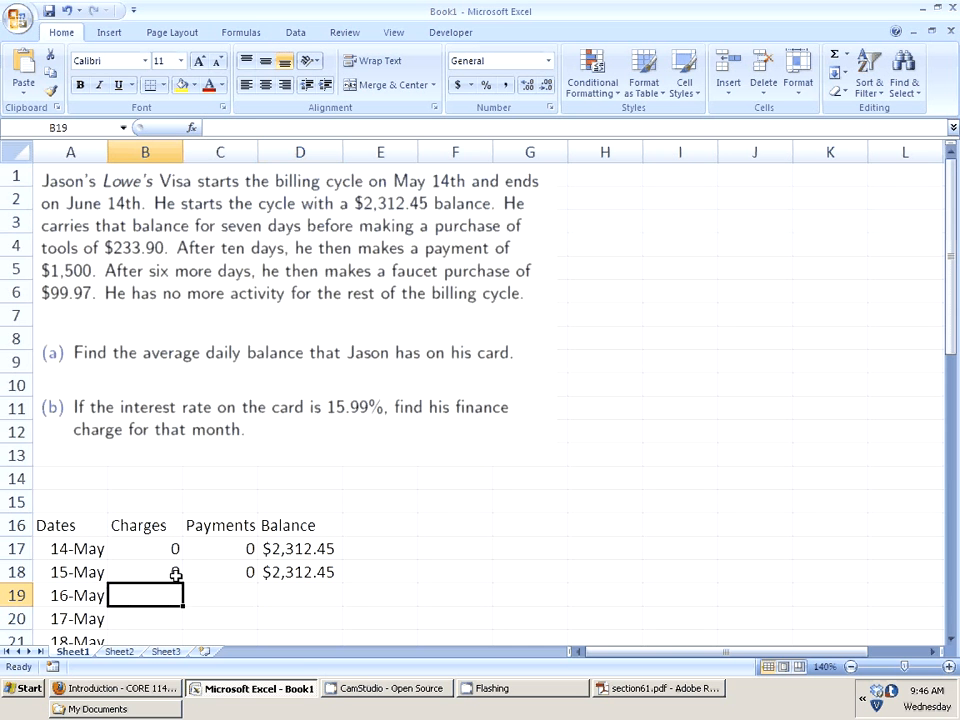
scroll(down, 3)
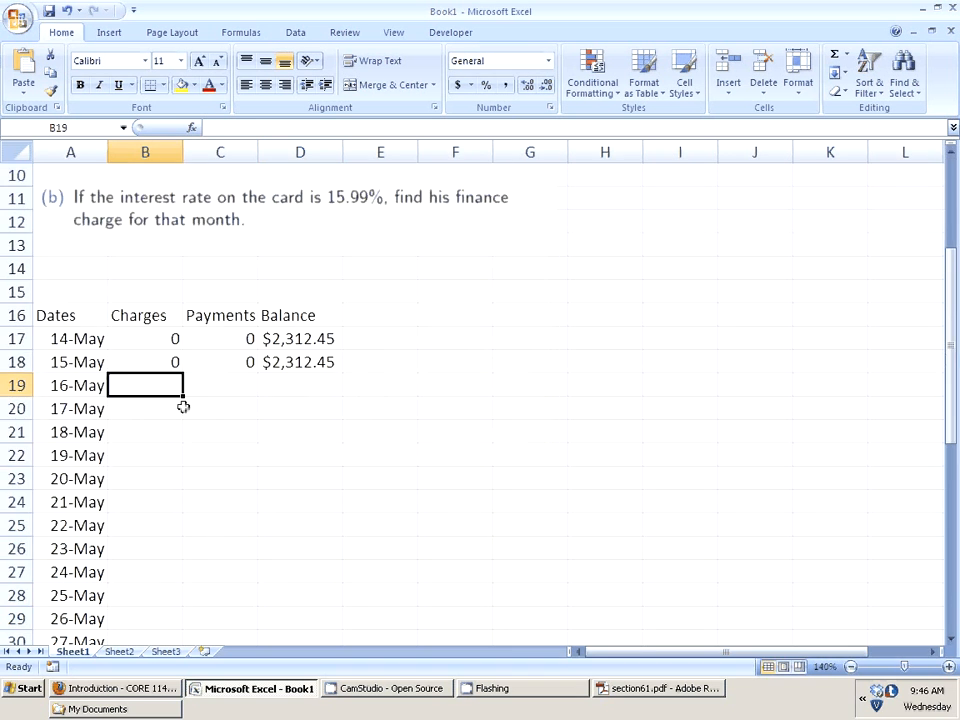
text(0)
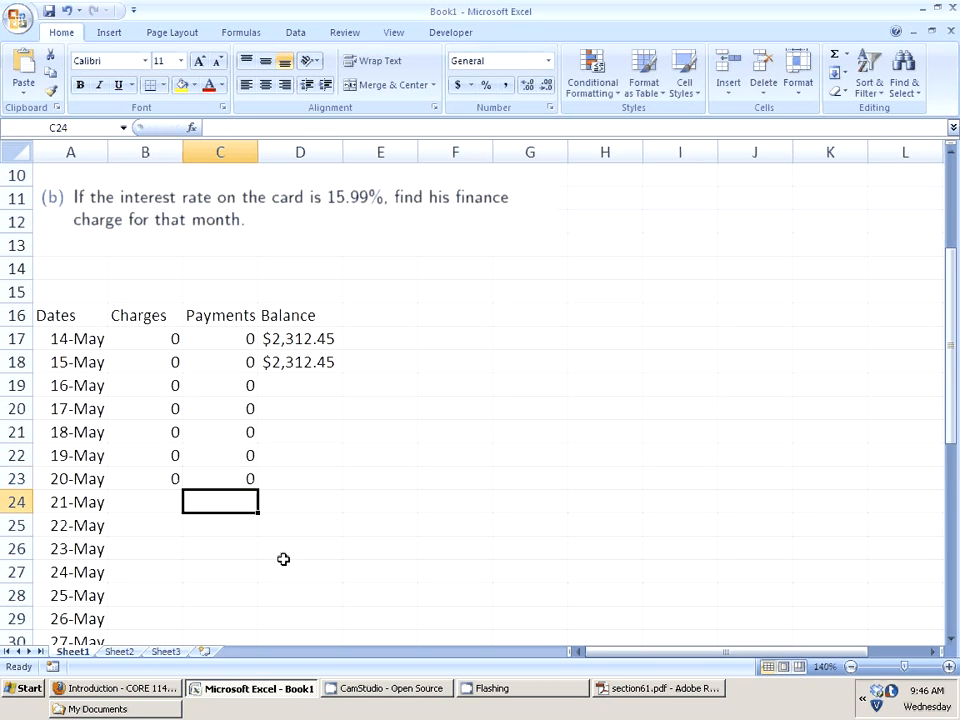
click(390, 688)
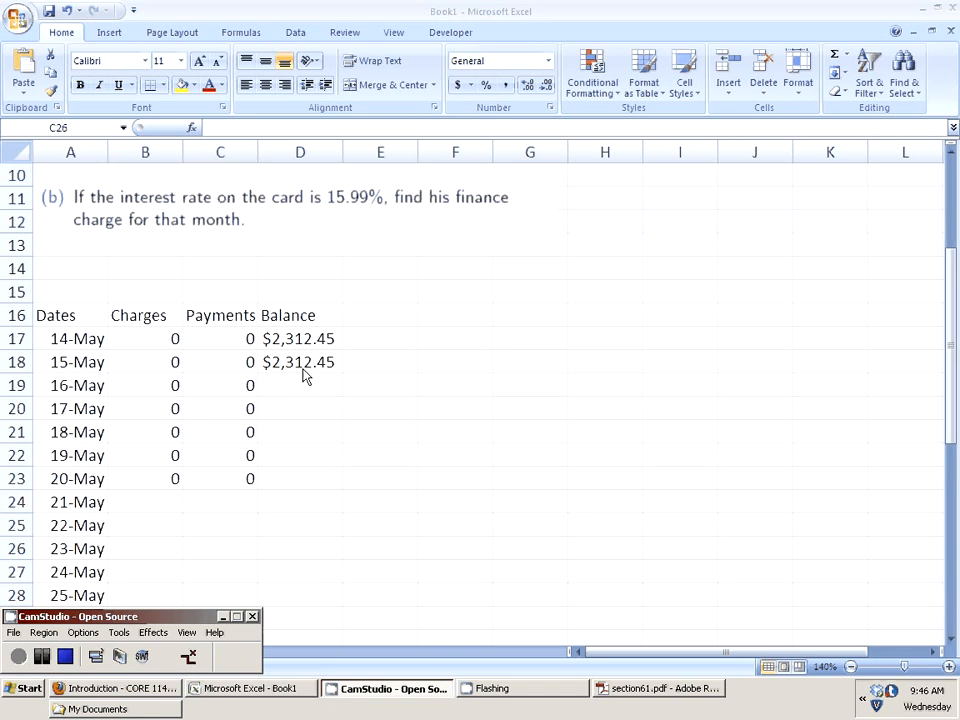
click(300, 361)
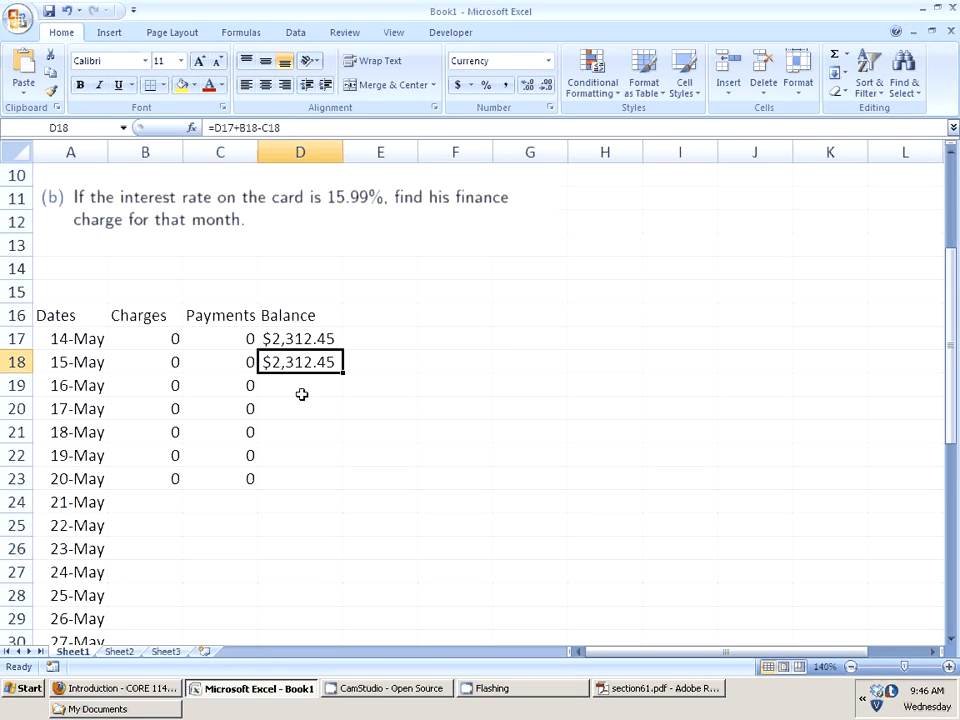
drag(341, 372, 343, 447)
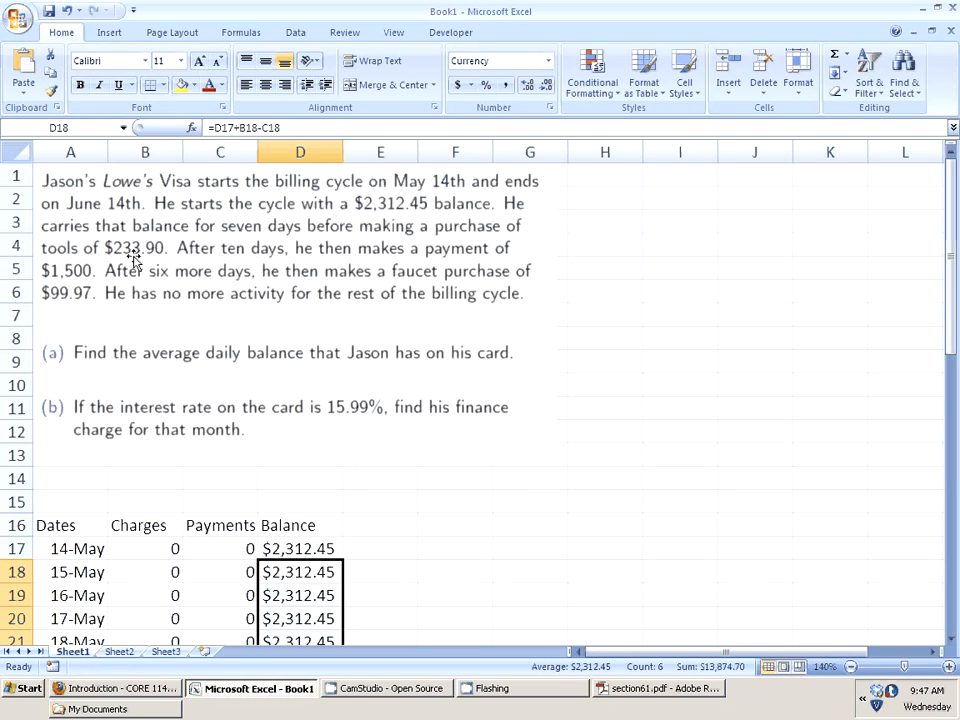
scroll(down, 3)
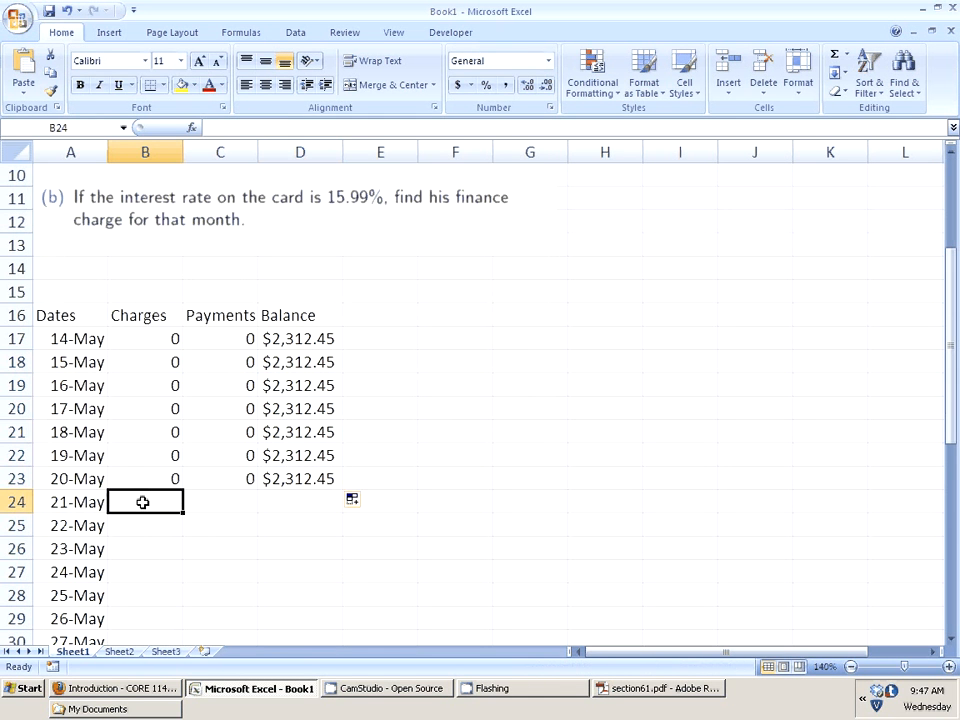
Step: Enter the 233.9 charge on 21-May, then fill zeros and balances down to 30-May
text(233.9)
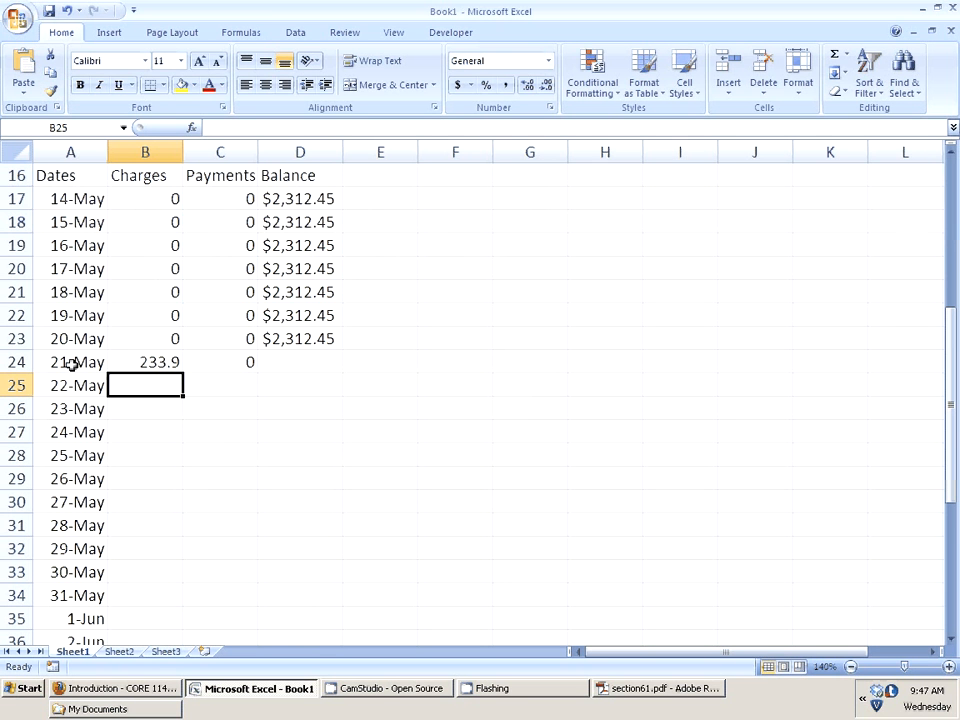
text(0)
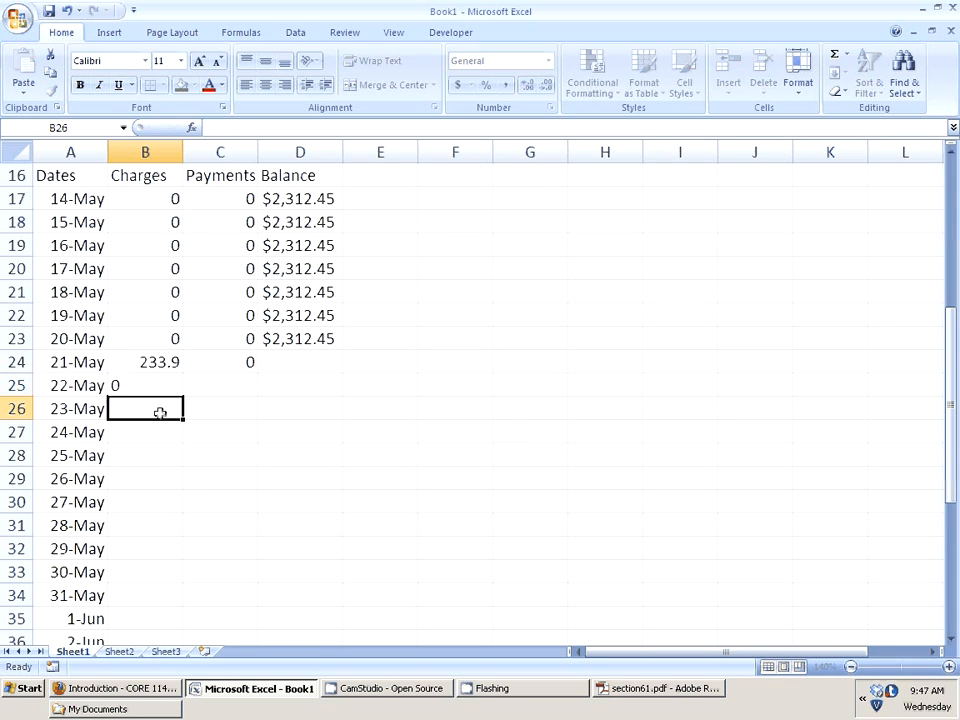
text(0)
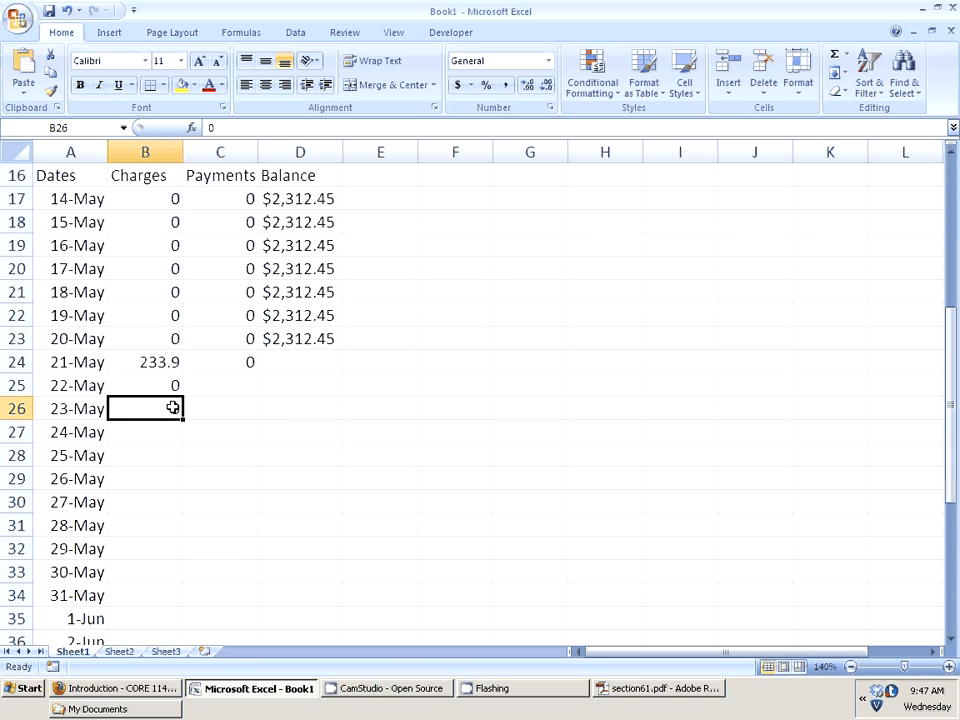
drag(172, 408, 172, 490)
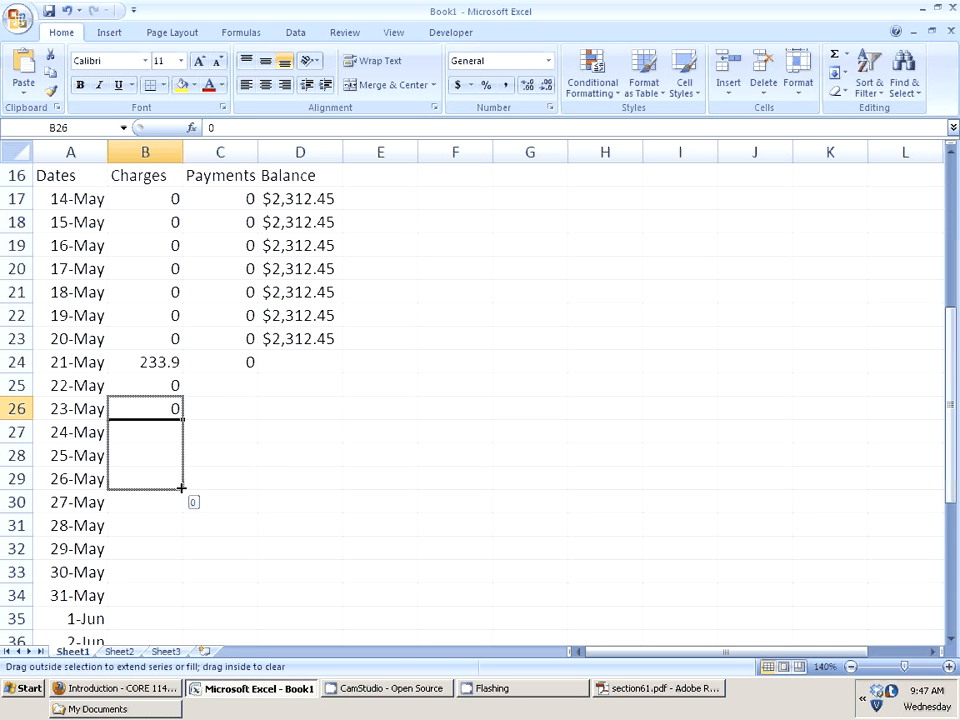
drag(182, 490, 175, 588)
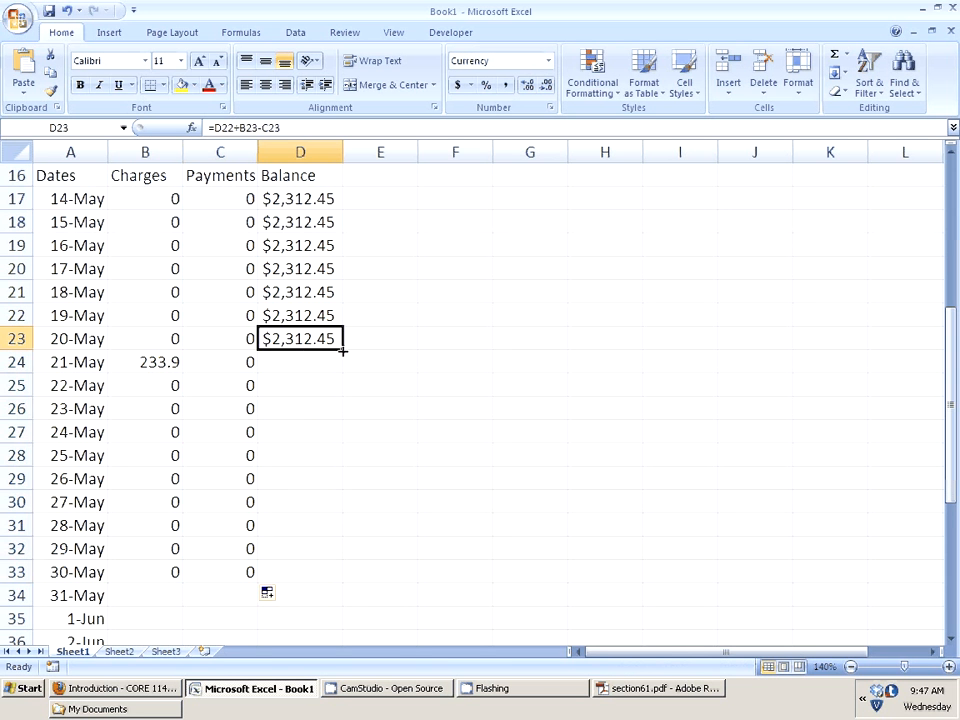
drag(345, 350, 338, 583)
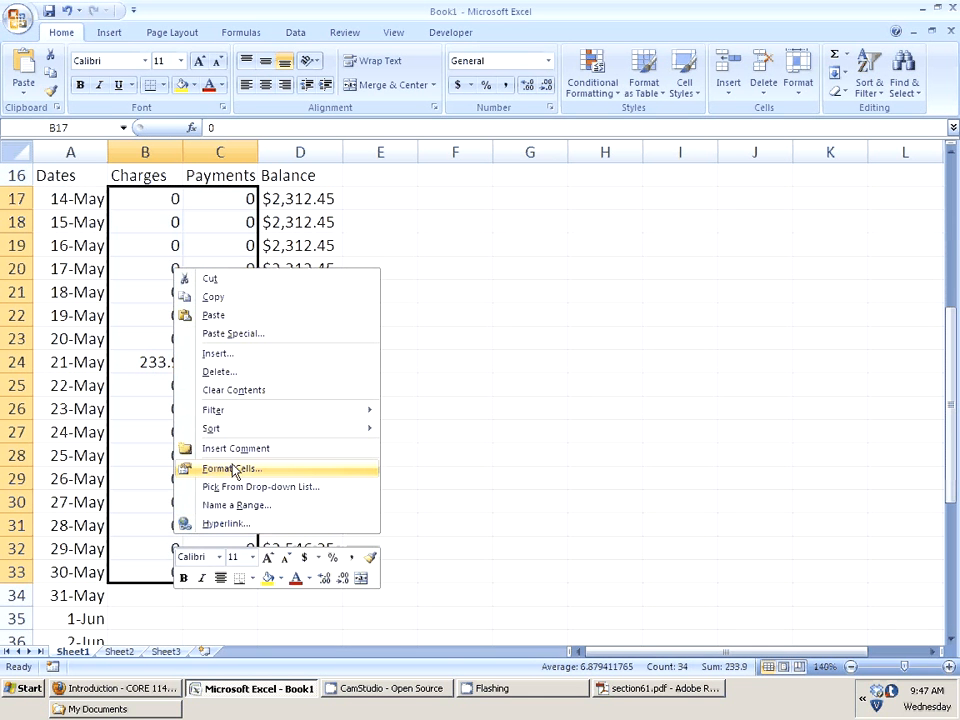
Step: Apply Currency format to the Charges and Payments cells, then go to the View tab
click(231, 468)
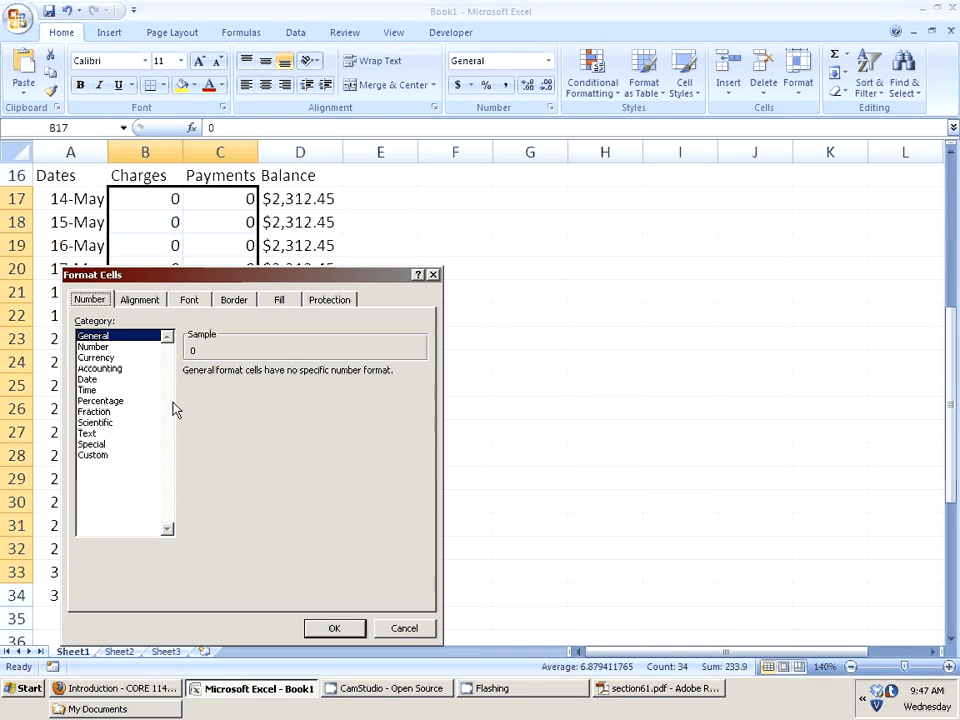
click(334, 628)
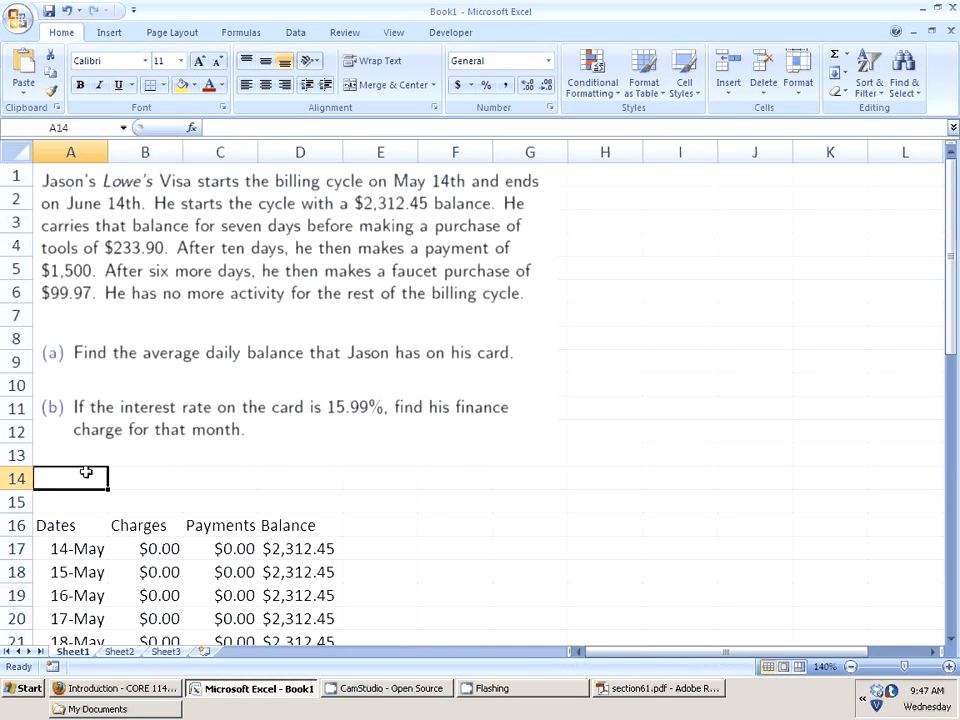
click(393, 32)
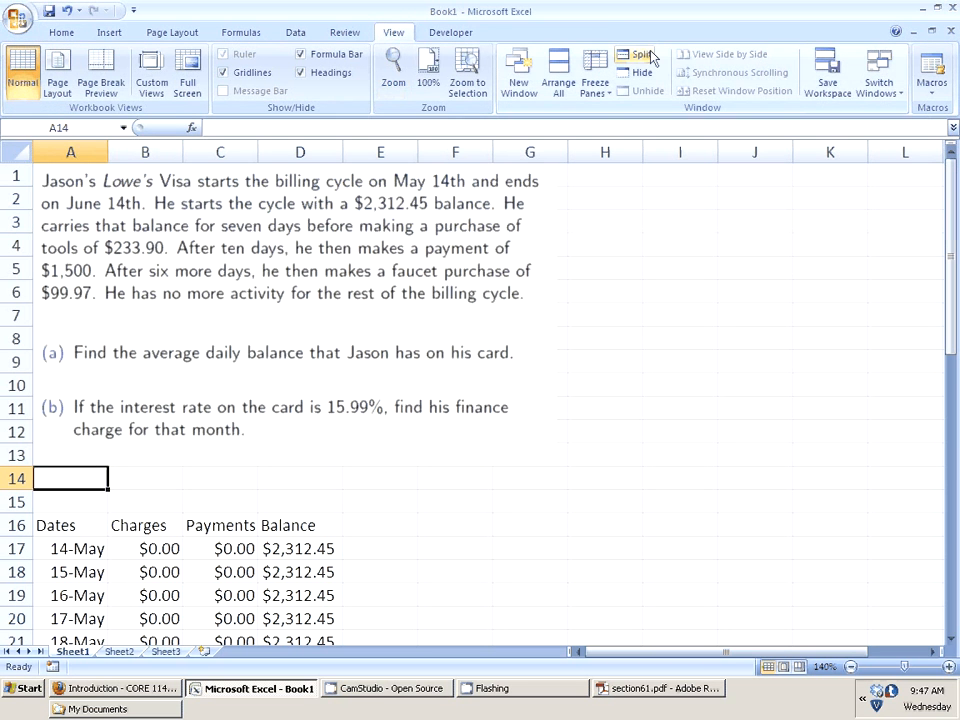
Step: Split the window at row 9 and scroll the lower pane to 30-May
click(641, 54)
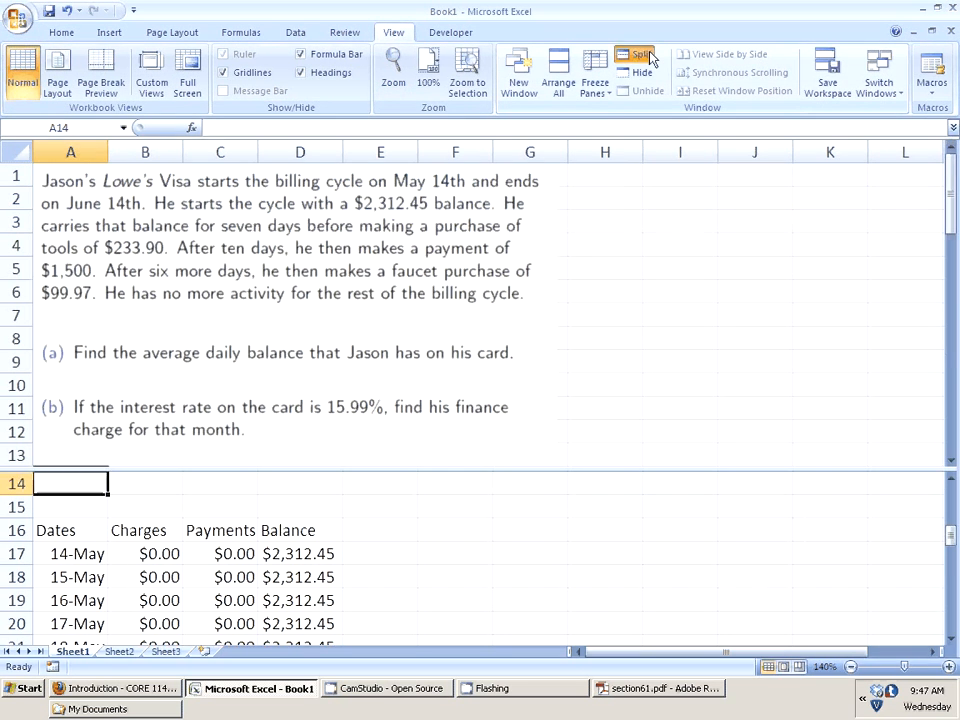
click(636, 54)
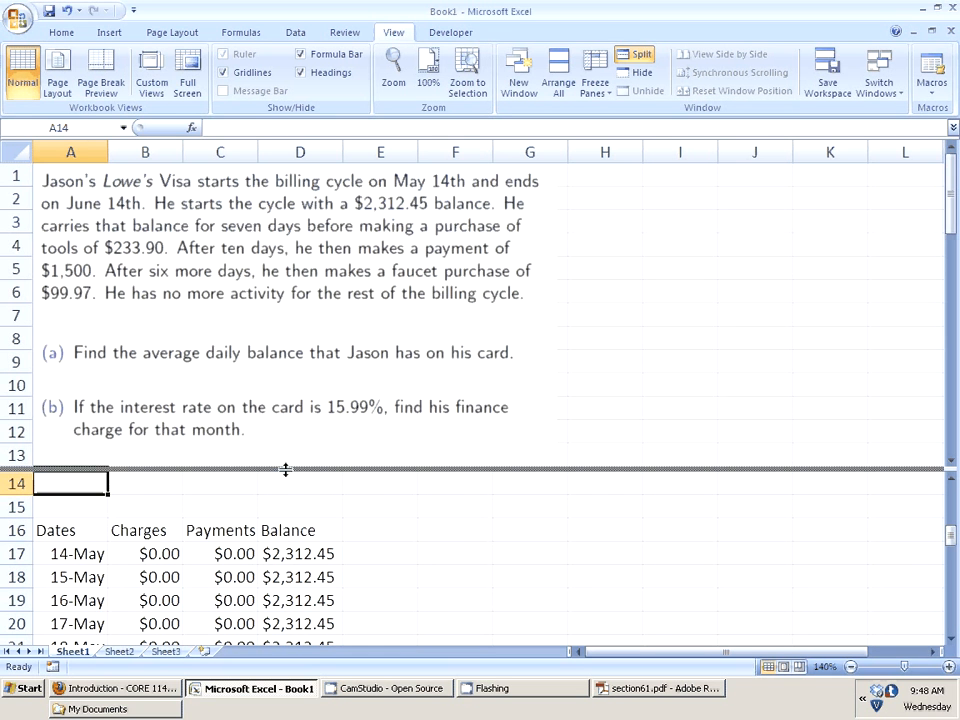
scroll(down, 3)
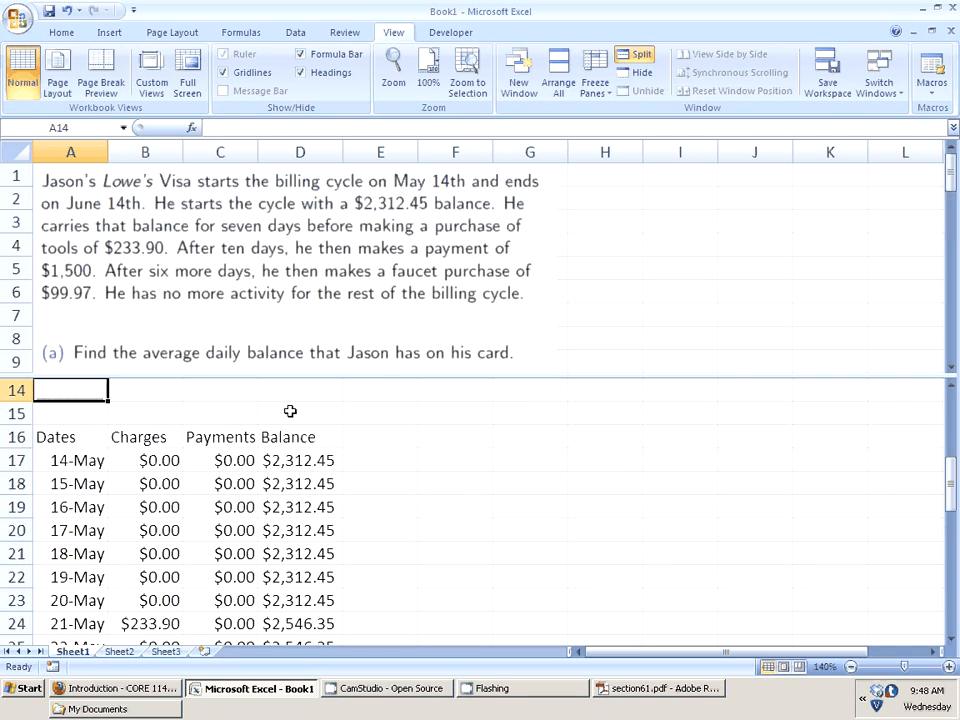
scroll(down, 3)
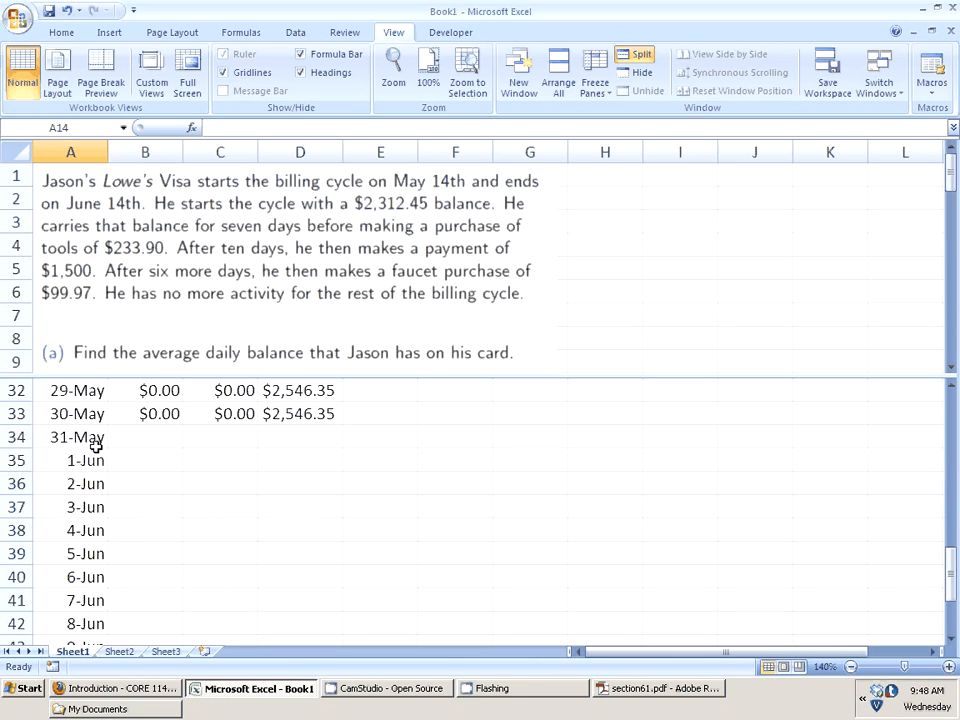
mouse_move(290, 262)
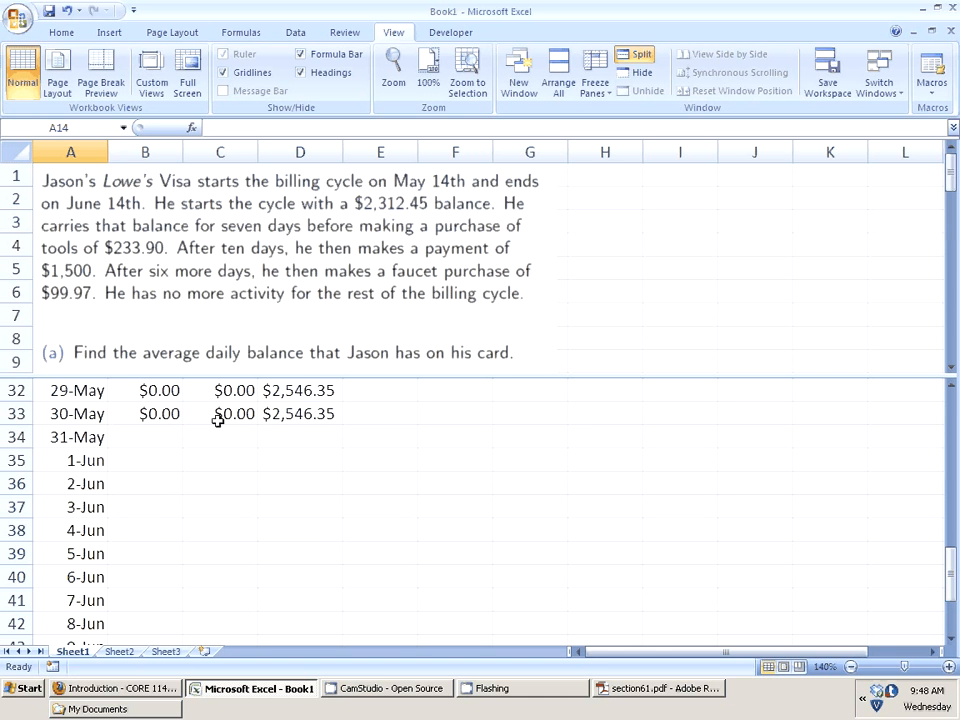
mouse_move(160, 437)
text($0.00)
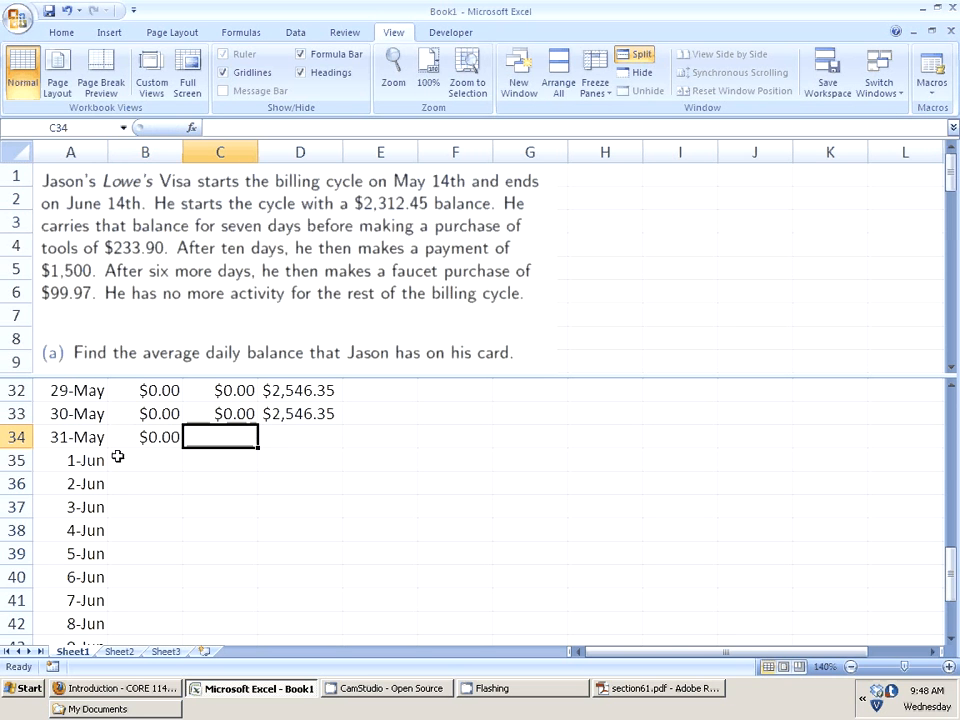
Step: Log the $1,500 payment for 31-May and fill the balance formula down D33:D39 to 5-Jun
text($1500.00)
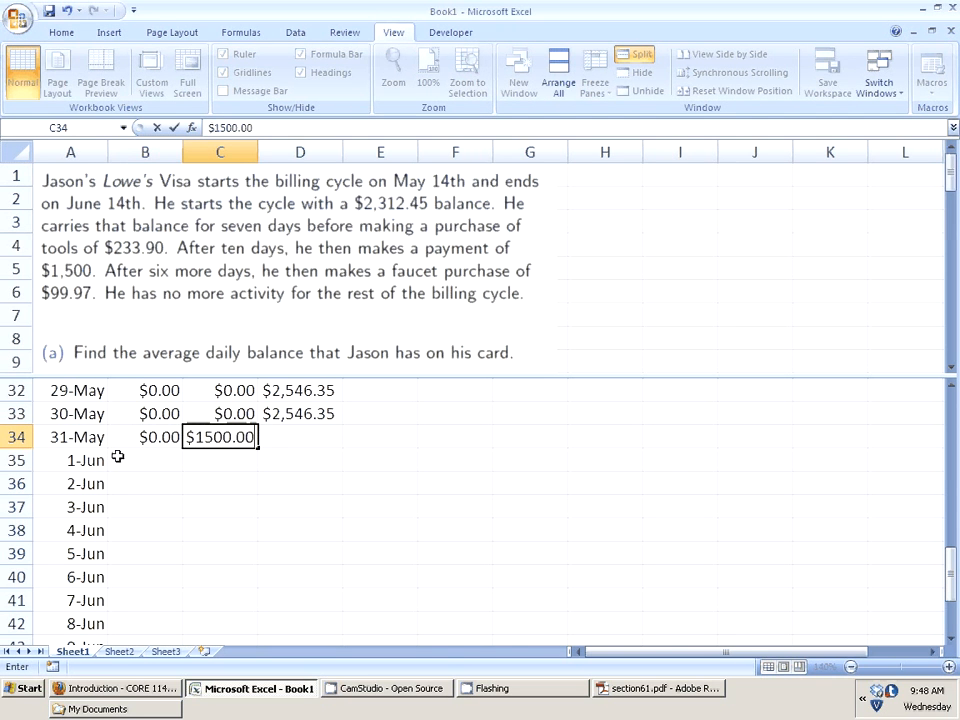
key(enter)
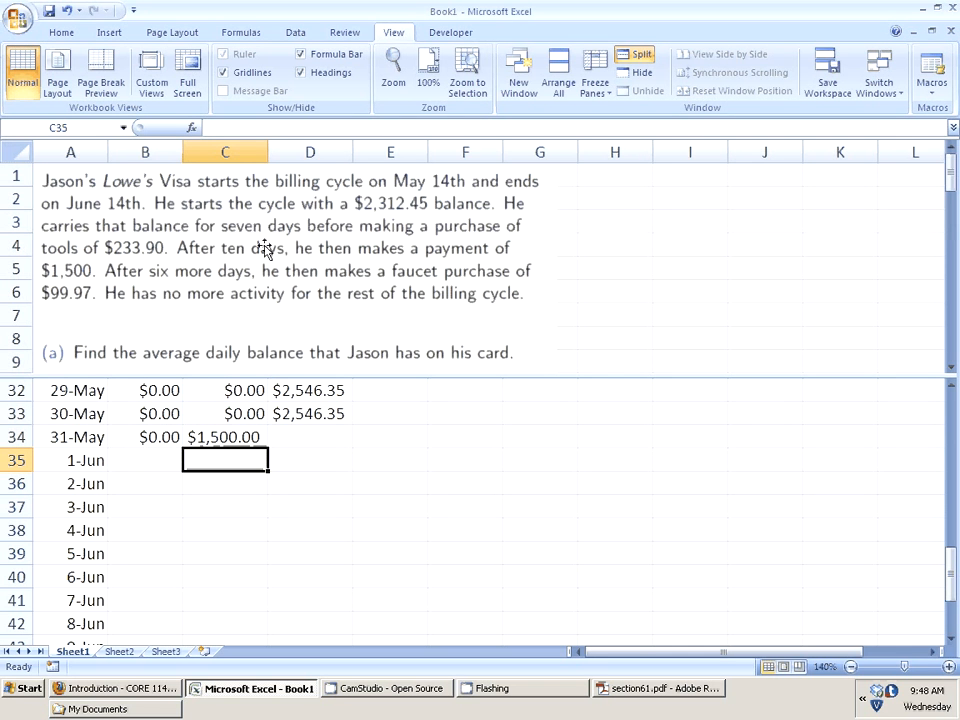
click(145, 460)
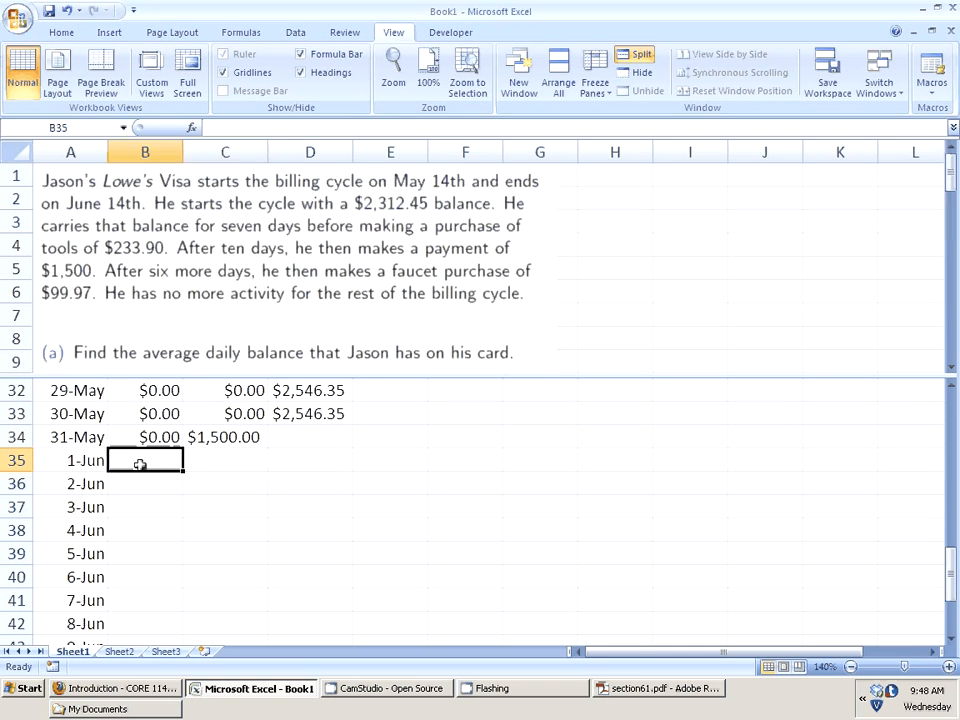
click(145, 437)
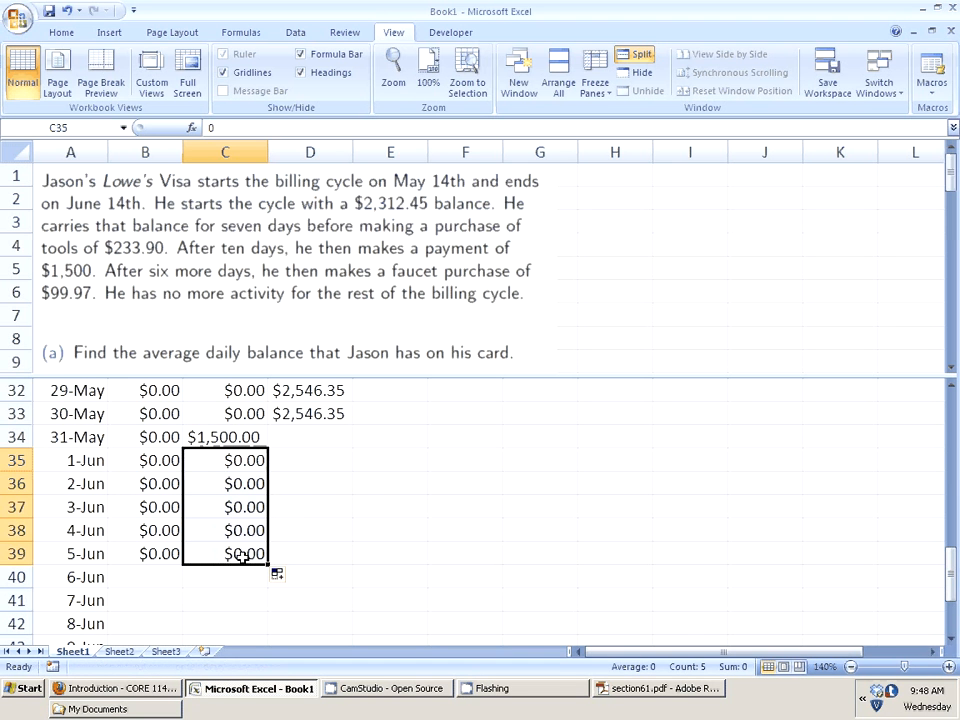
click(309, 413)
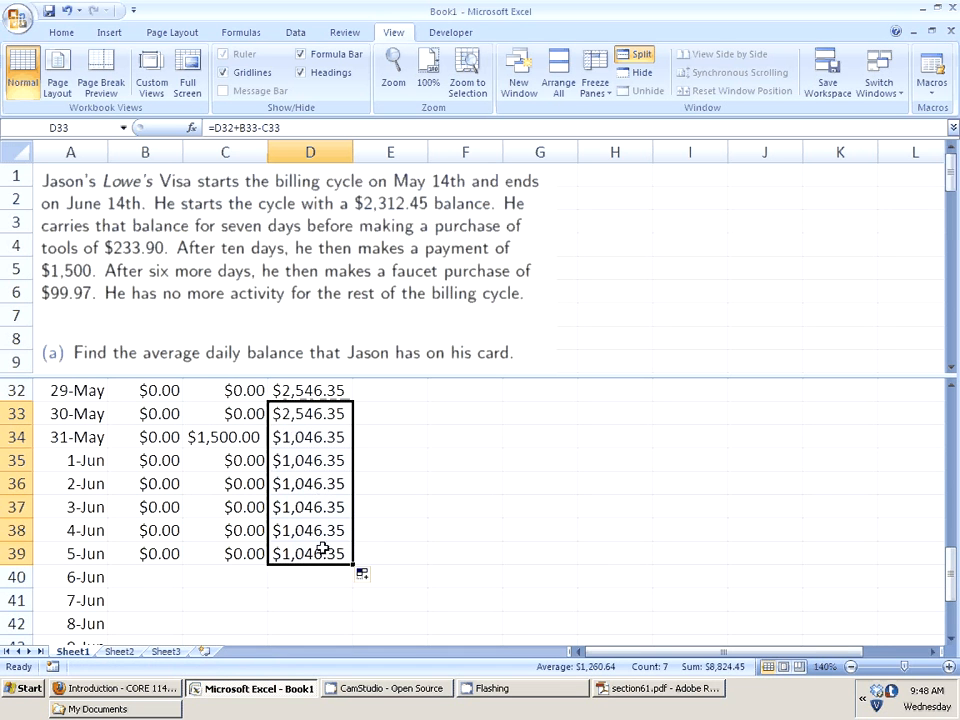
click(390, 530)
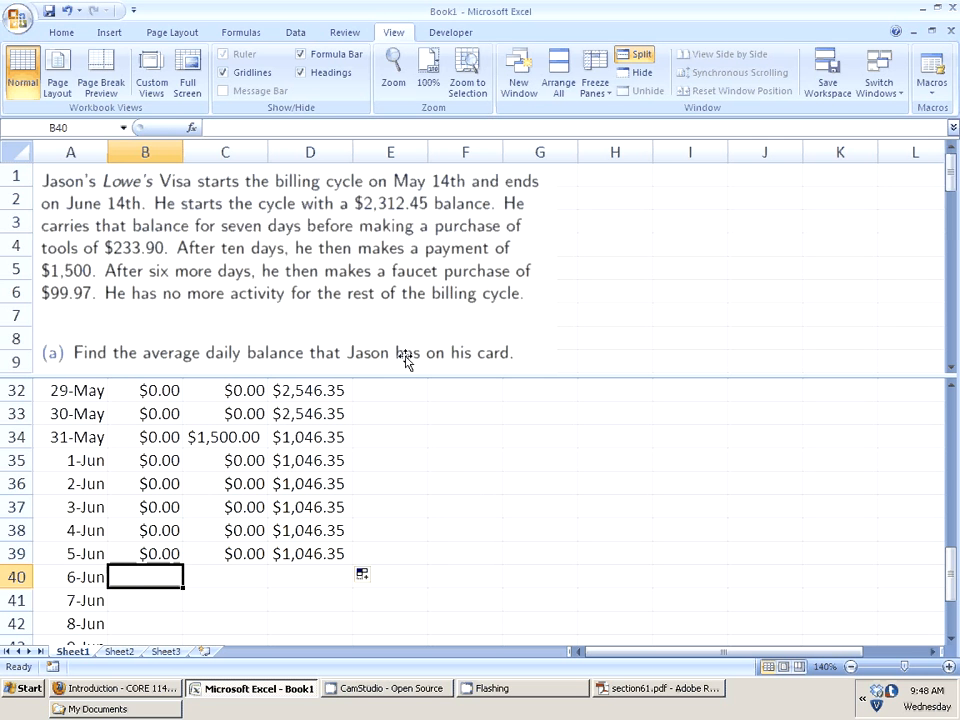
Step: Enter the $99.97 charge for 6-Jun and fill zero payments down to 14-Jun
text(99.97)
click(225, 577)
text(0)
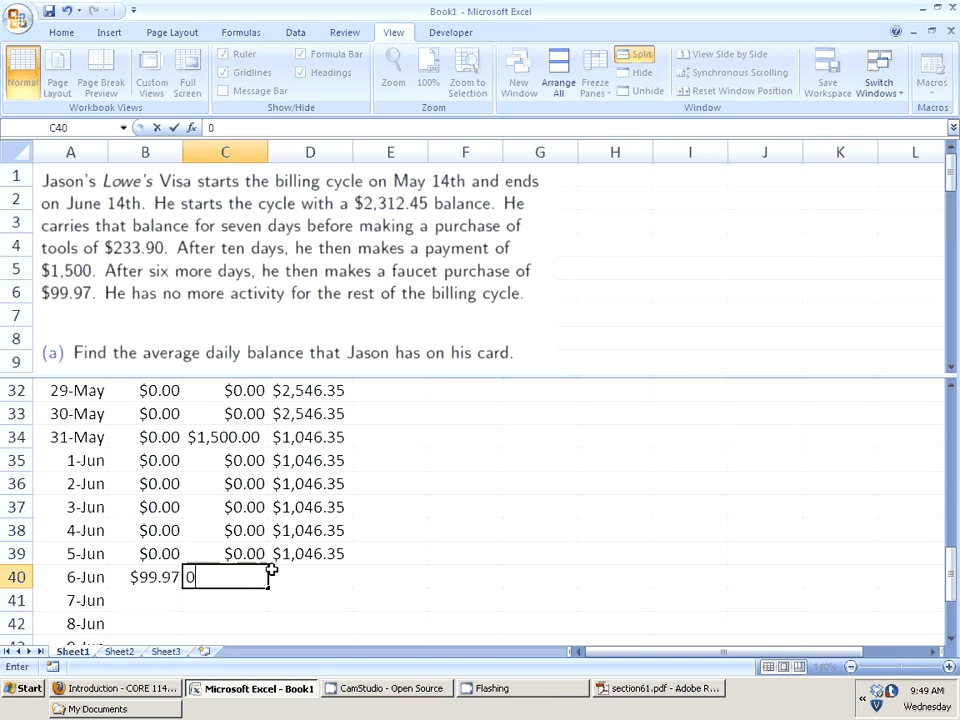
key(Enter)
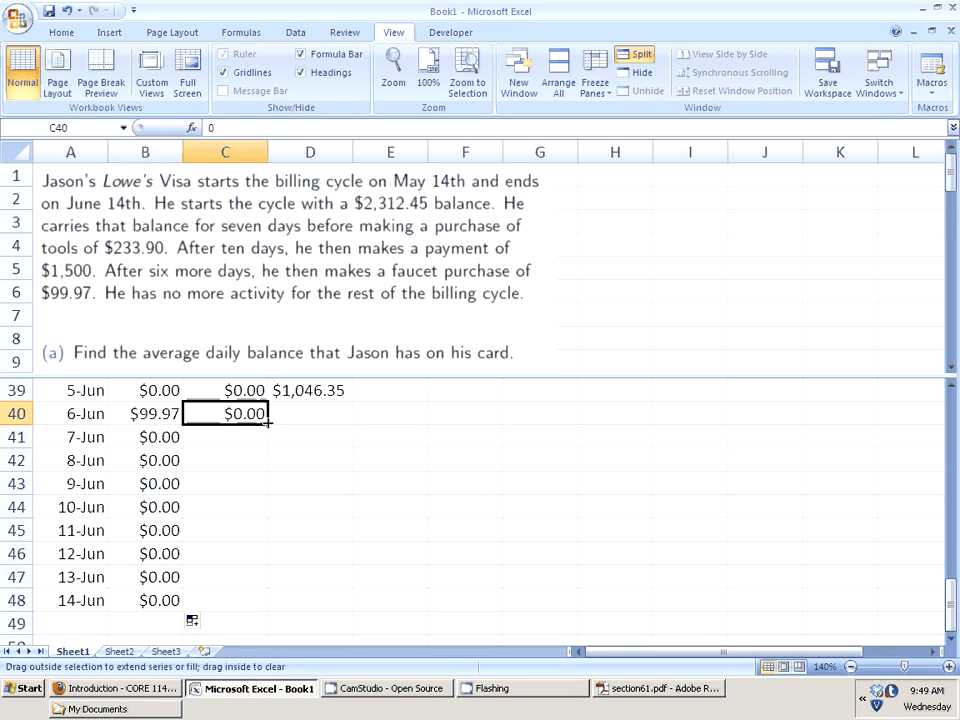
drag(244, 413, 244, 600)
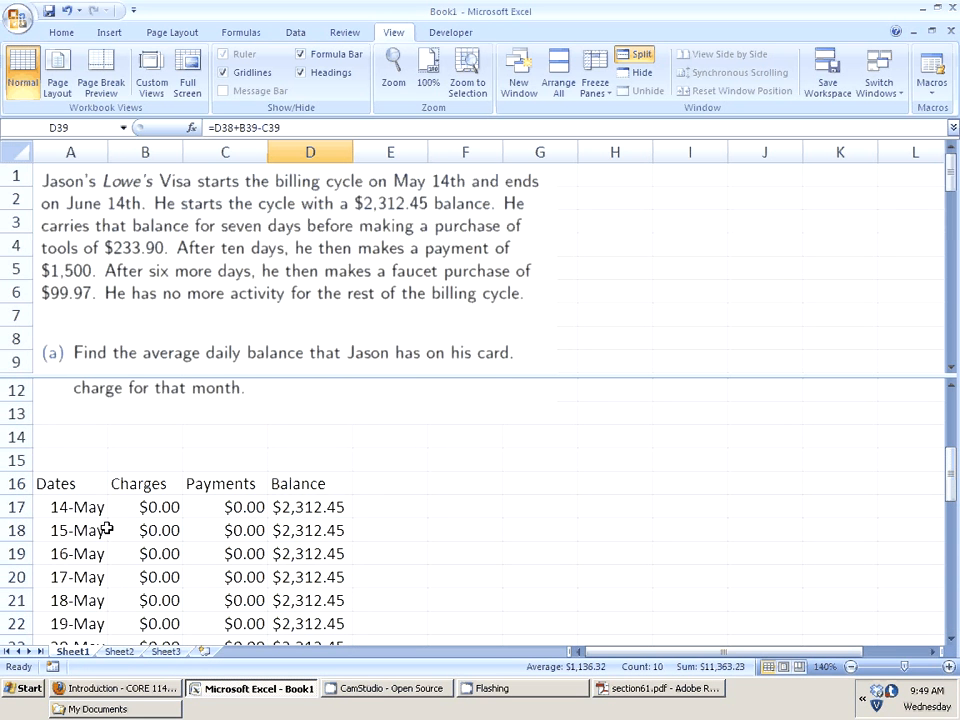
scroll(down, 3)
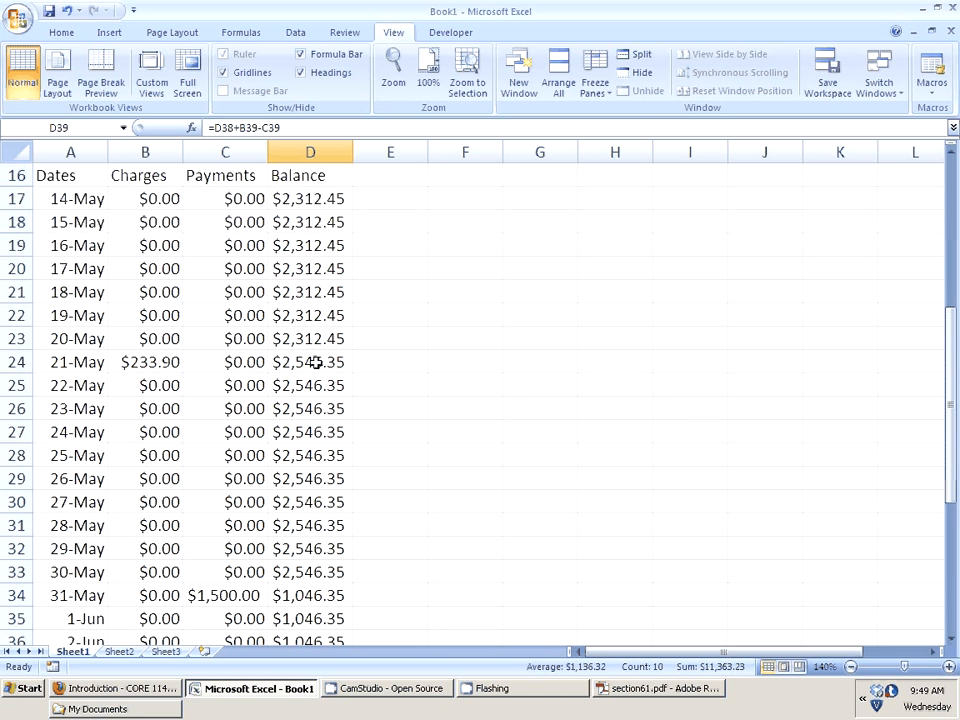
scroll(down, 3)
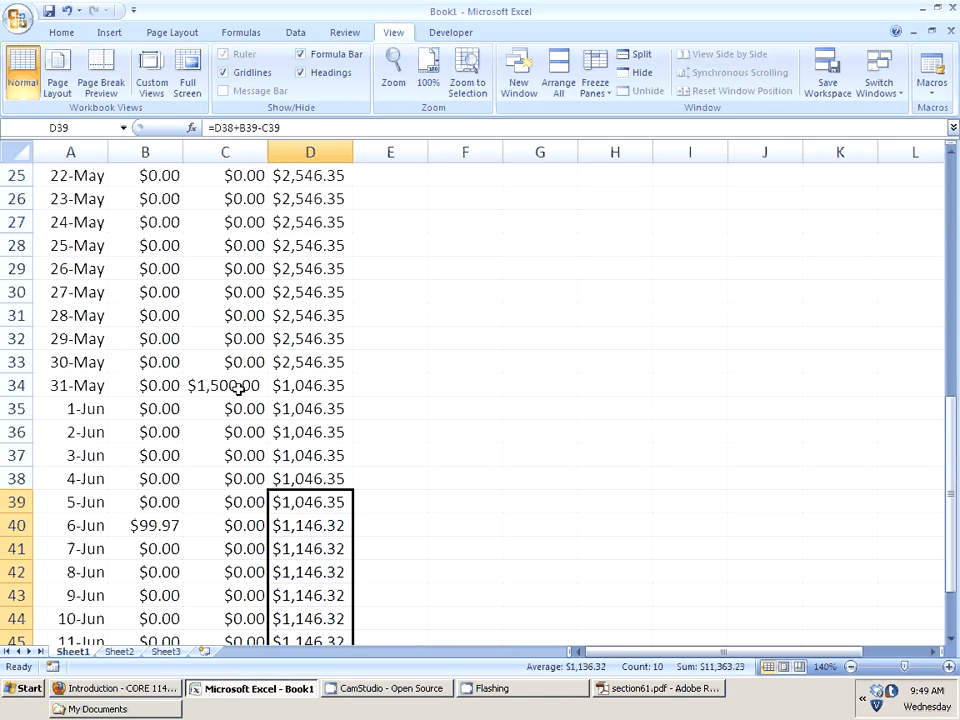
scroll(down, 3)
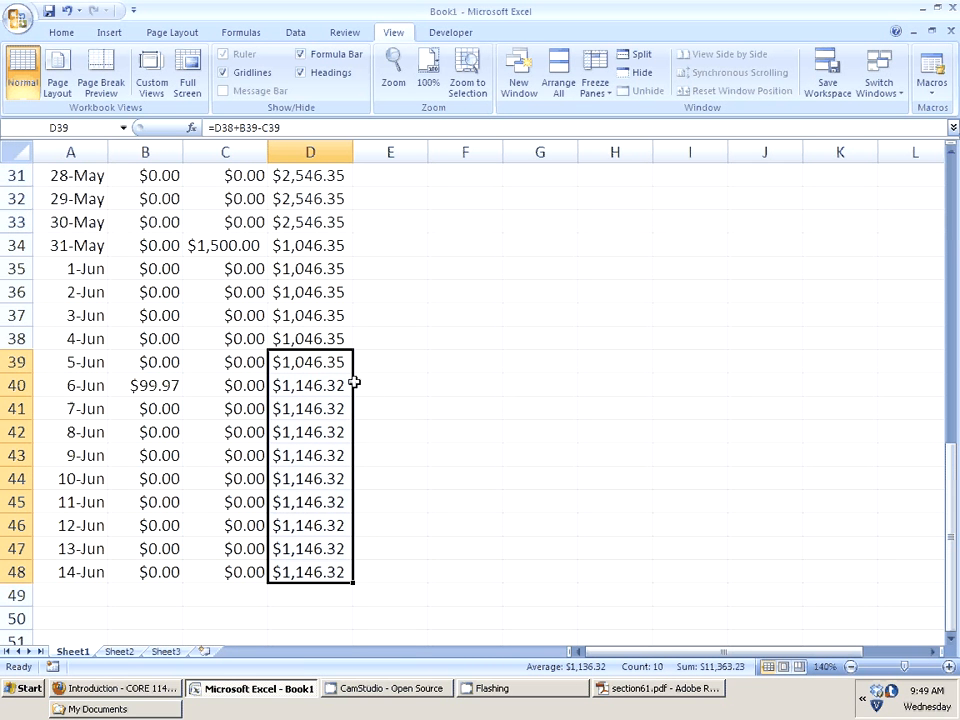
mouse_move(305, 395)
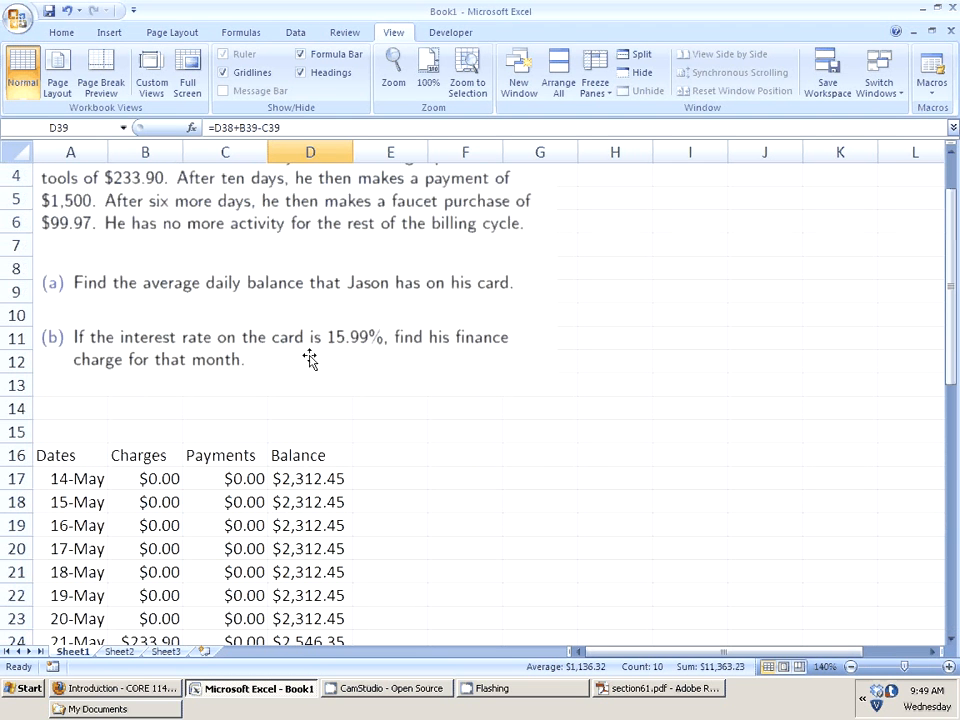
mouse_move(140, 408)
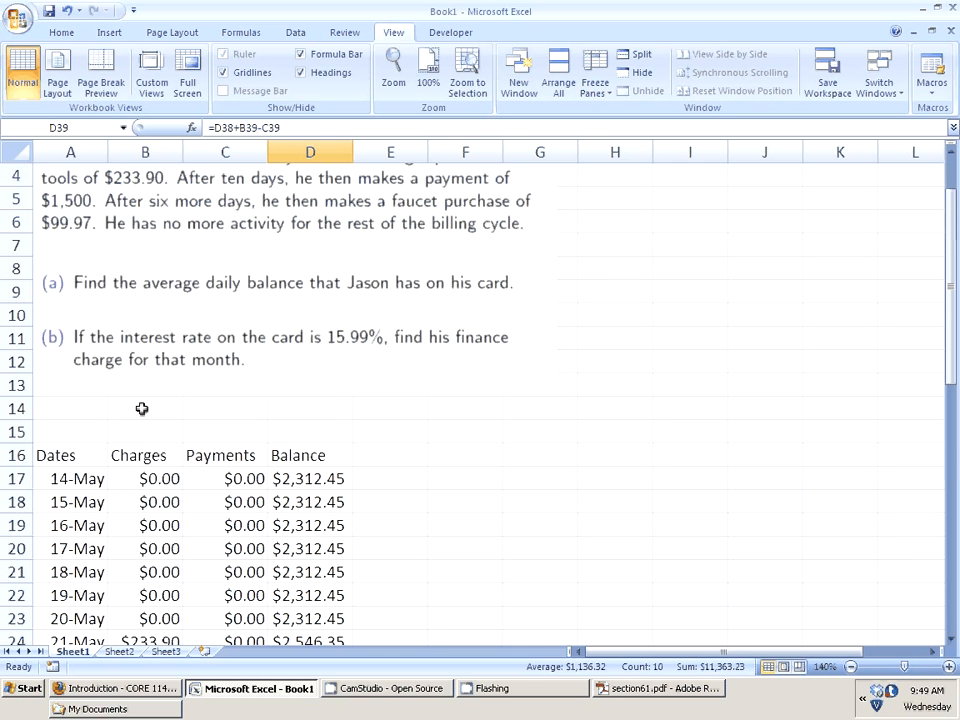
mouse_move(482, 469)
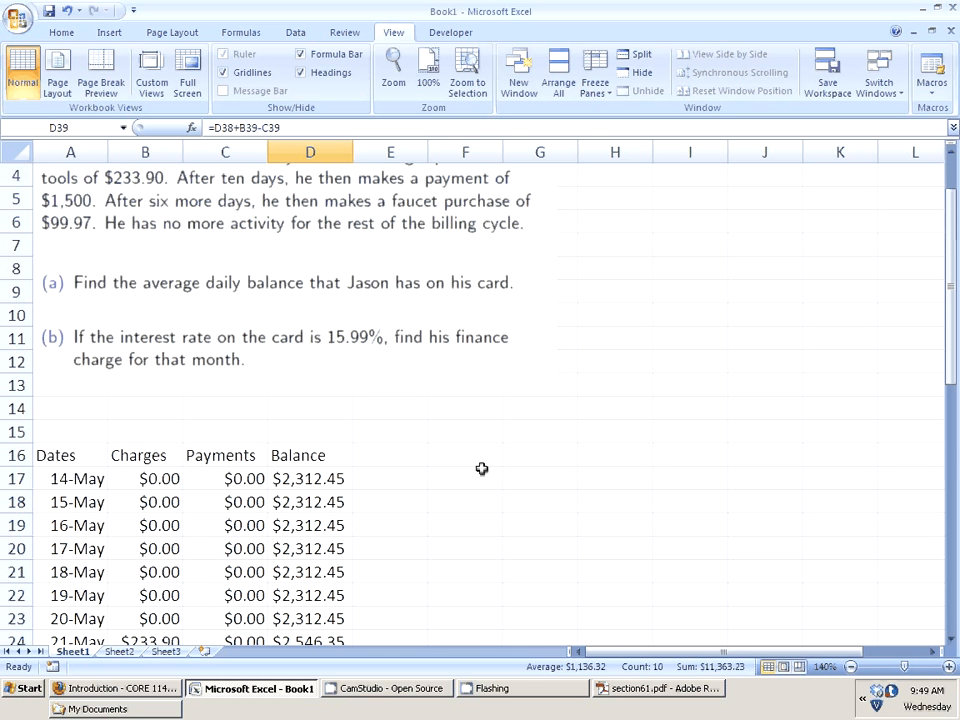
Step: Label F17 '(a) ADB' and average balances D17:D48 in G17, giving $1,820.18
click(465, 478)
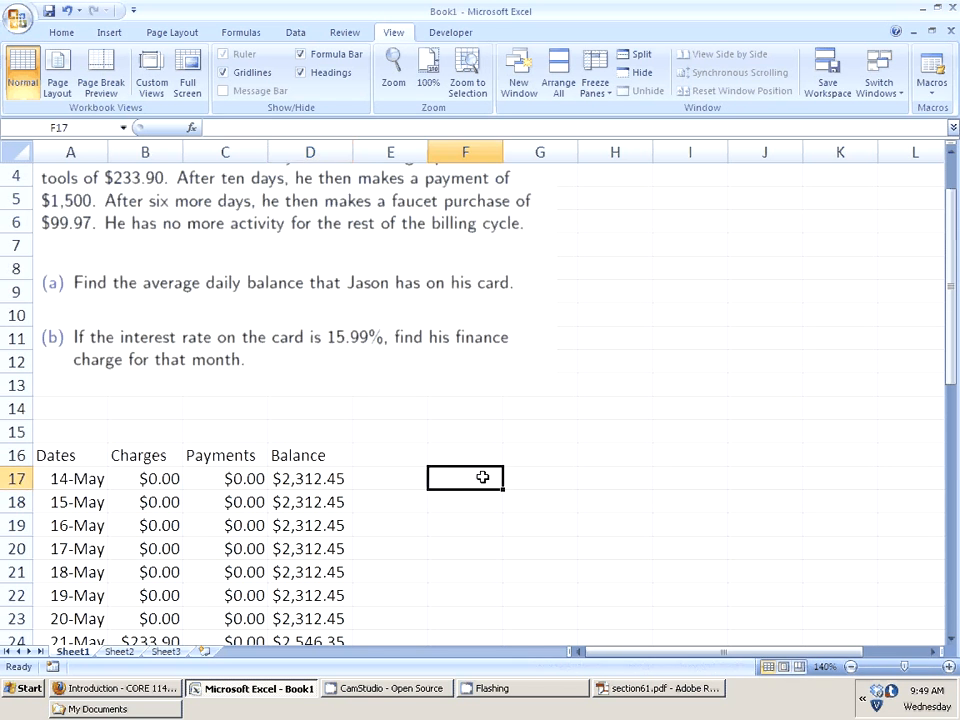
text((A)
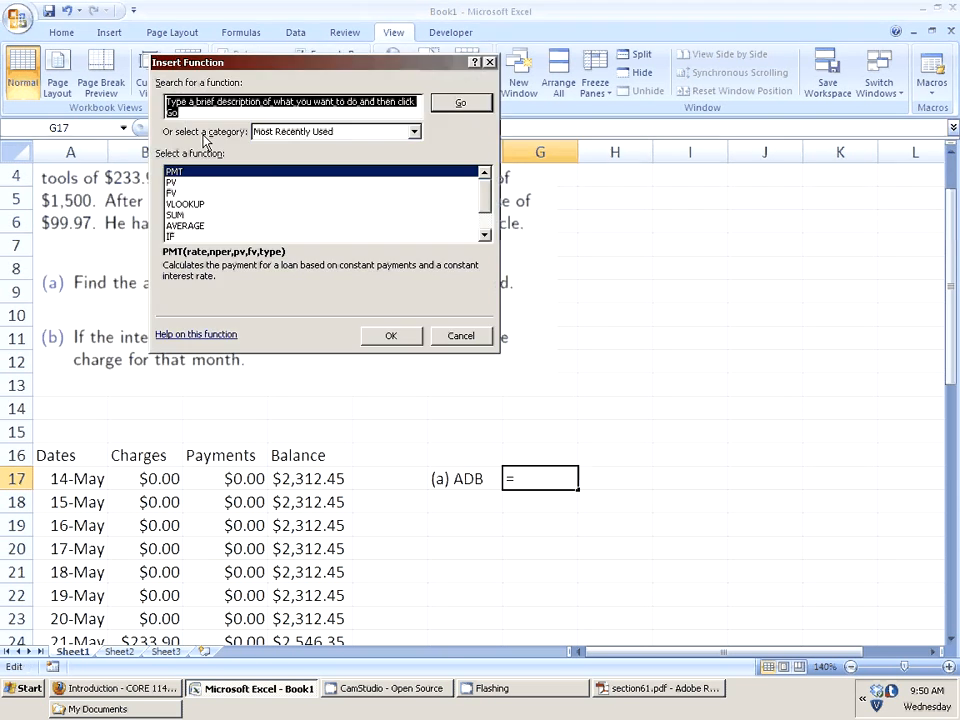
text(average)
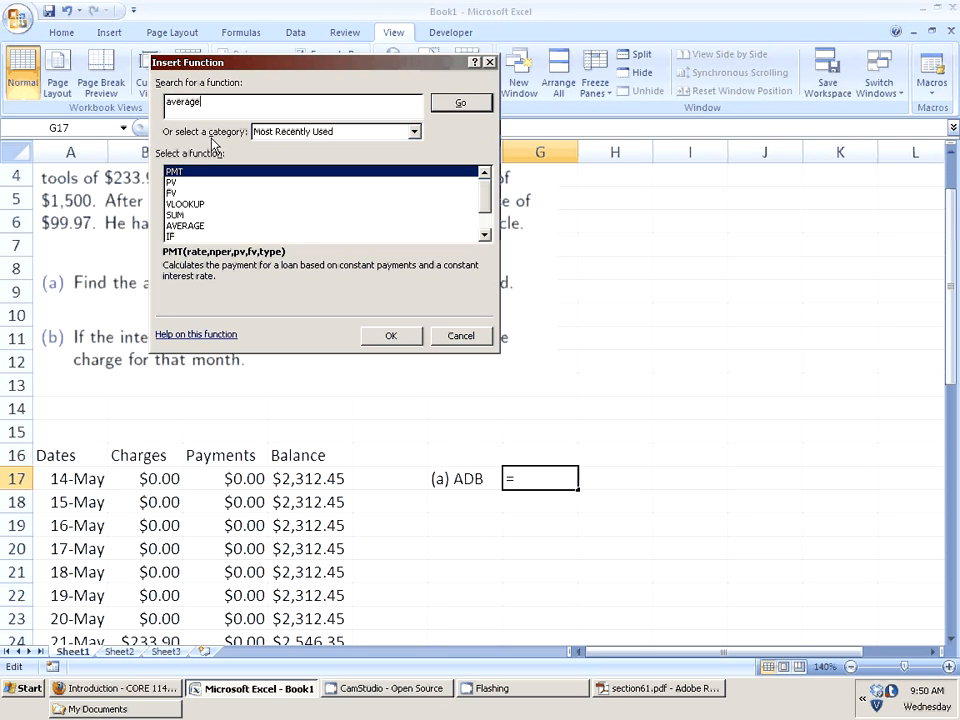
click(460, 102)
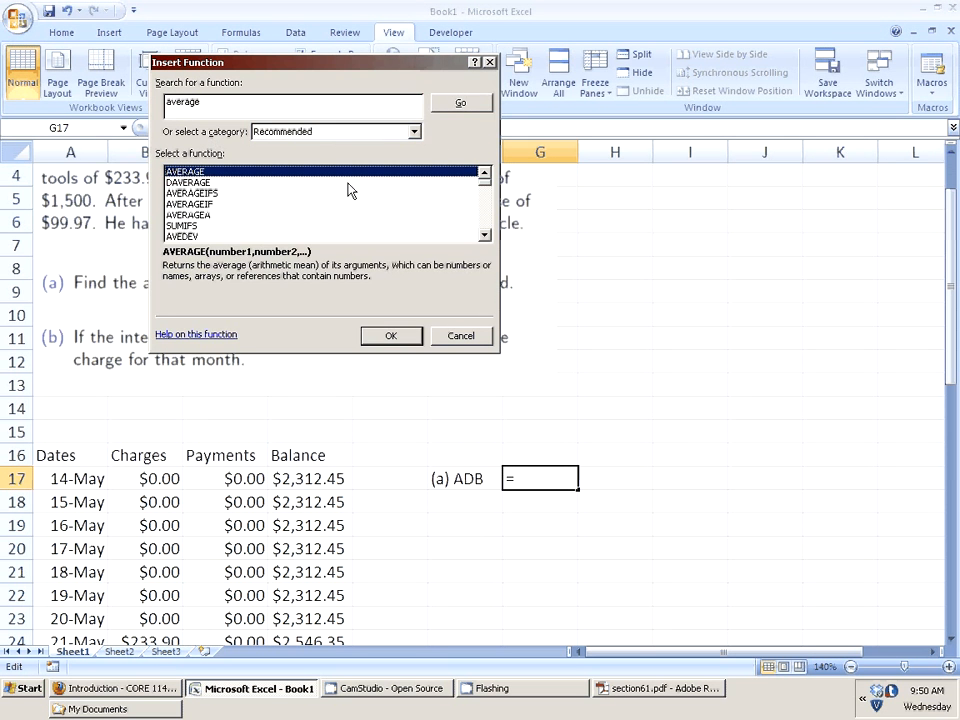
mouse_move(378, 335)
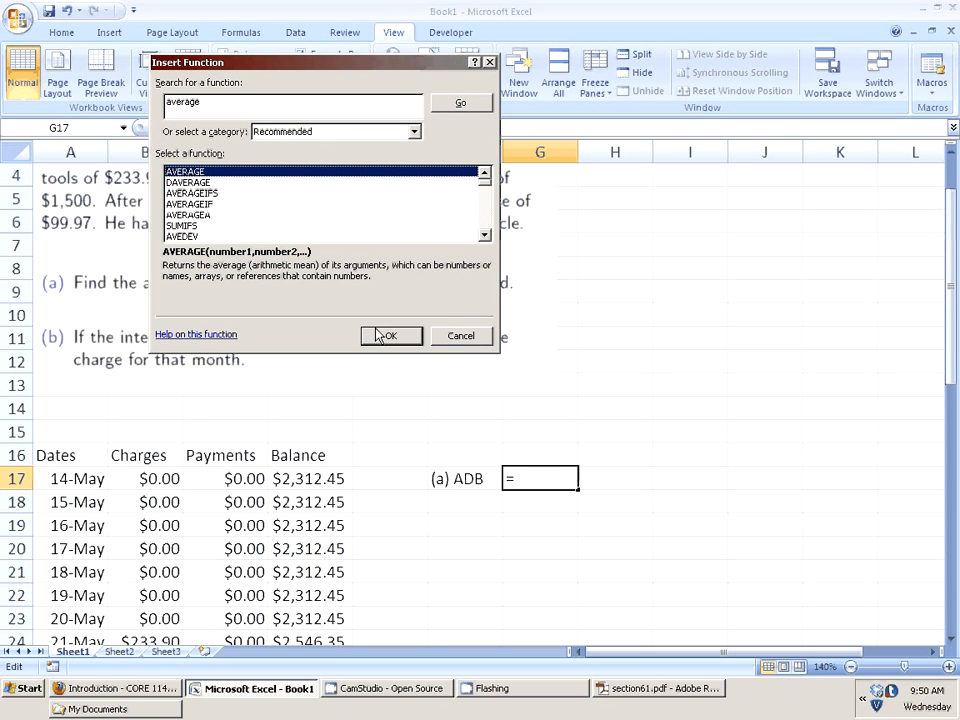
click(389, 335)
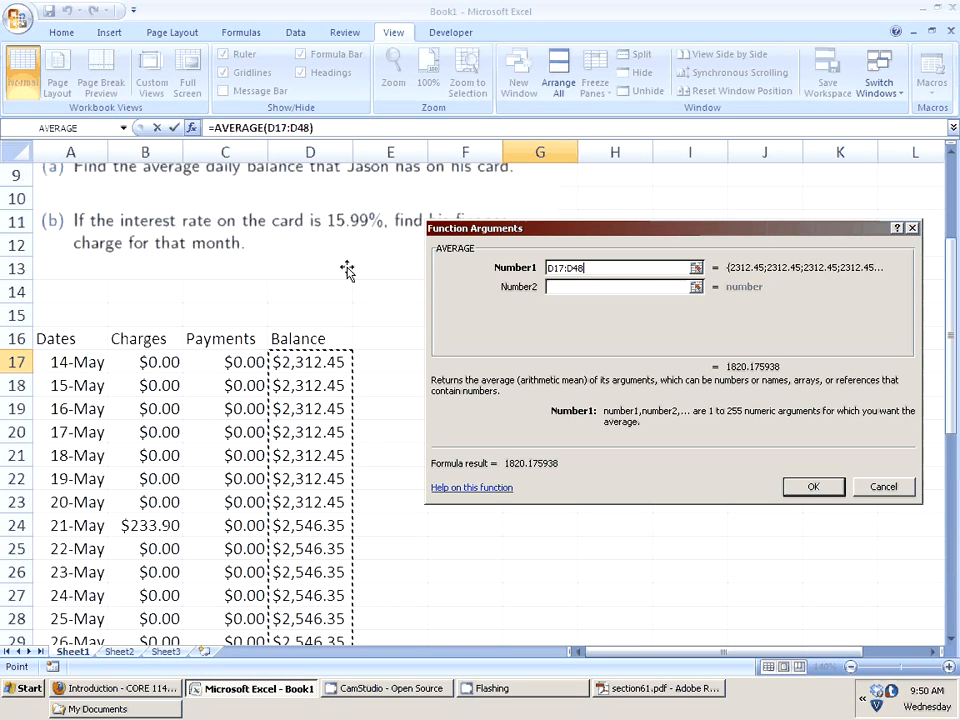
scroll(down, 3)
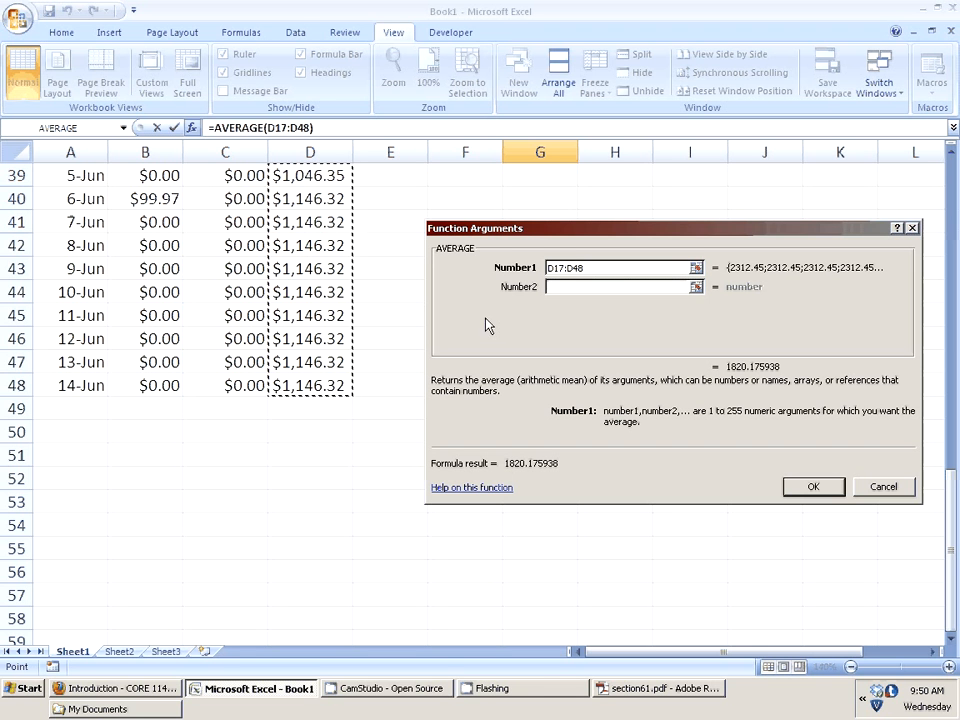
mouse_move(614, 267)
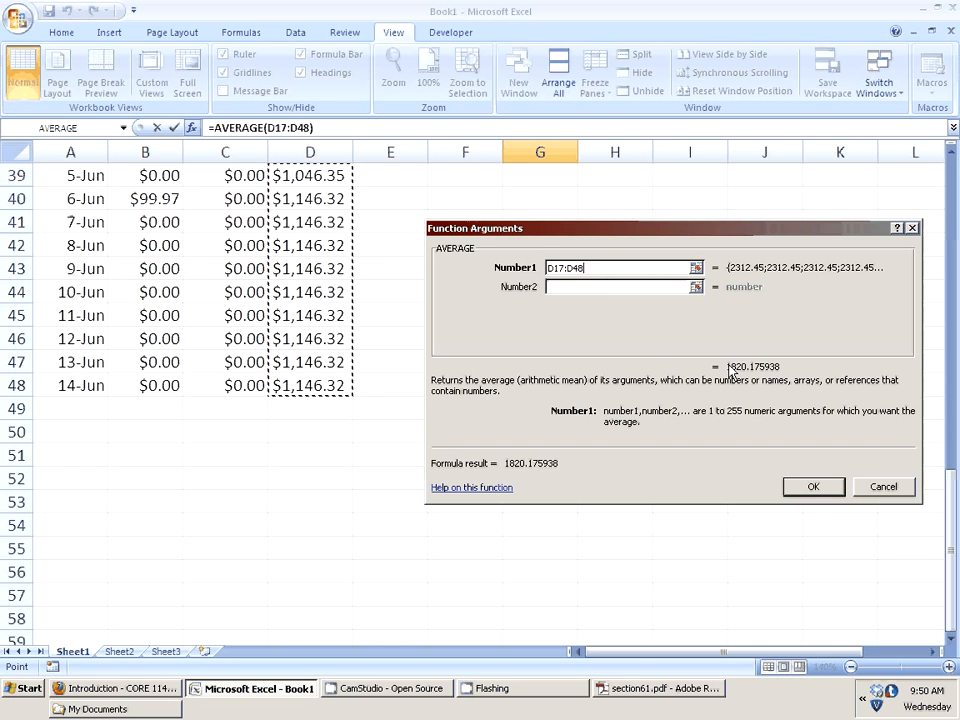
click(813, 486)
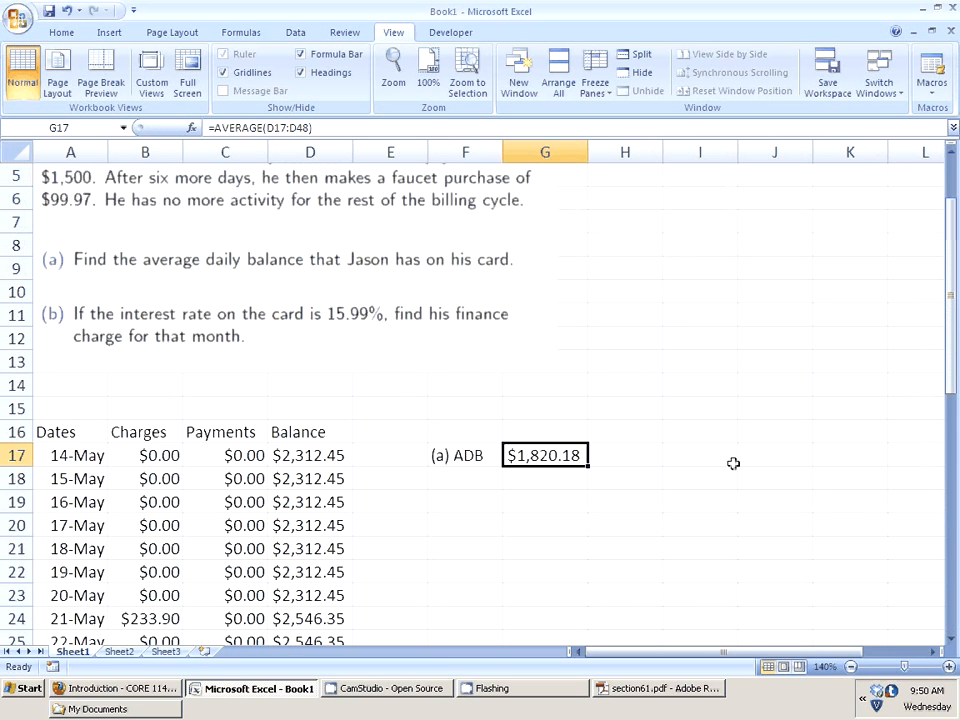
mouse_move(564, 479)
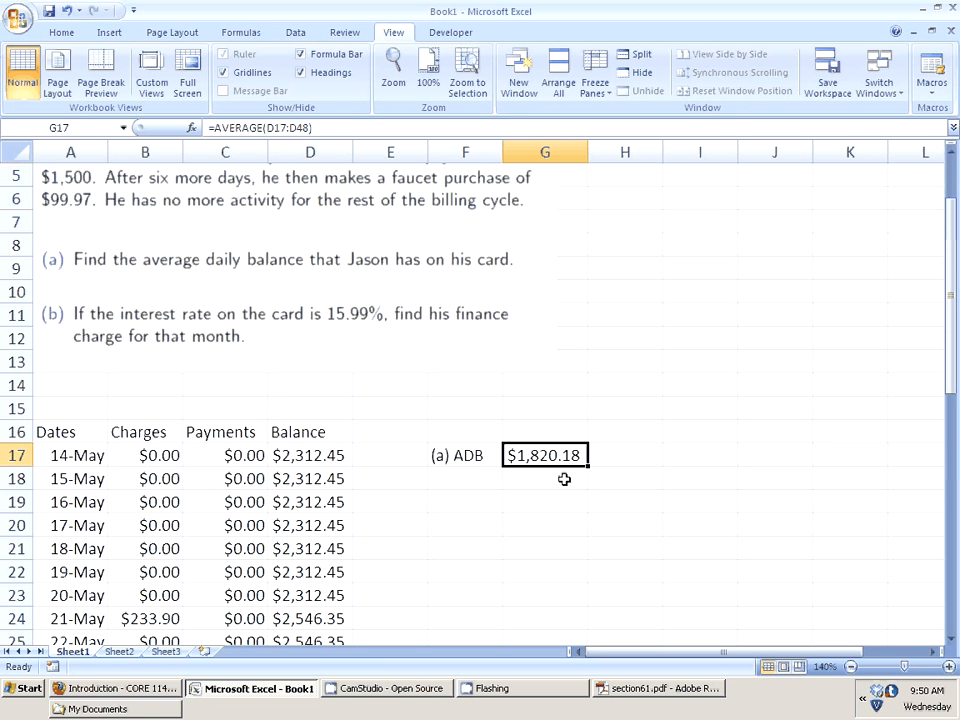
Step: Enter the '(b) Finance Charge' heading, Time and Rate labels, and a 15.99% rate
text((b) Finance Charge)
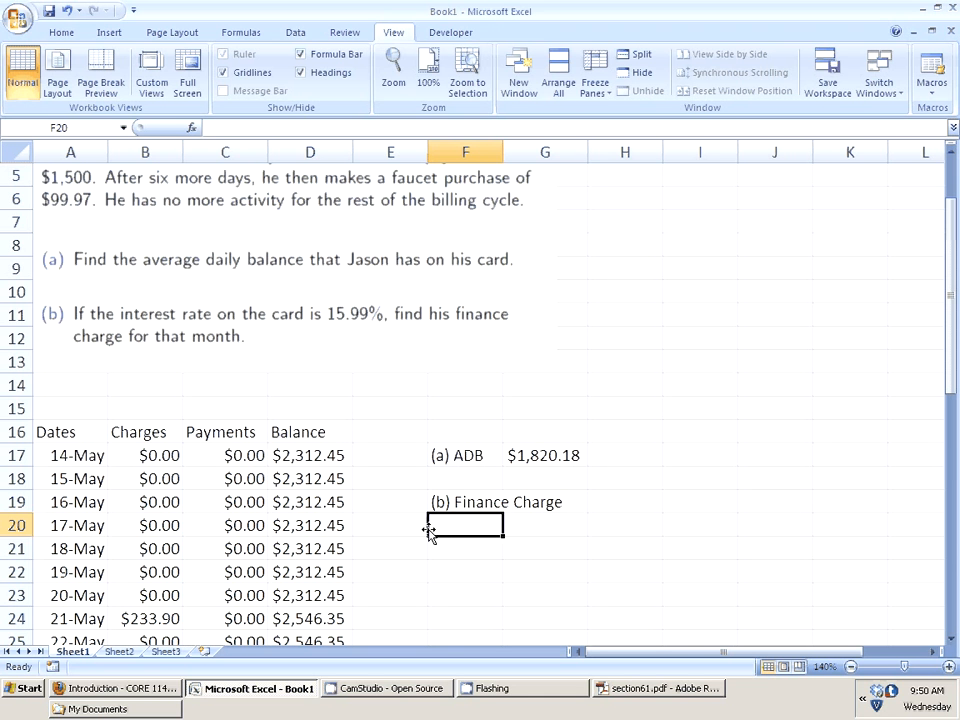
text(Time)
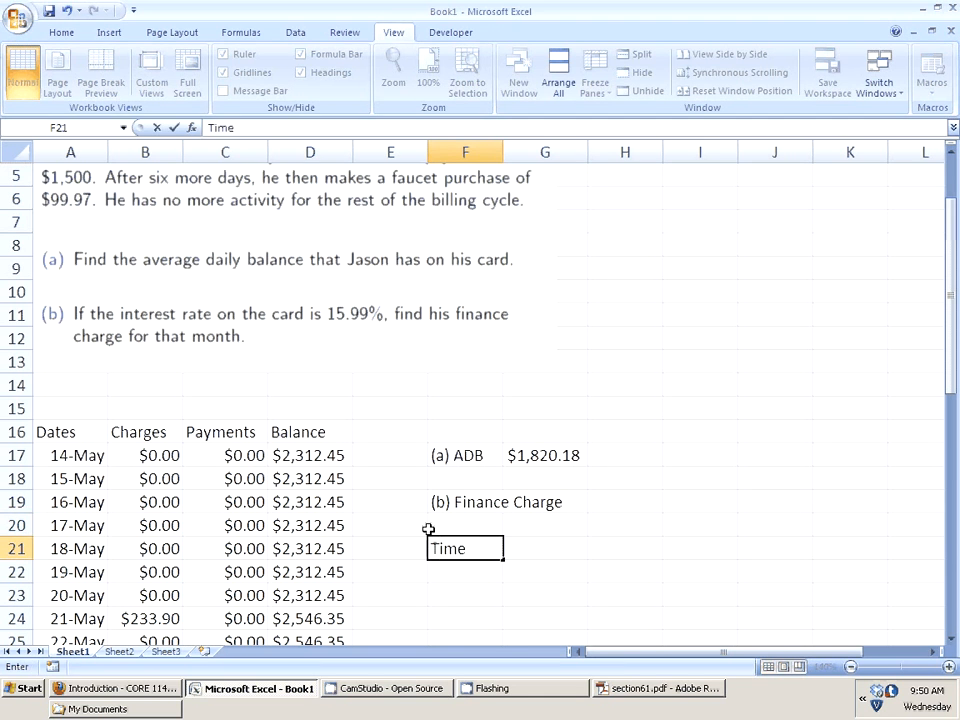
text(Rate)
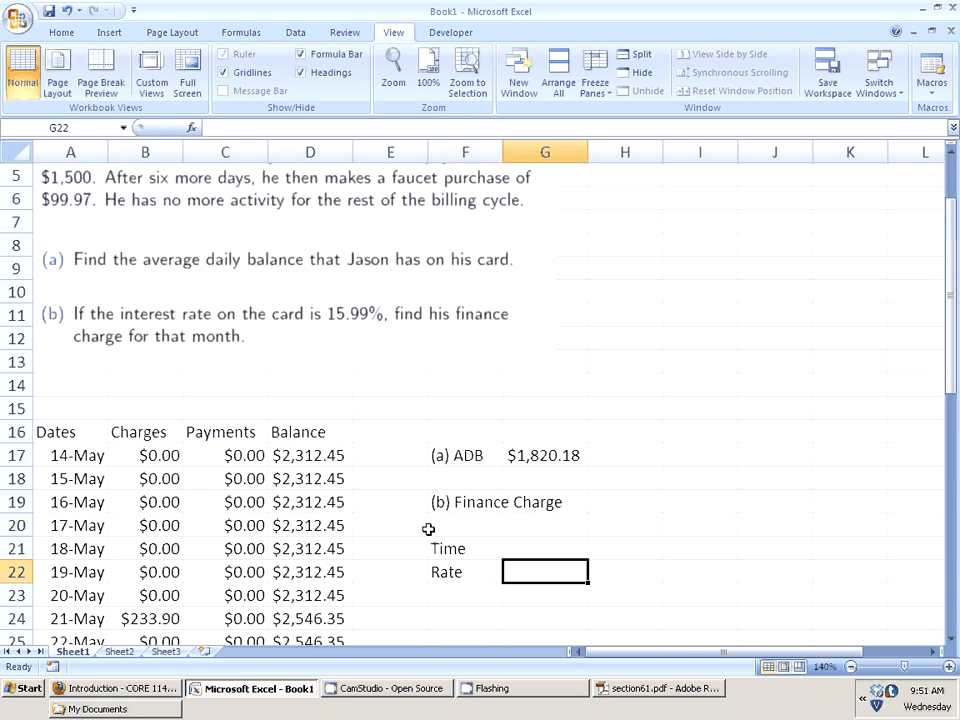
text(%15.)
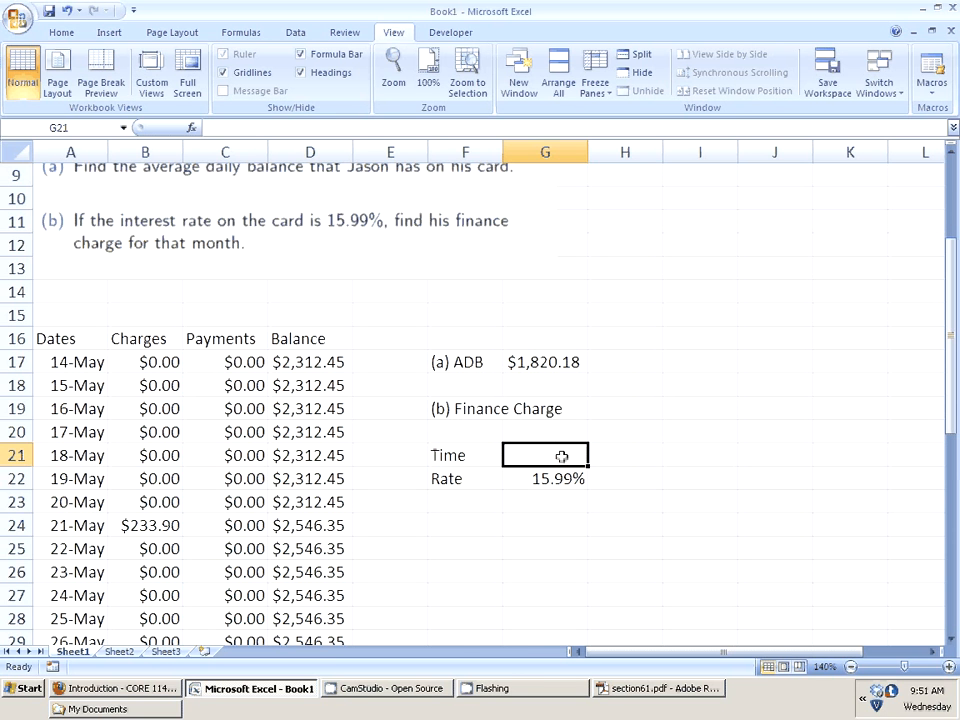
mouse_move(310, 638)
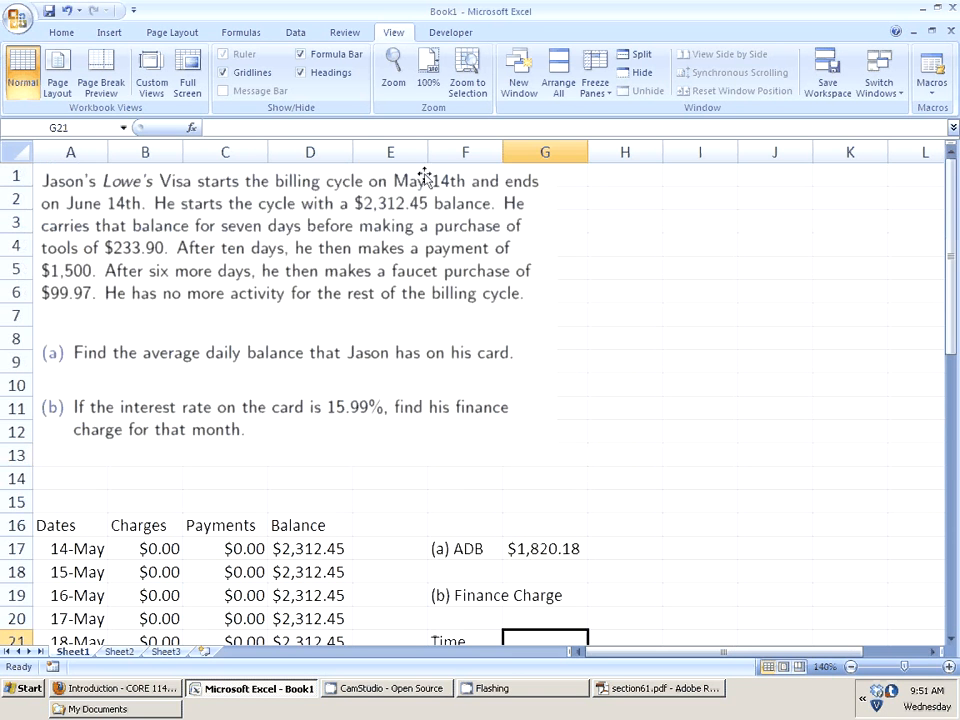
Step: Count the balances D17:D48 with COUNT in G21, giving 32 days
scroll(down, 3)
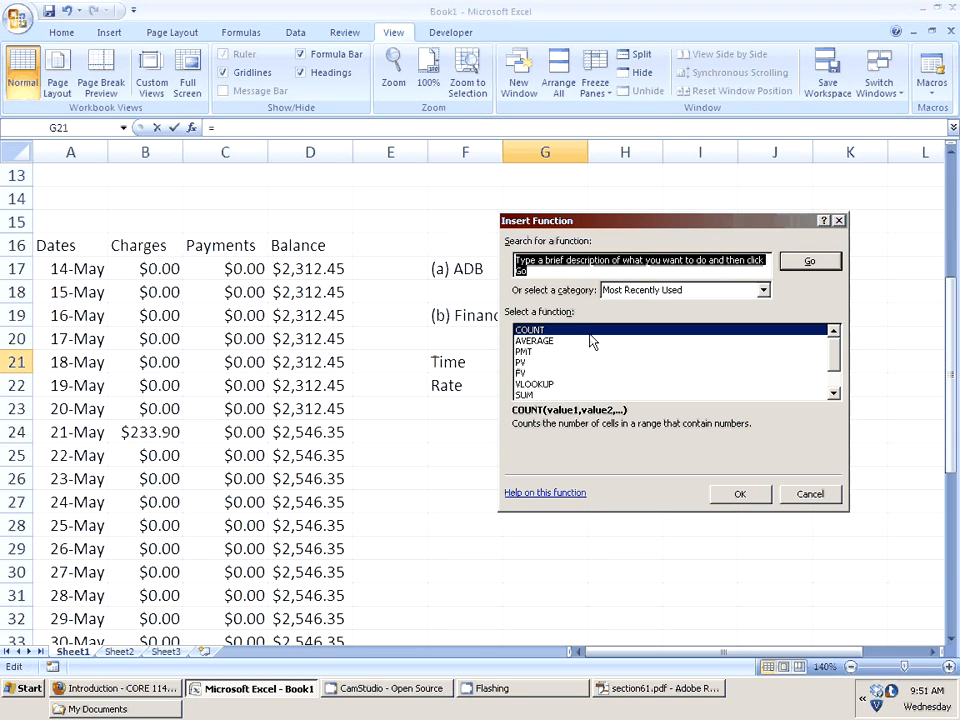
click(740, 493)
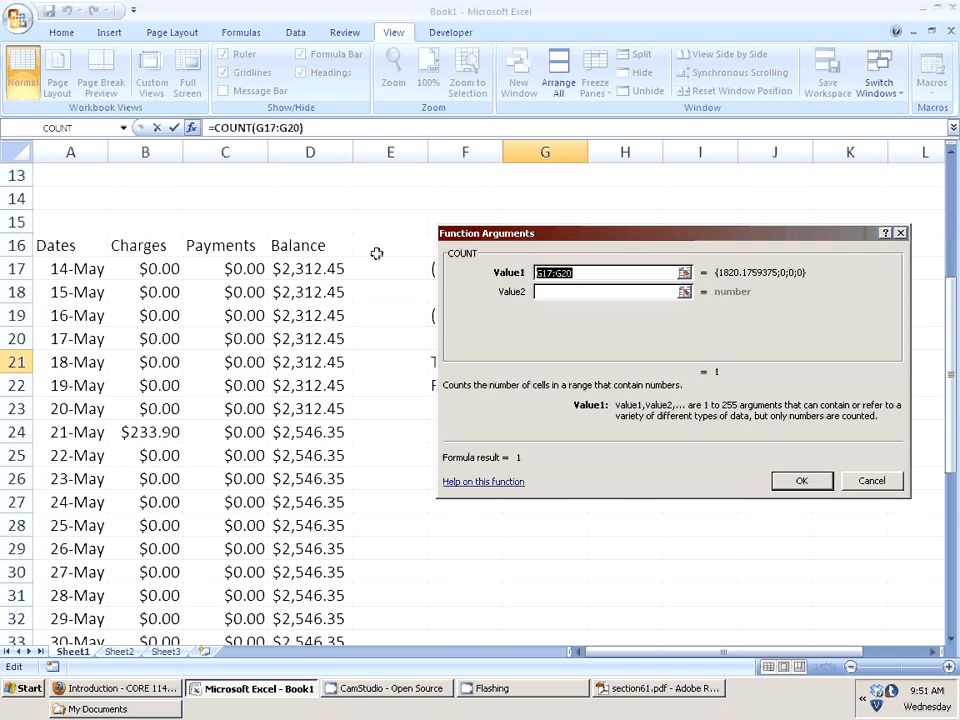
mouse_move(295, 272)
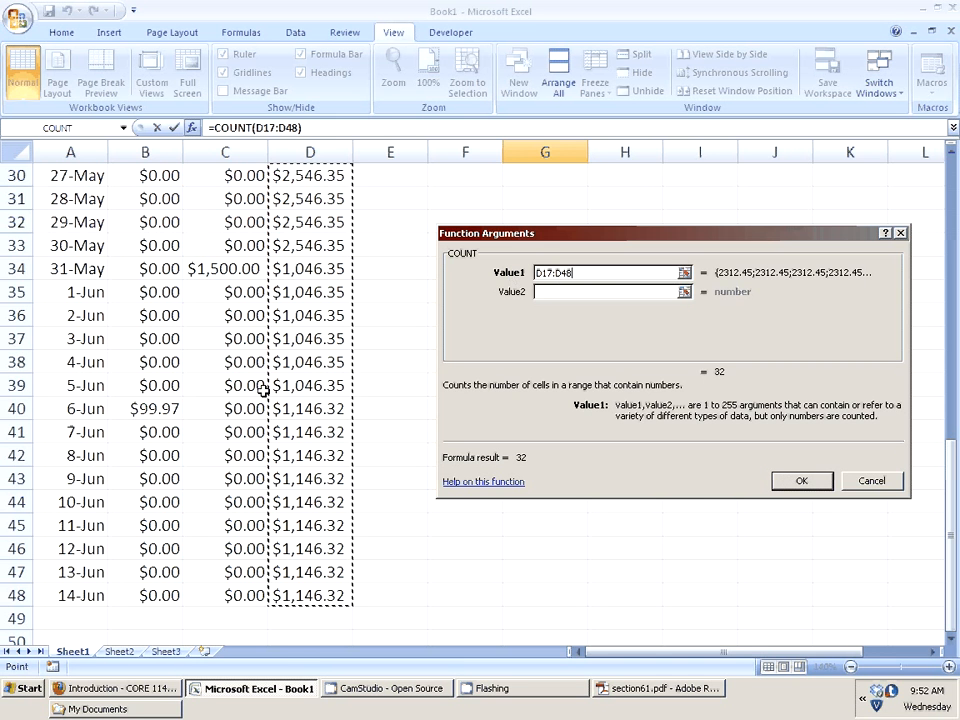
click(801, 481)
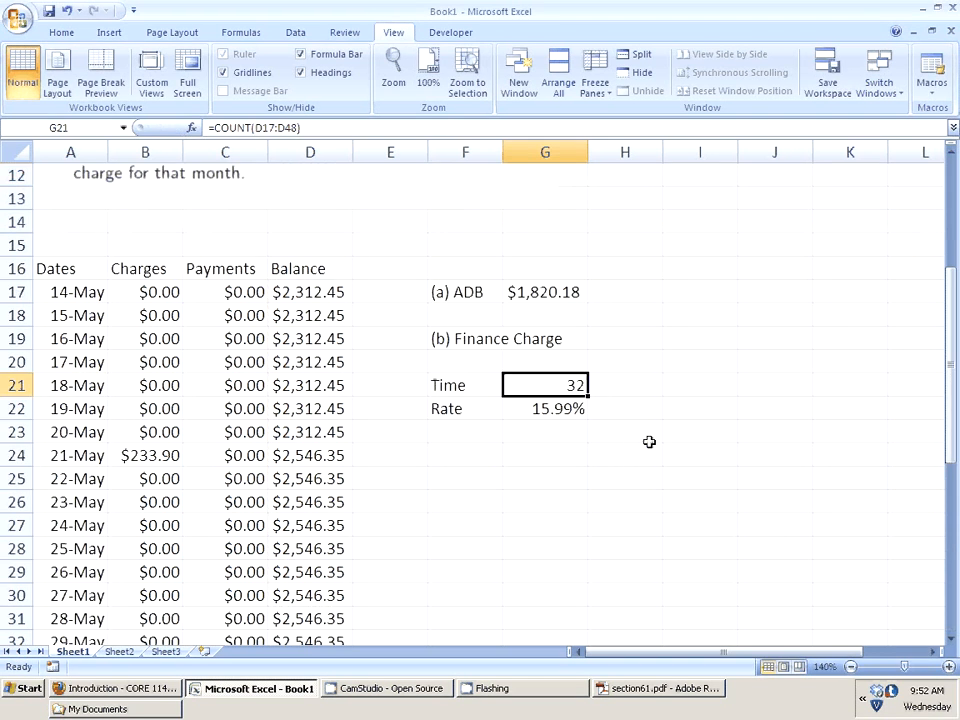
Step: Convert the 32 days into a fraction of a year, showing 0.08889
click(624, 385)
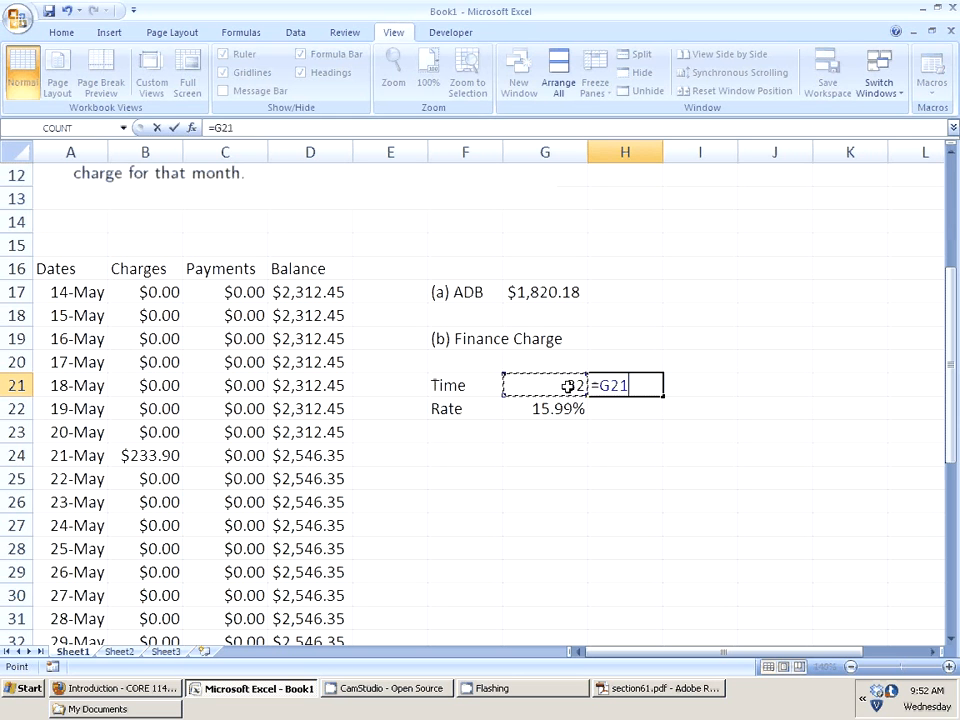
text(/)
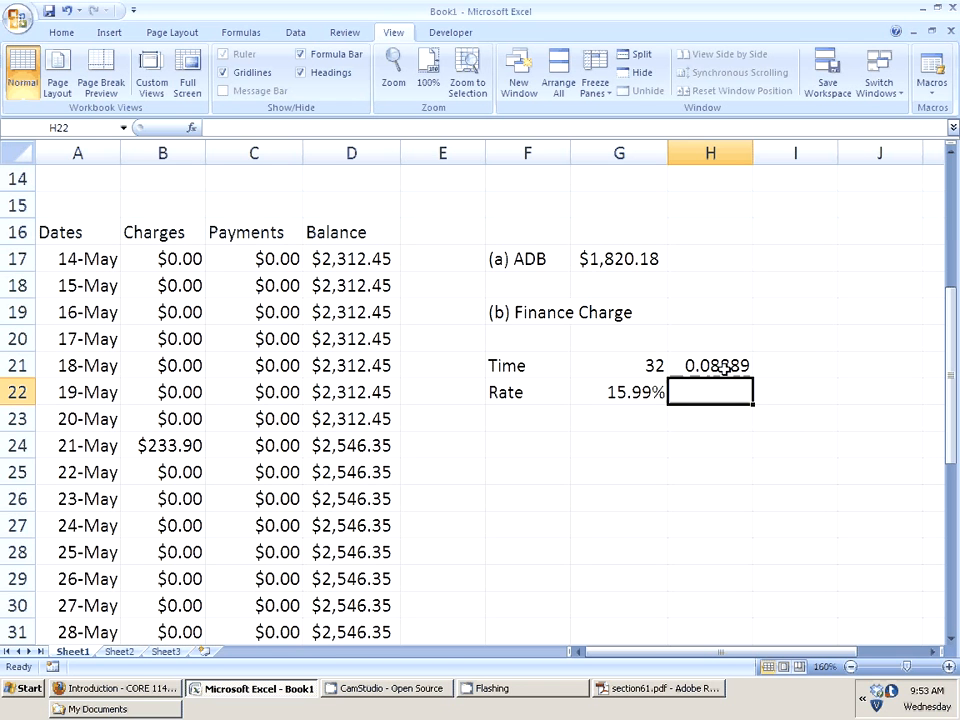
Step: Add a Finance Charge row multiplying ADB, rate and time, giving $25.87
click(527, 445)
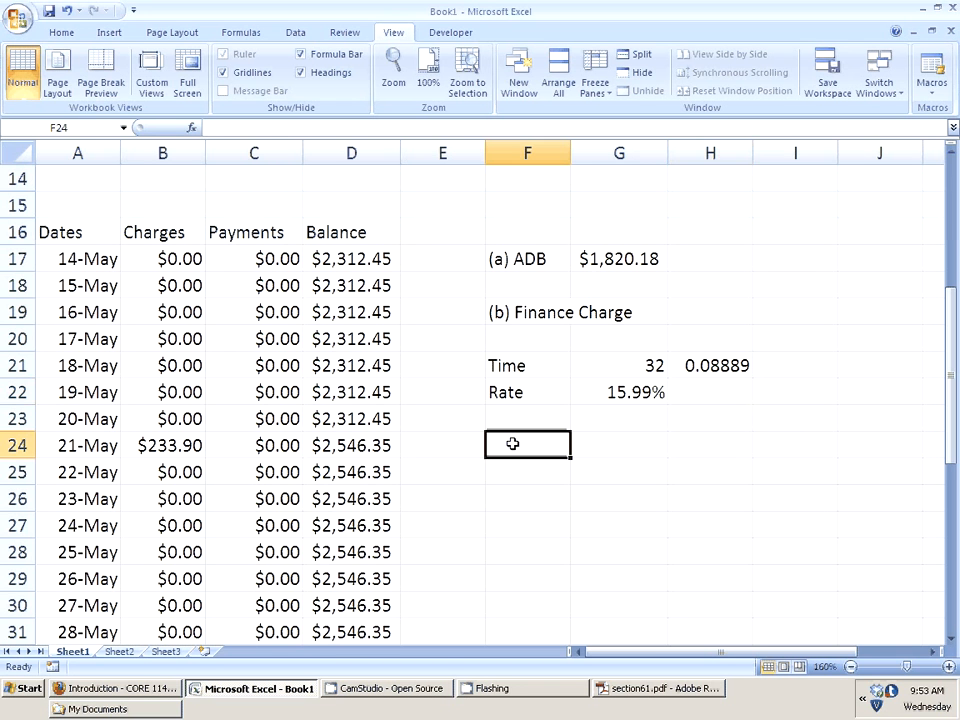
text(ADB)
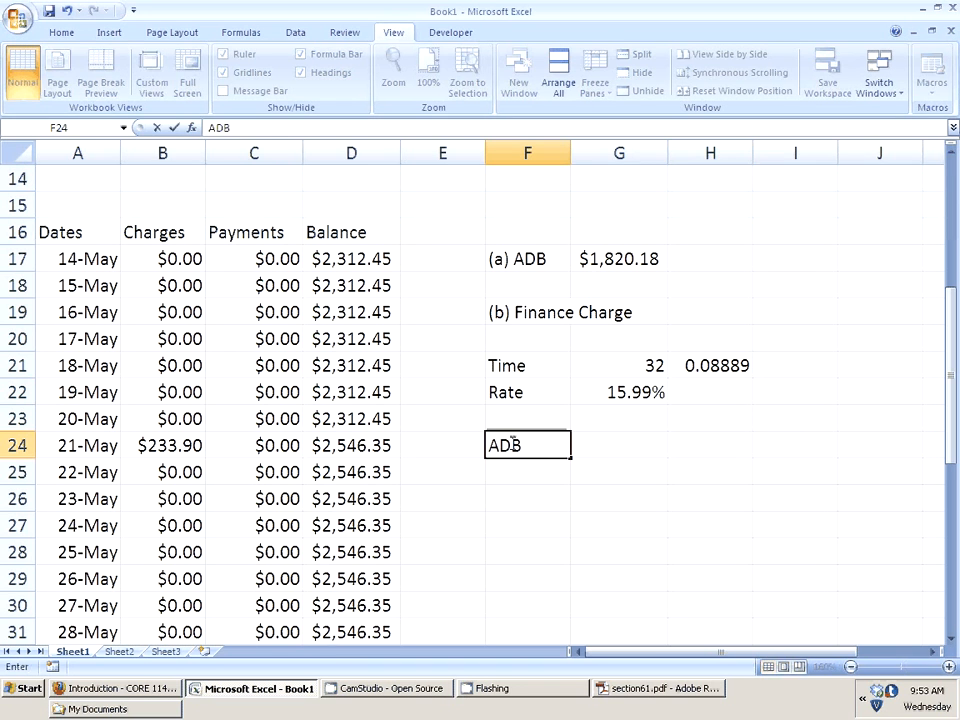
key(Delete)
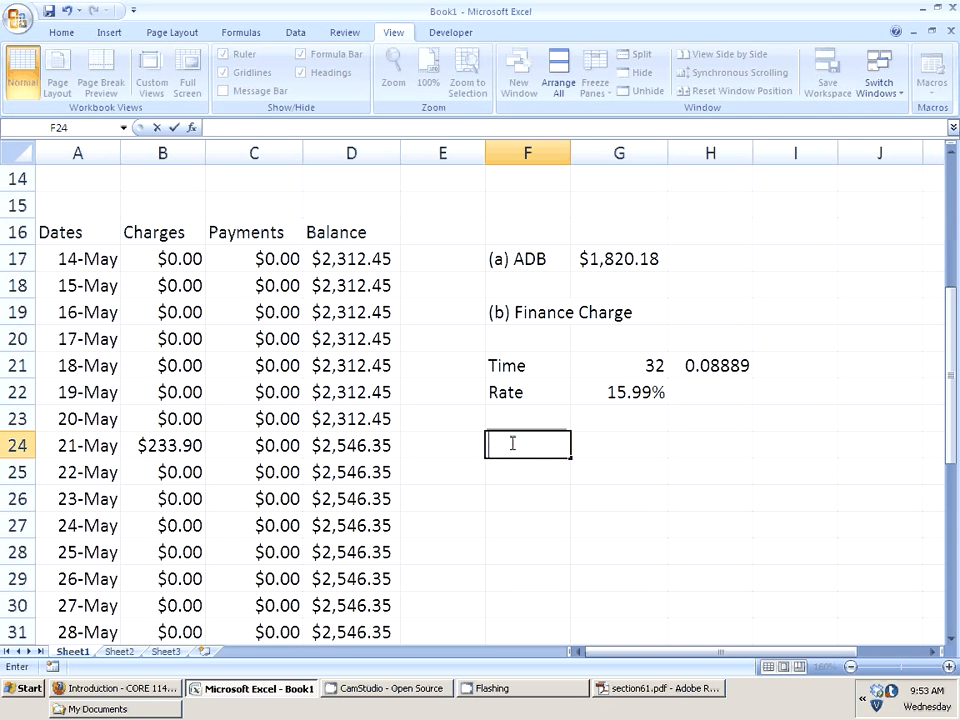
text(Finance Ch)
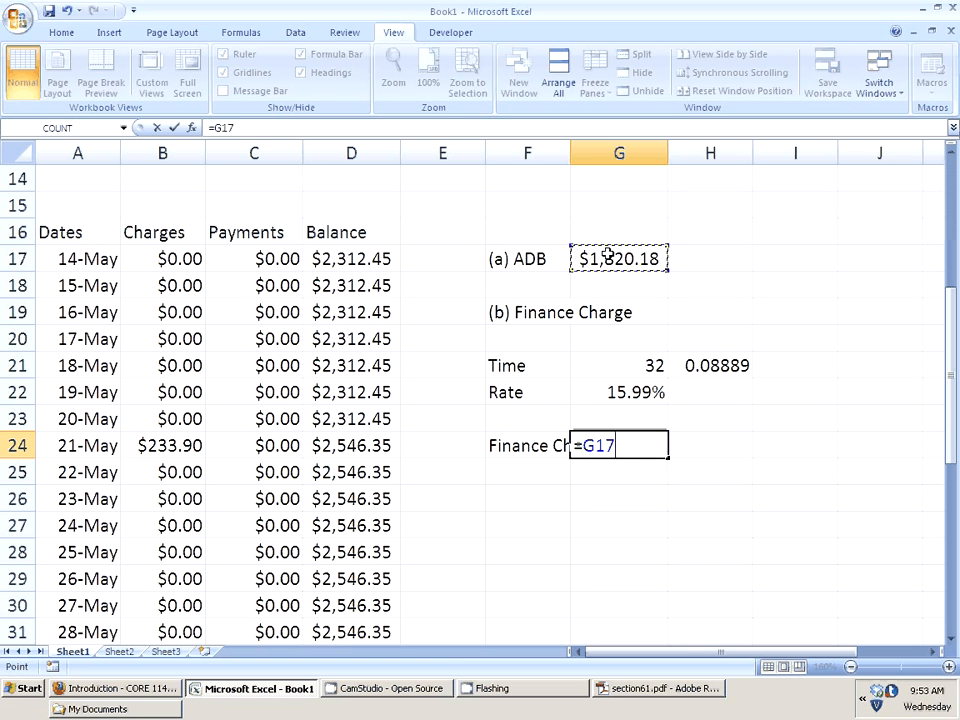
text(*)
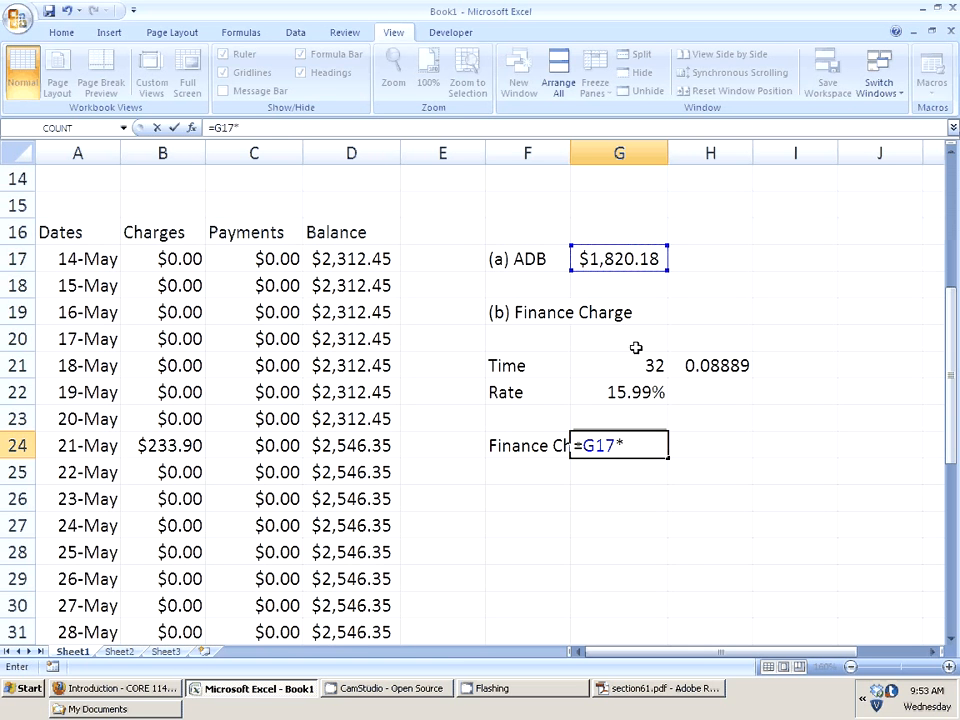
click(618, 392)
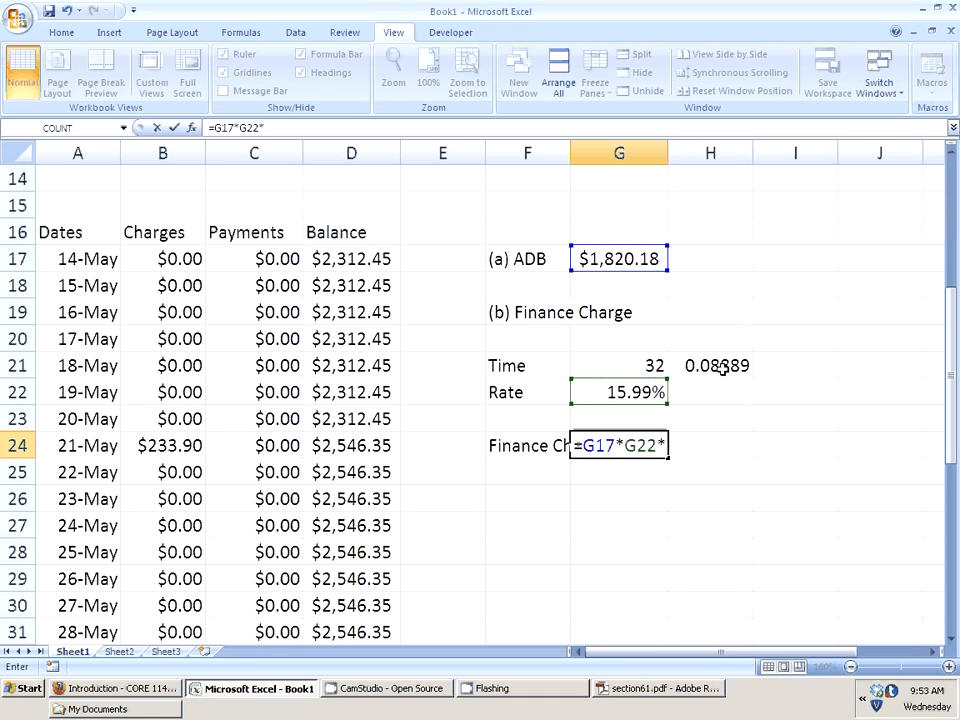
click(712, 365)
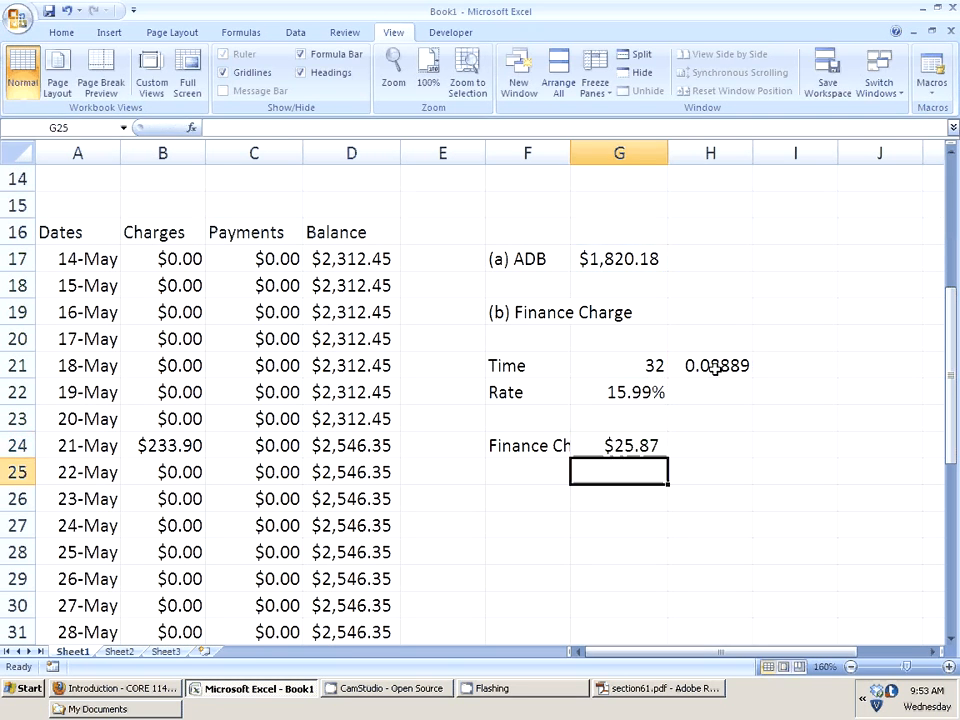
Step: Note 'ADB*r*t' beside the finance charge and bring up Example Four in Adobe Reader
click(710, 445)
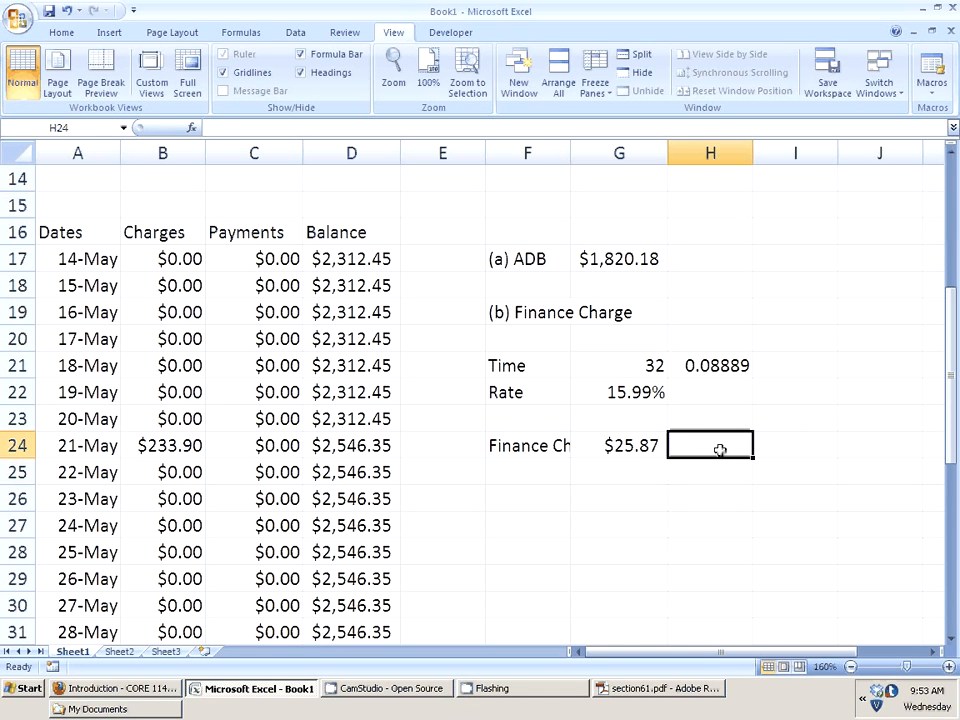
text(ADB*r*t)
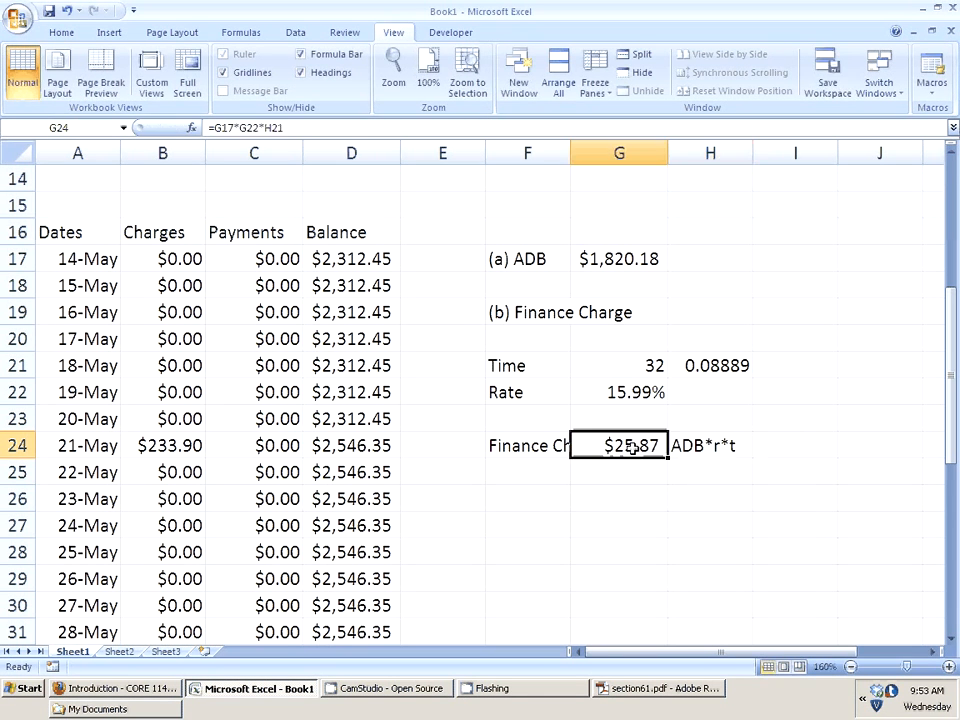
mouse_move(668, 560)
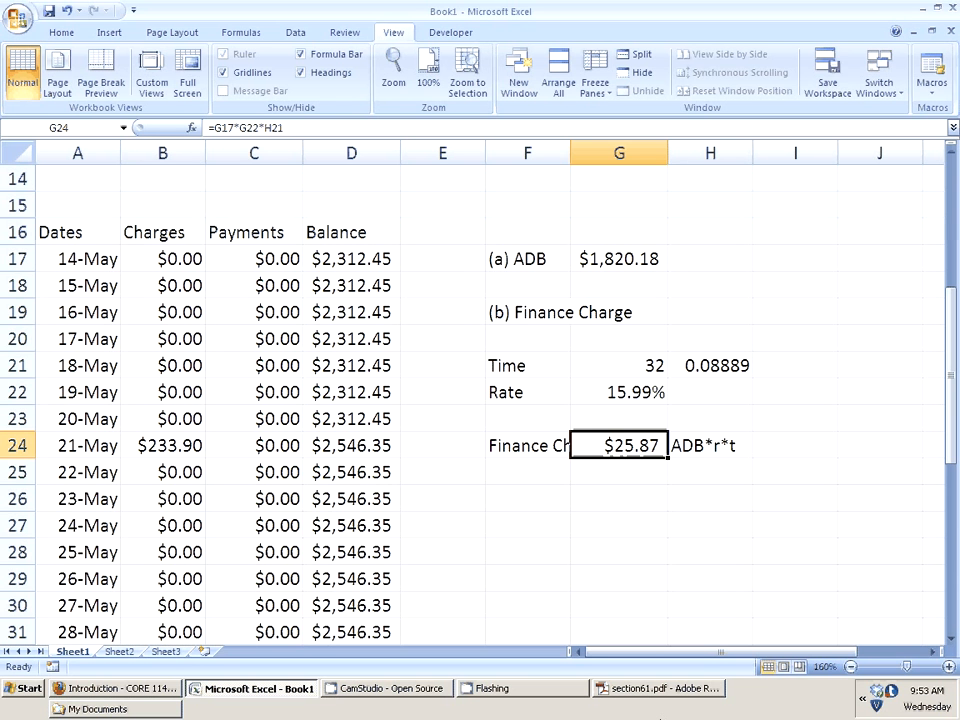
click(658, 688)
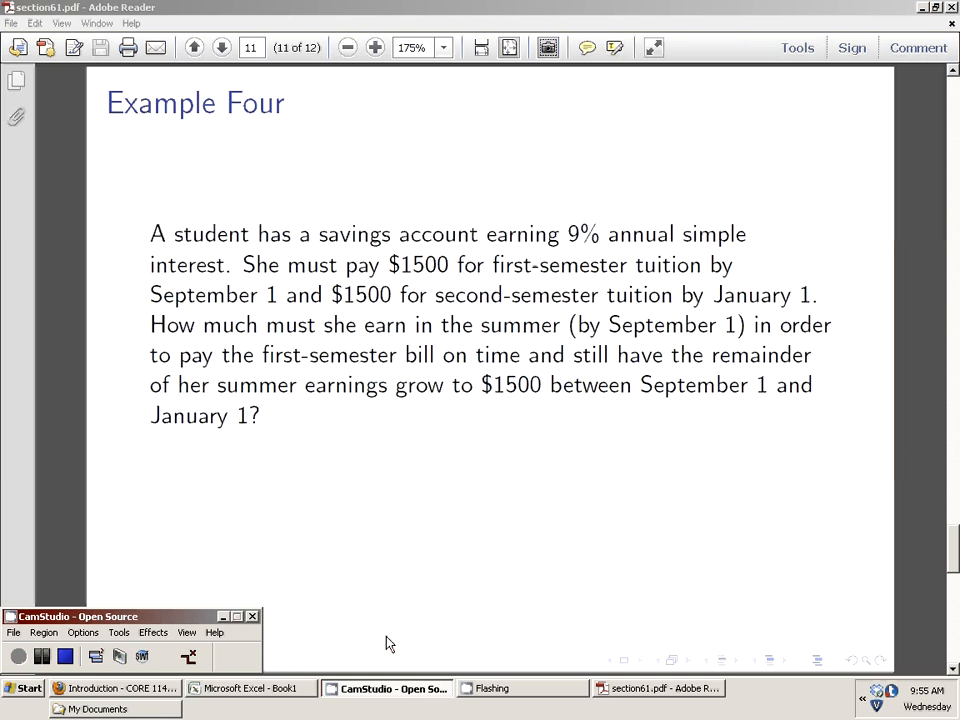
Step: Snapshot the Example Four problem text and return to Excel's blank Sheet2
drag(150, 233, 318, 294)
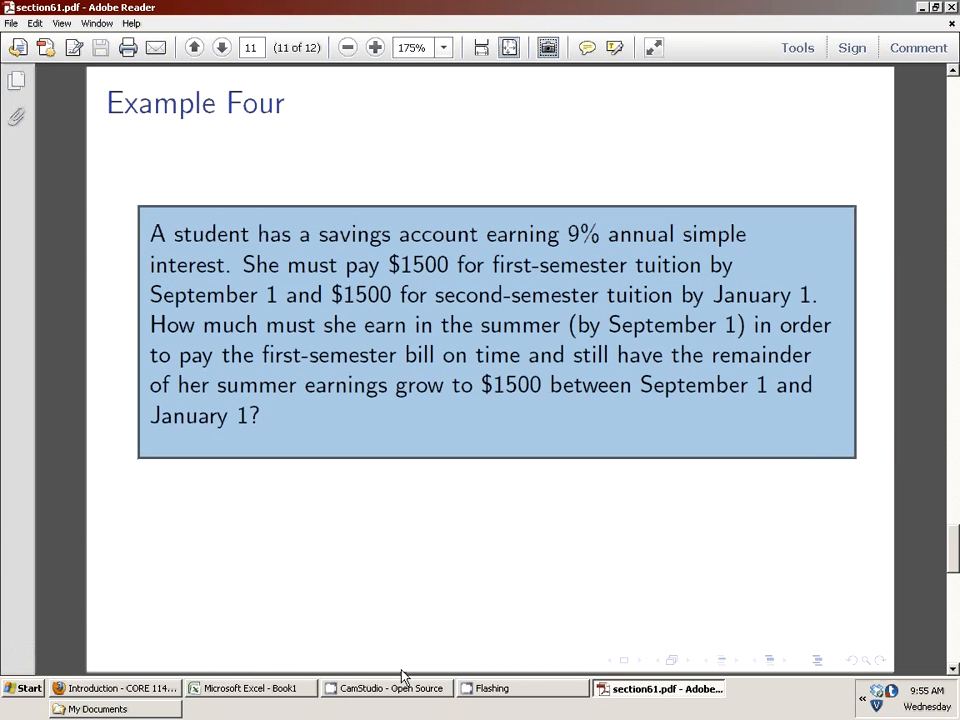
click(250, 688)
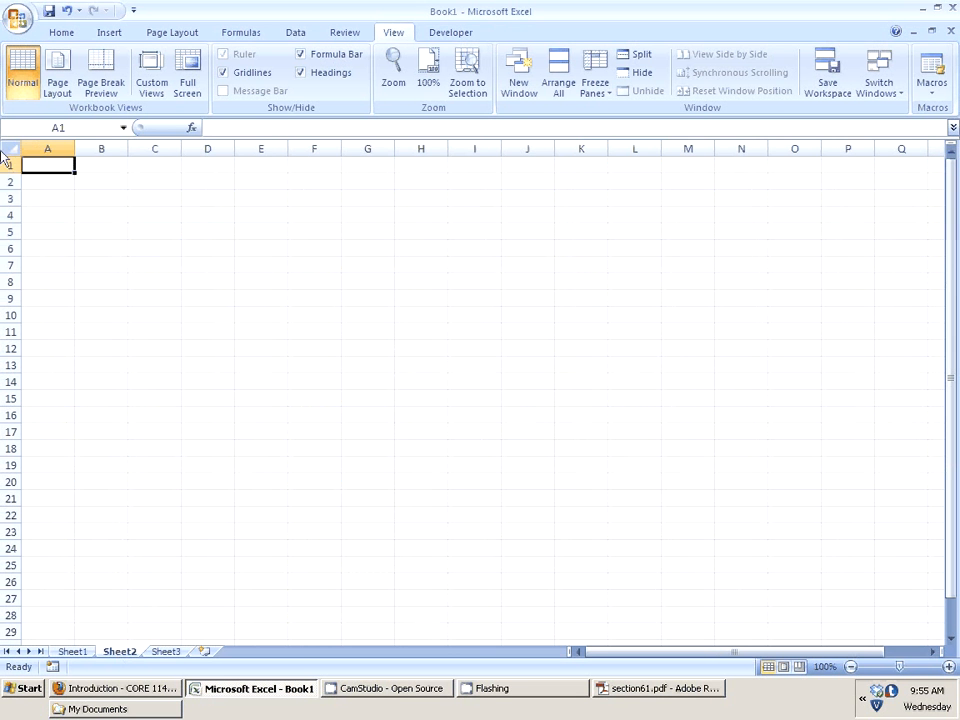
Step: Paste the Example Four snapshot into A1 of Sheet2 and zoom so the text fits
right_click(47, 165)
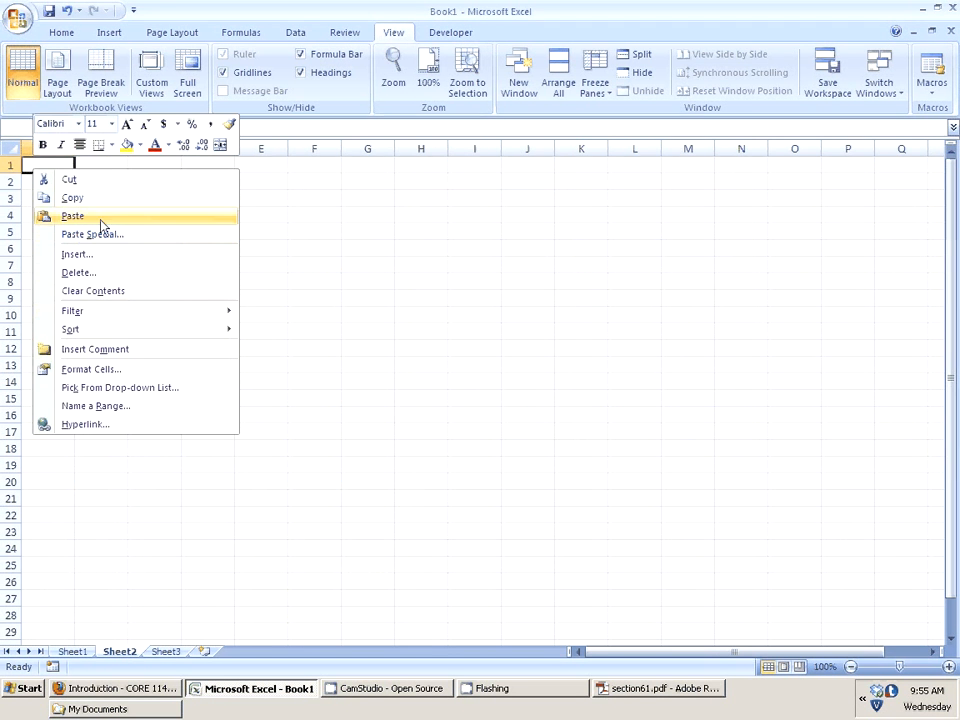
click(72, 216)
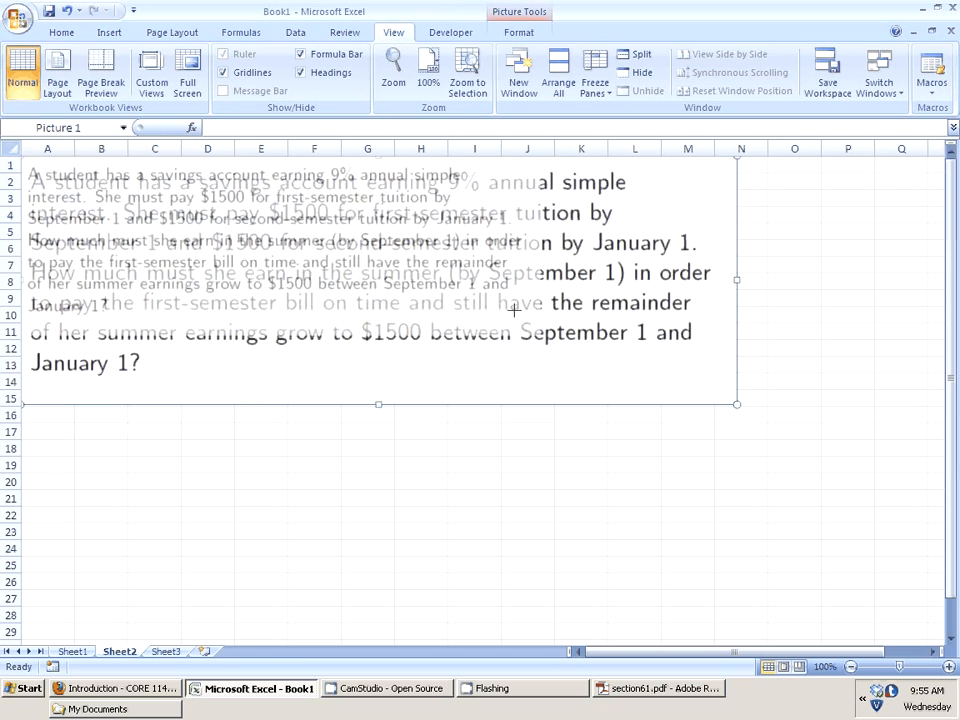
drag(737, 405, 397, 287)
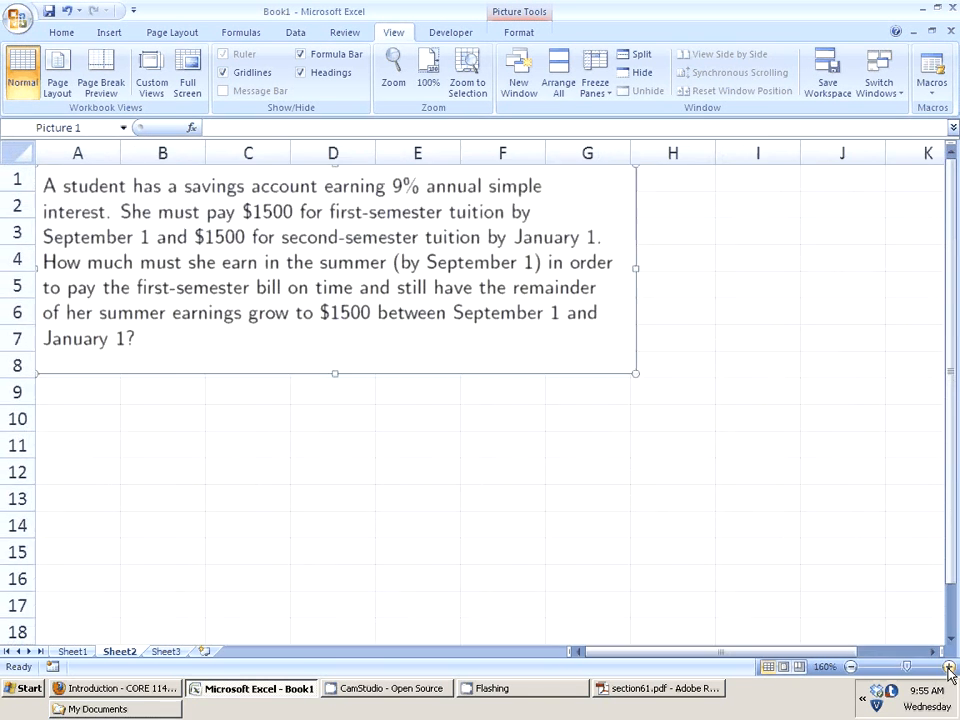
click(850, 666)
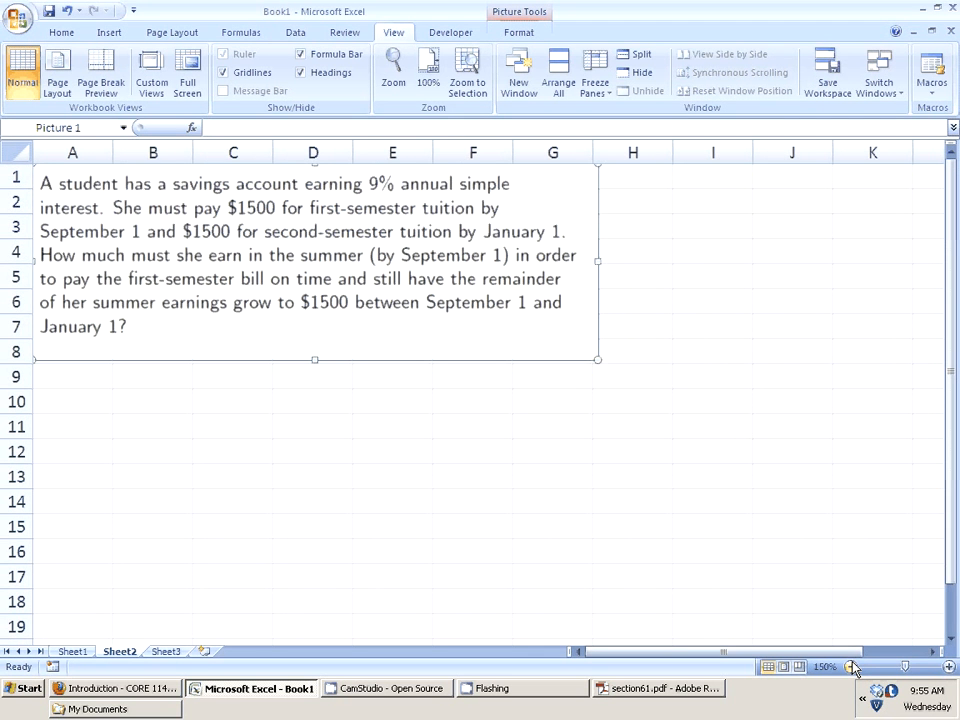
click(385, 688)
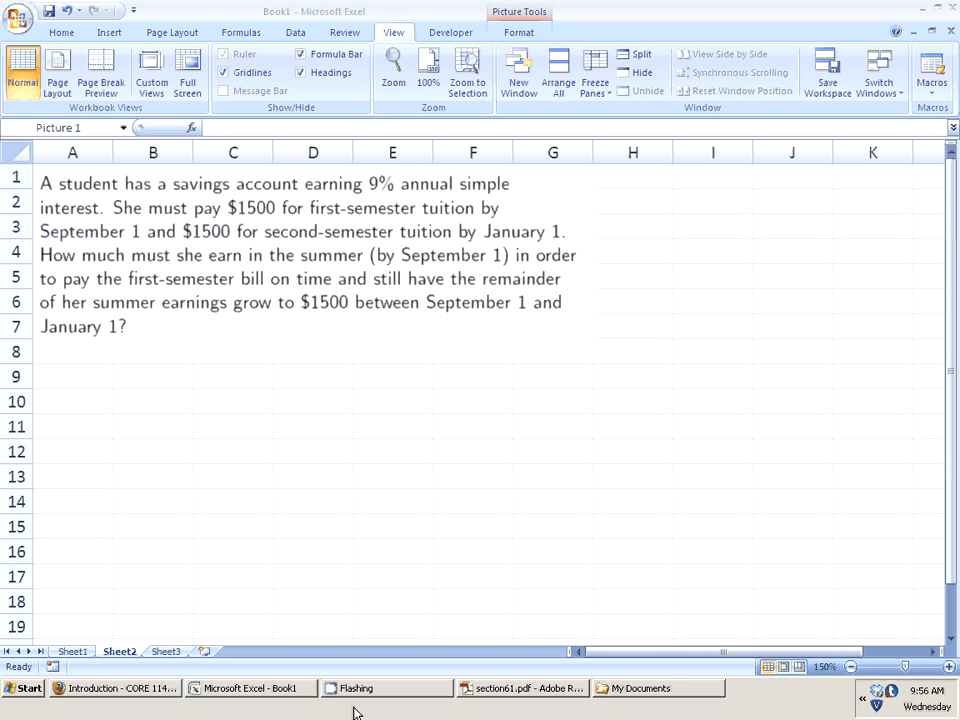
Step: Enter a Rate row of 9% in row 10 below the problem text
click(300, 255)
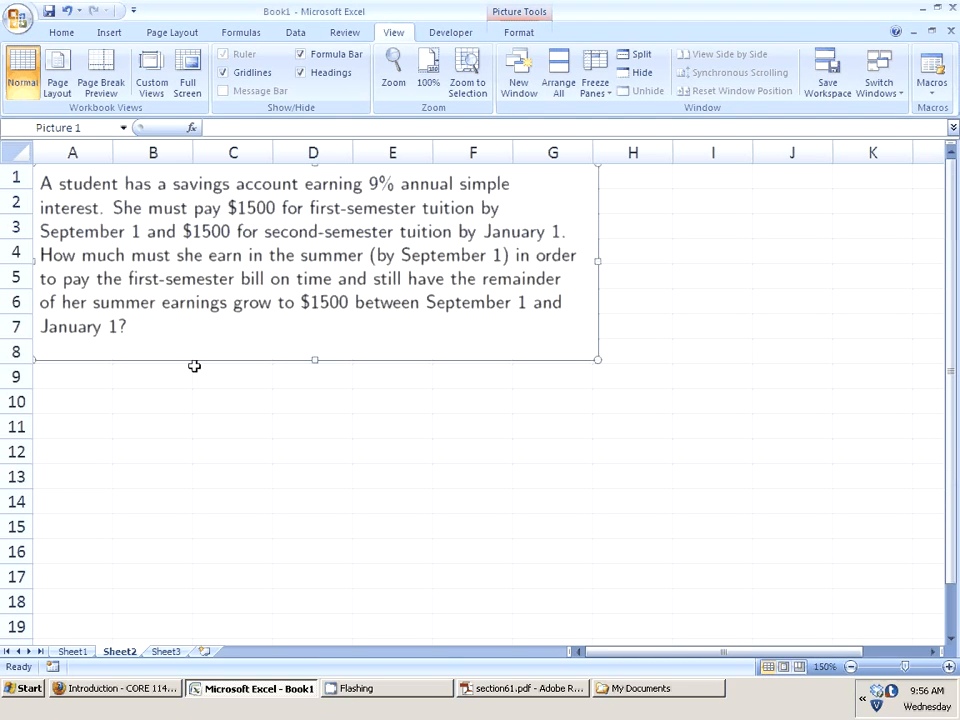
click(72, 401)
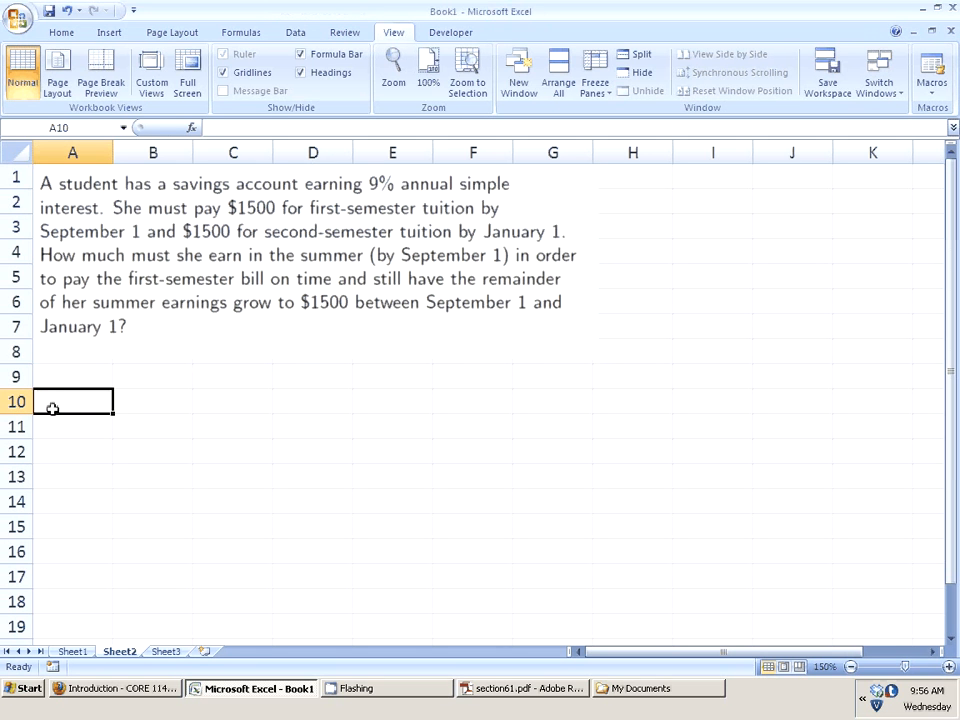
text(Rate)
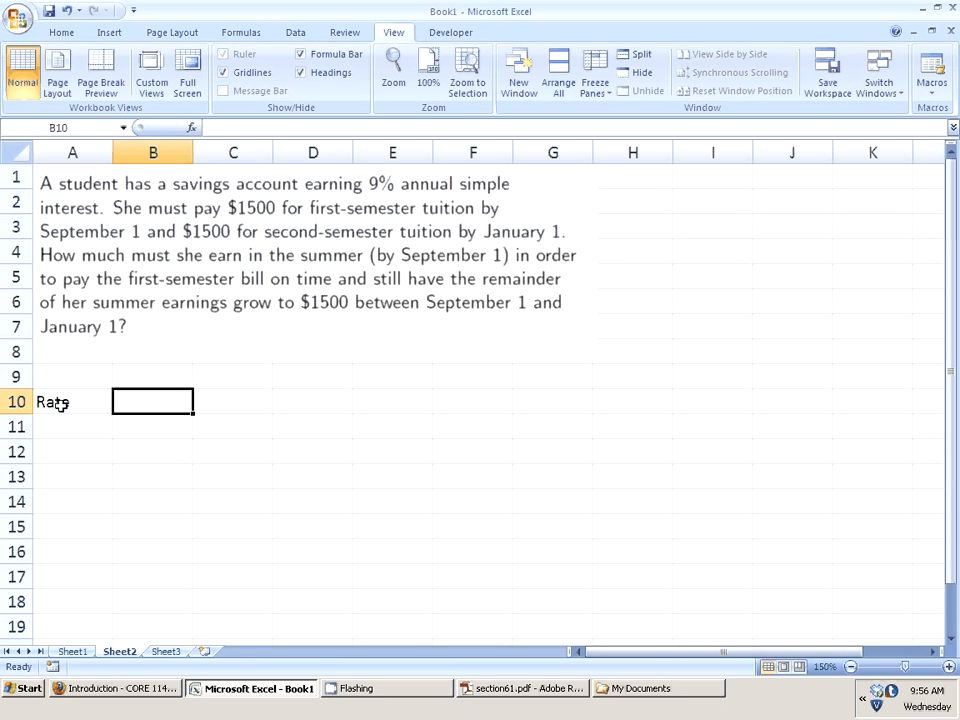
text(9%)
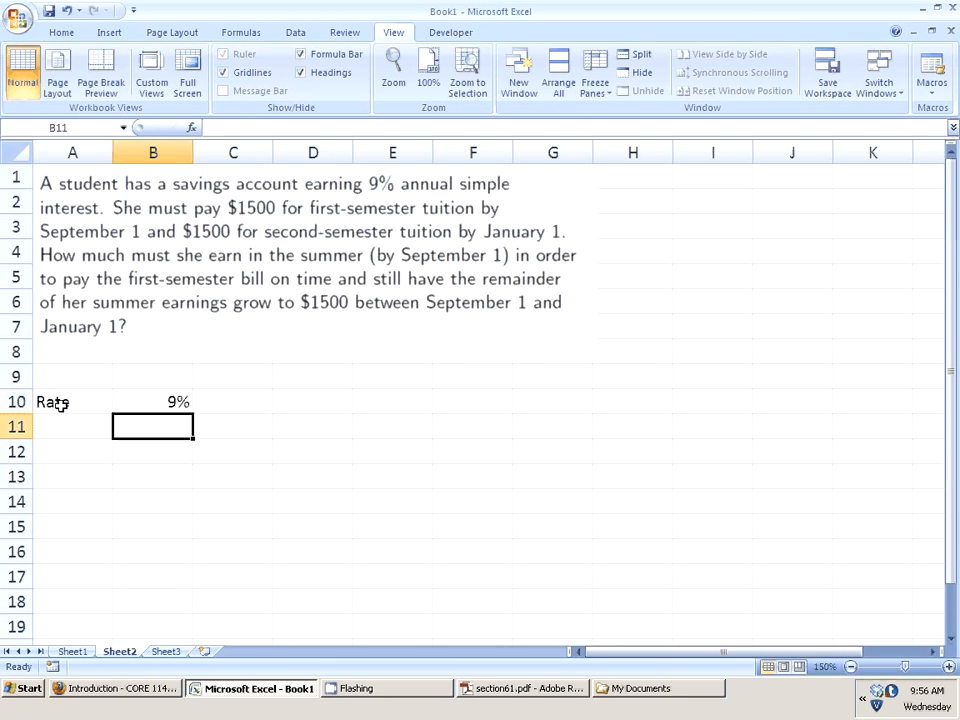
Step: Add Time =4/12, FV $1,500, and the 'Second-semester Tution Problem' heading in A9
click(72, 426)
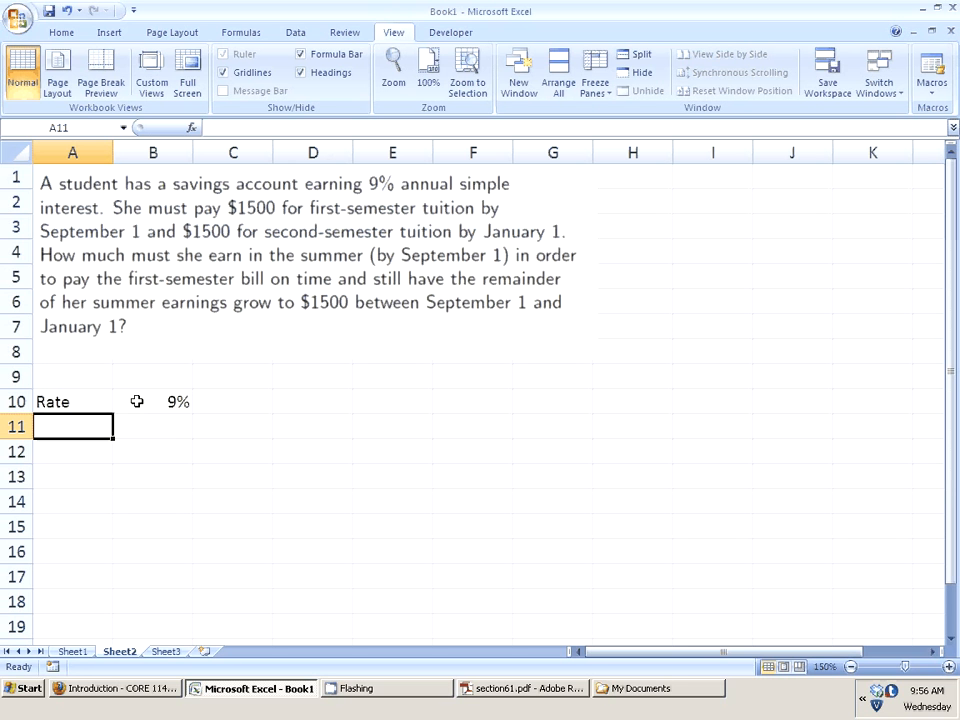
text(Time)
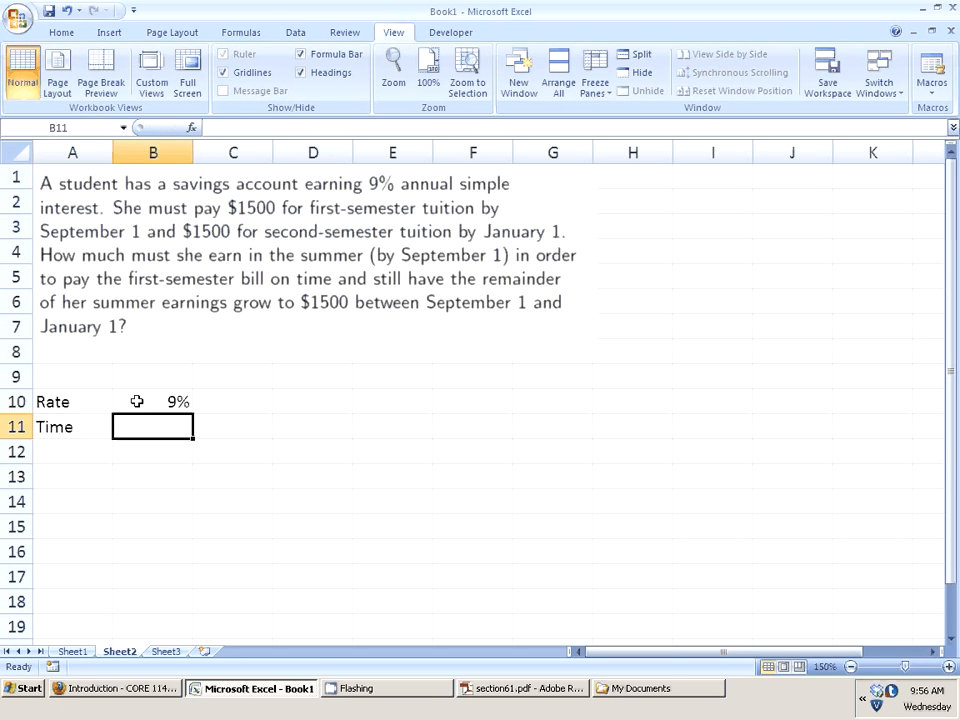
text(=4/12)
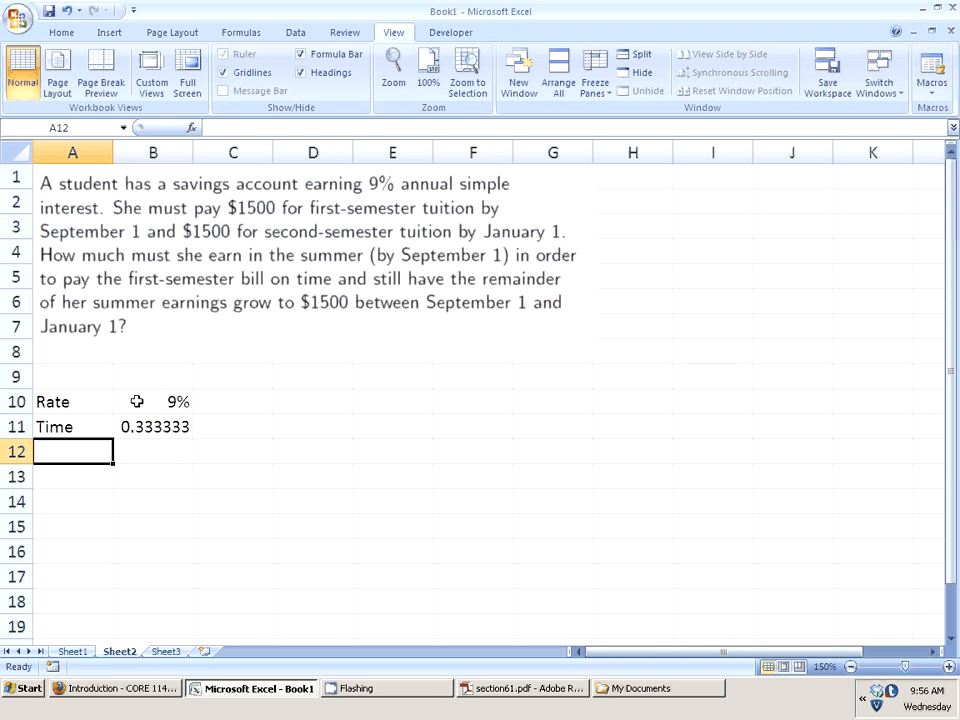
text(FV)
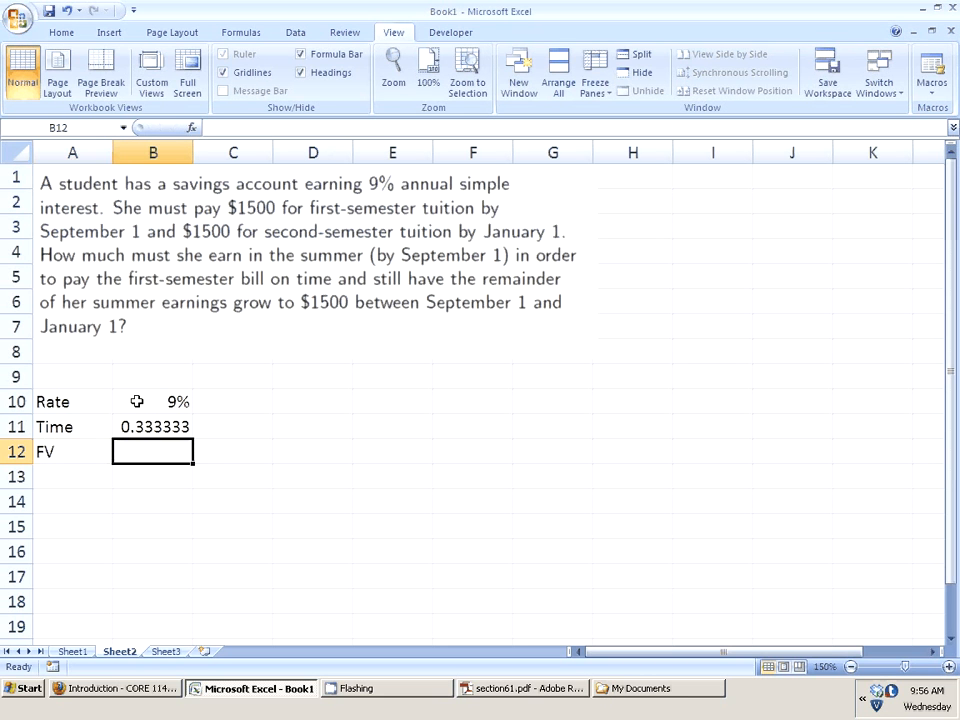
text($1,500)
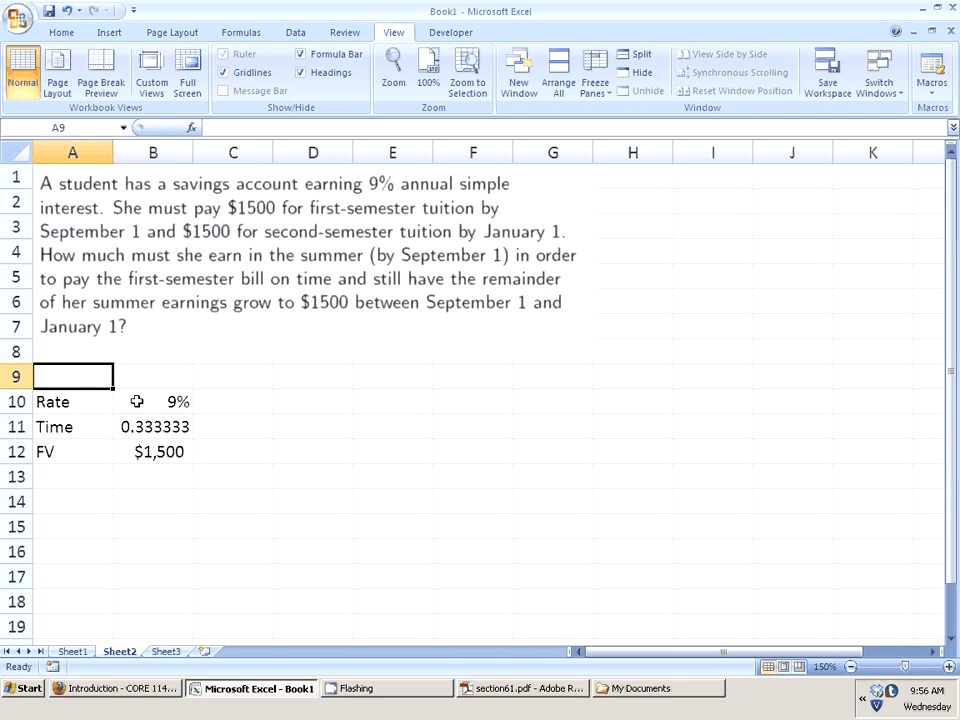
text(Second-seme)
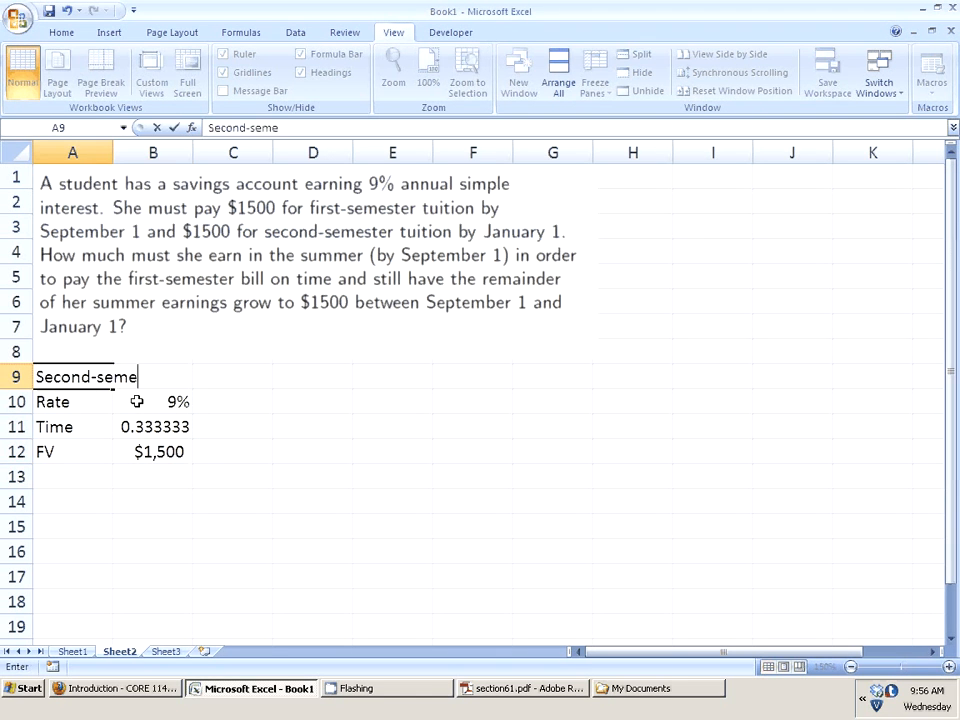
text(ster Tution Problem)
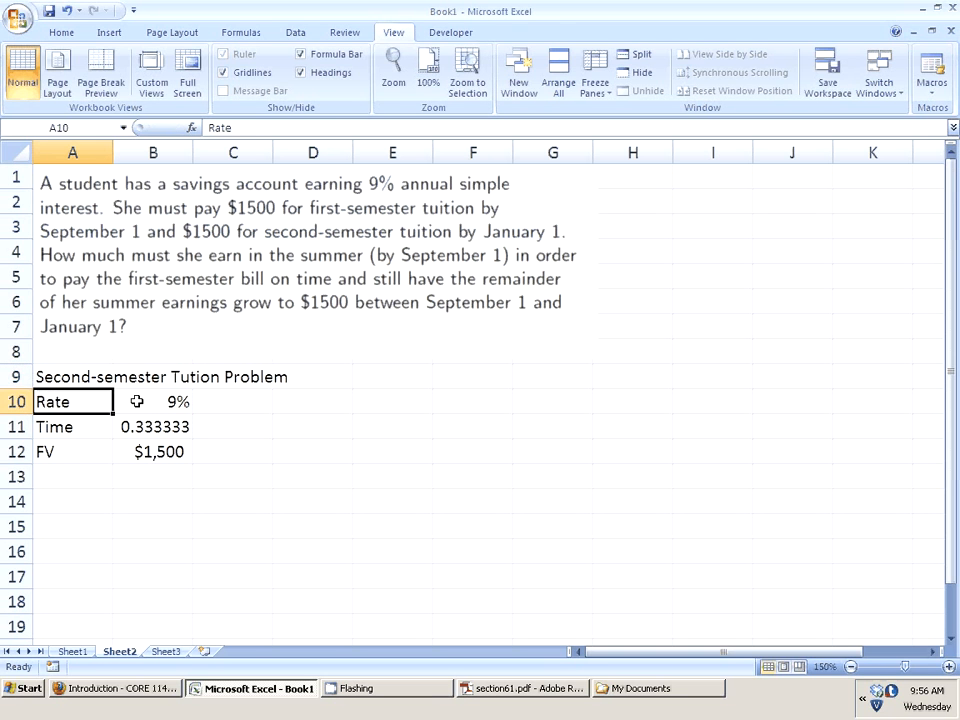
Step: Write the note FV=P*(1+rt) in A14 below the data
click(72, 501)
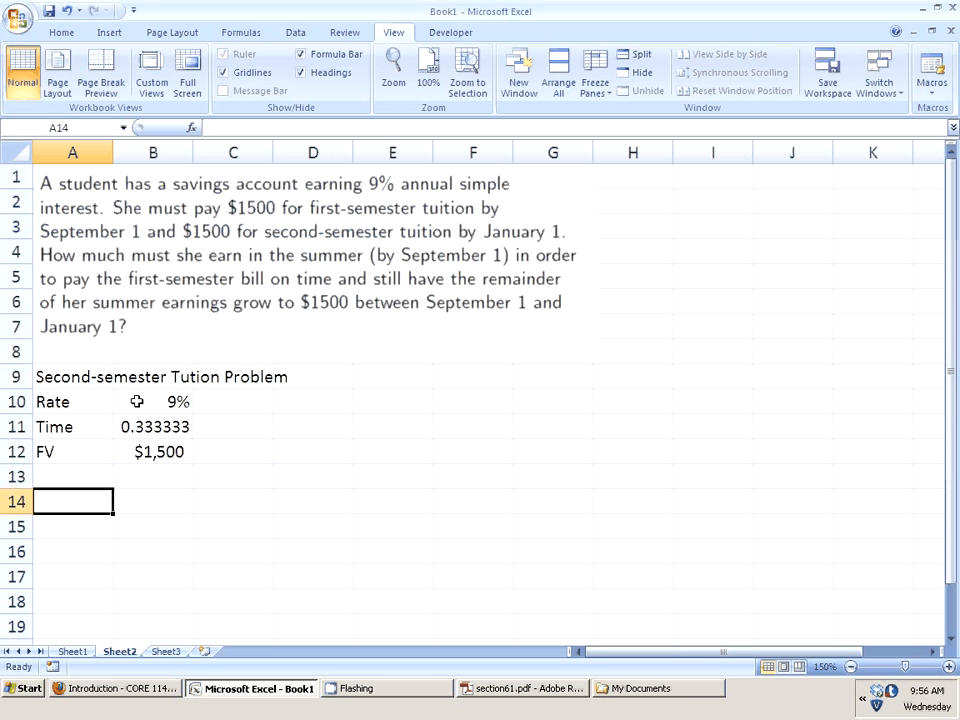
text(FV=P*)
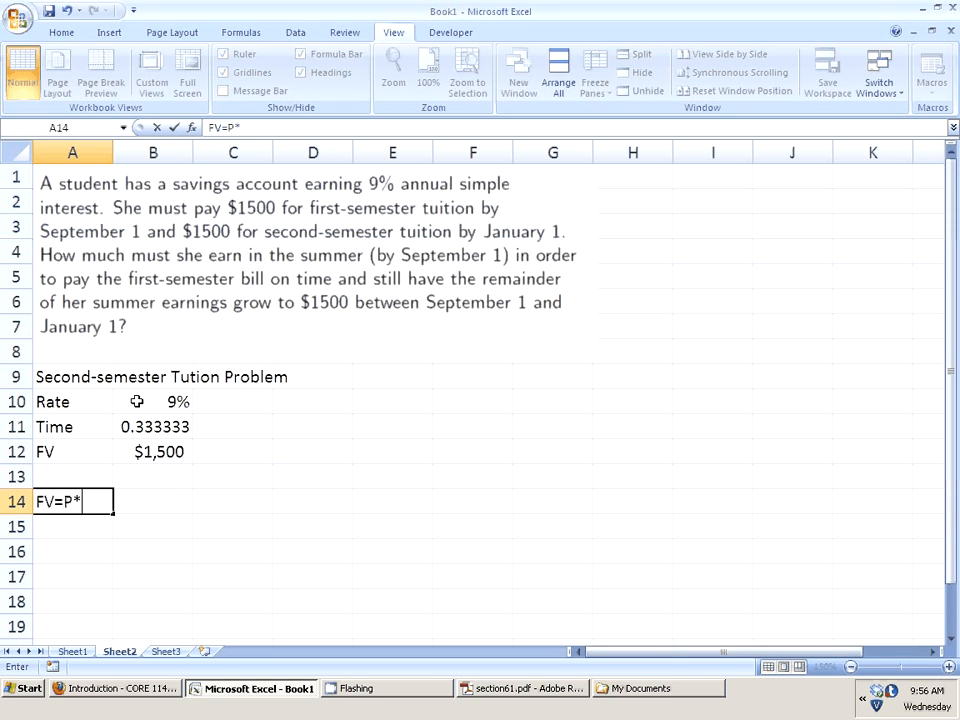
text((1+rt)
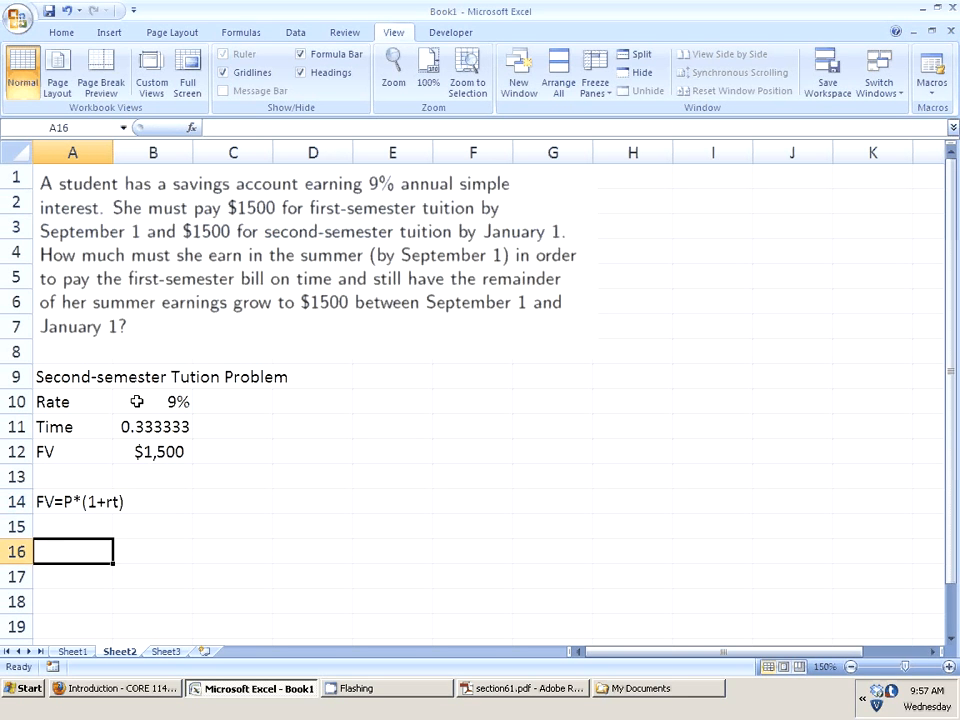
Step: Write the note P=FV/(1+rt) in A16 and start a (1+rt) label in A18
text(P=)
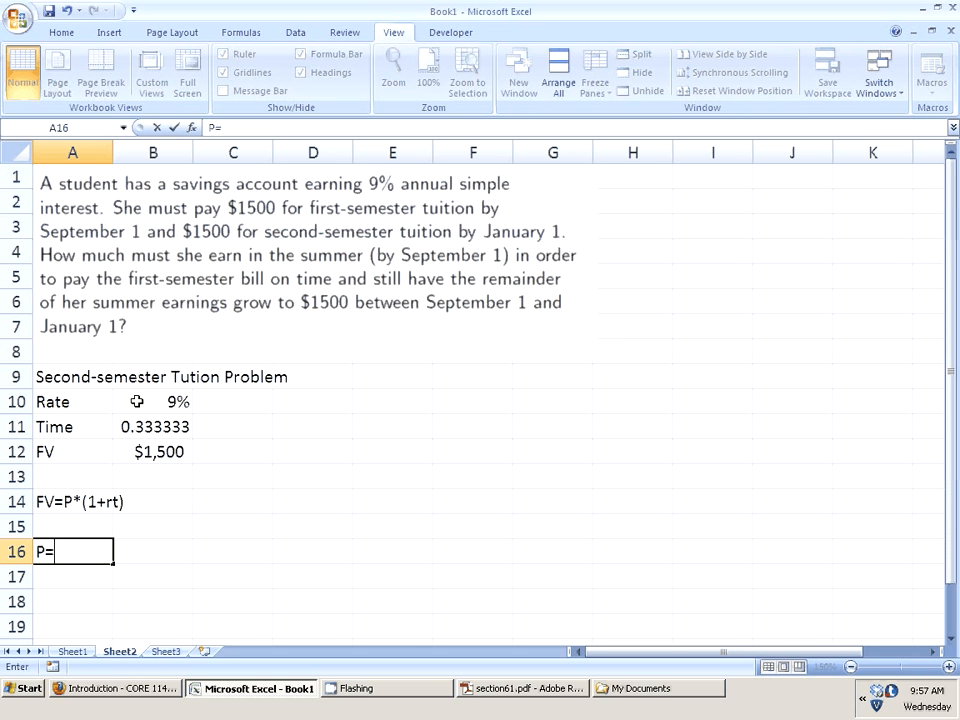
text(FV/()
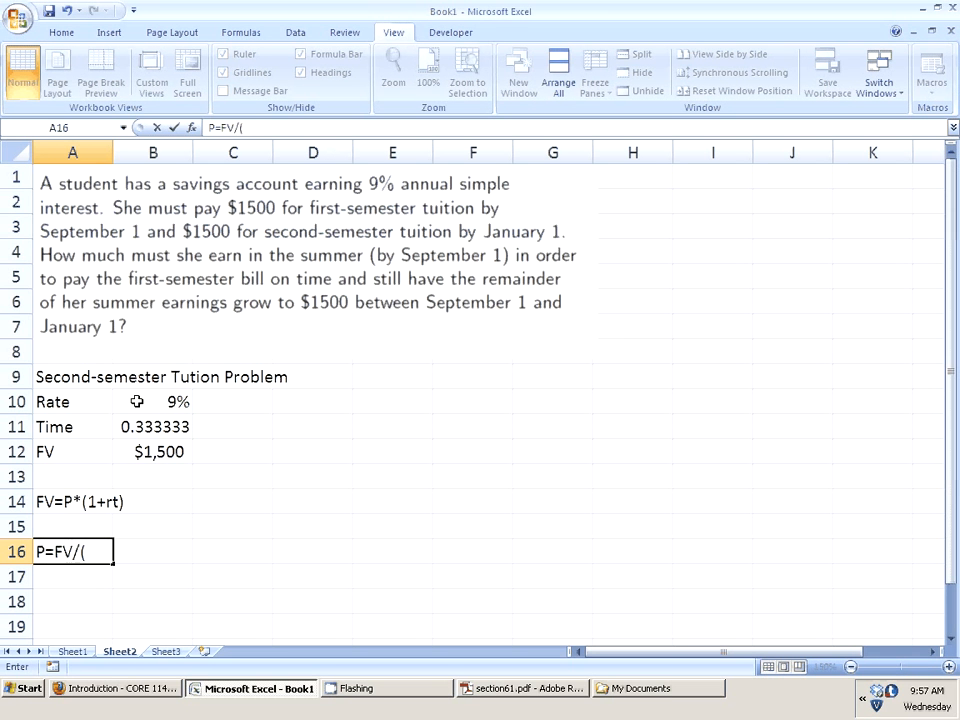
text(1+rt))
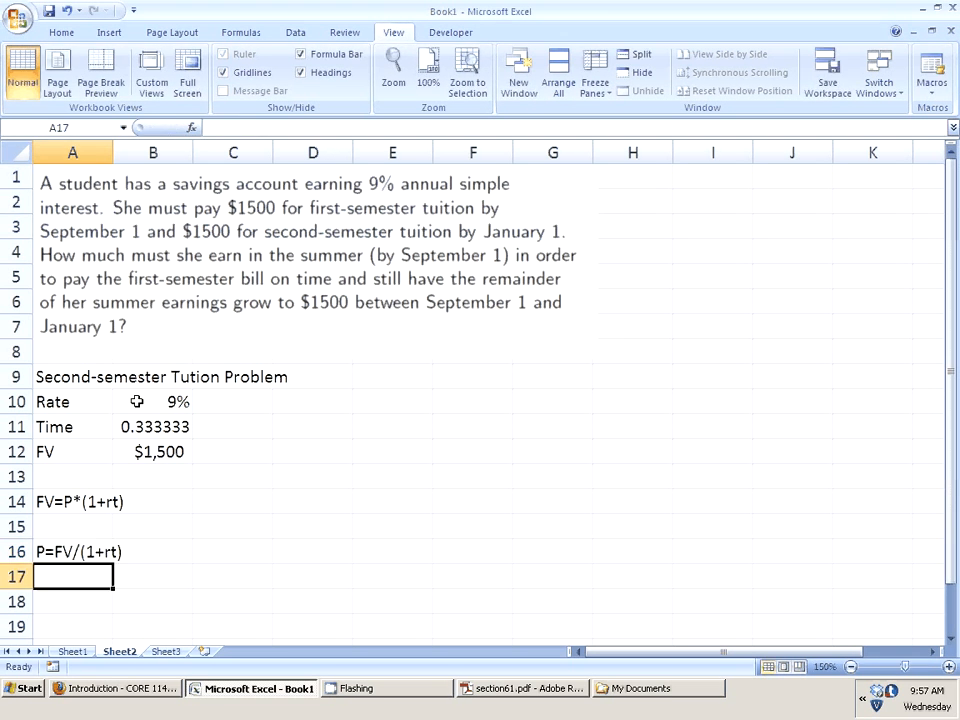
key(down)
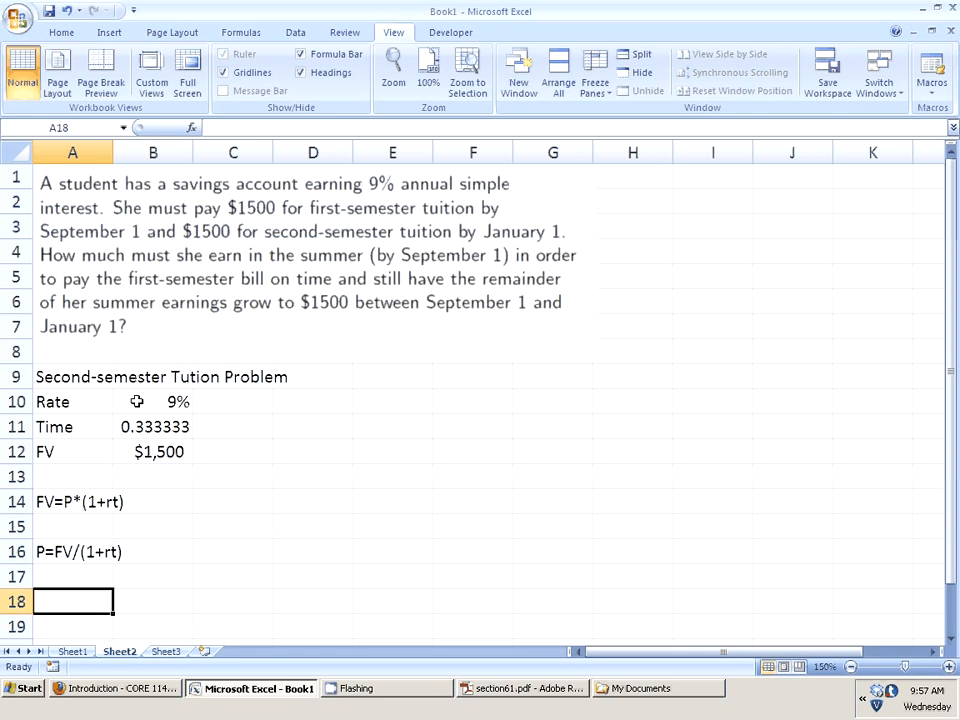
text((1+rt))
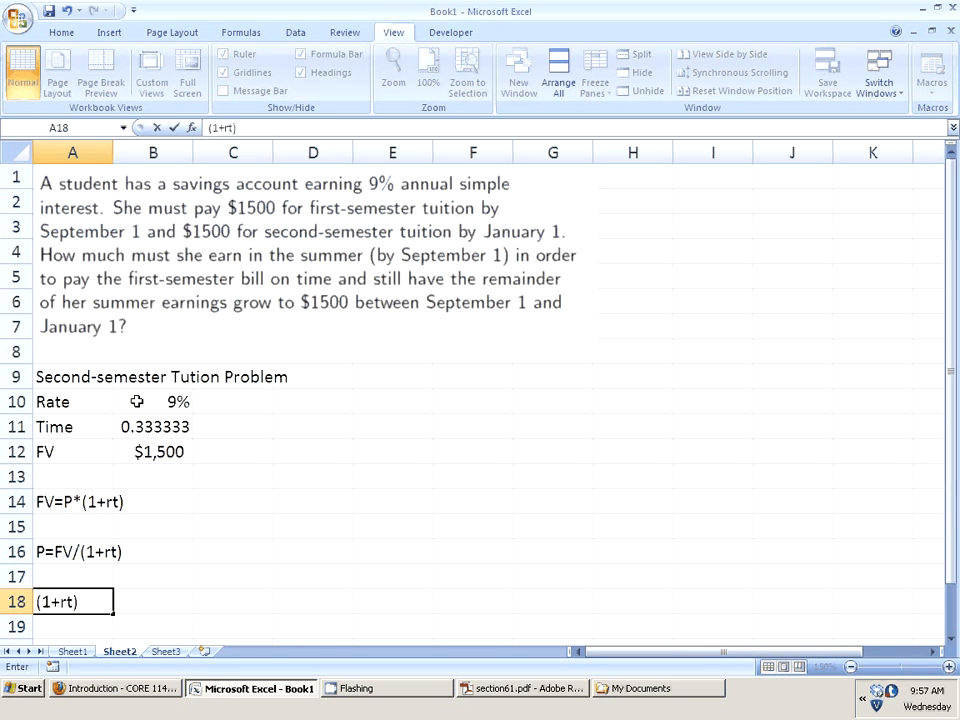
Step: Enter =1+B10*B11 in B18 beside the (1+rt) label, showing 1.03
click(152, 601)
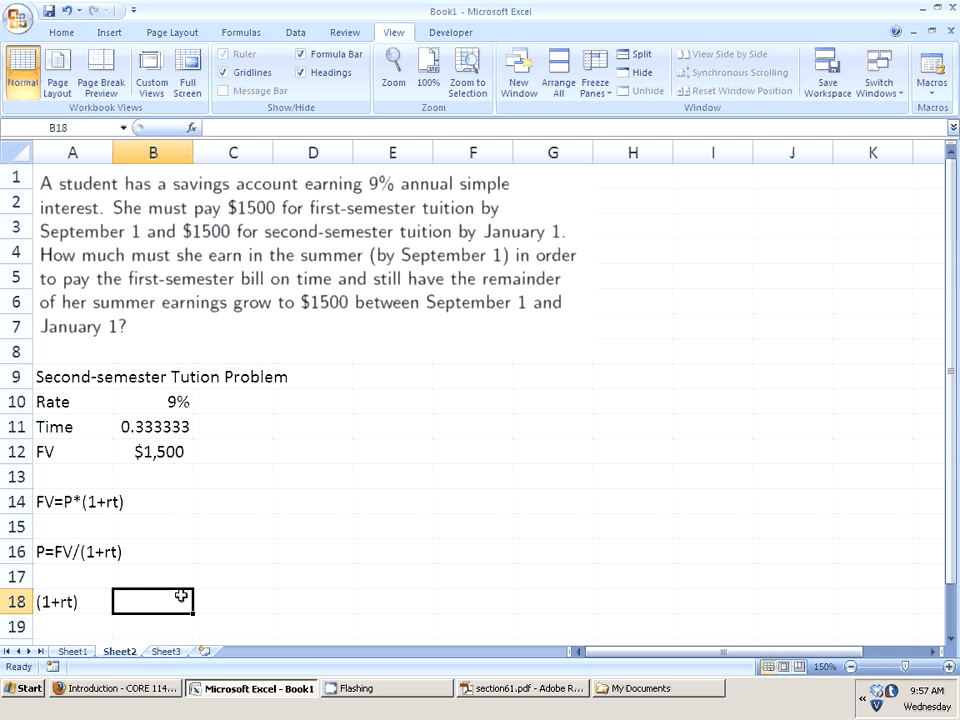
text(=)
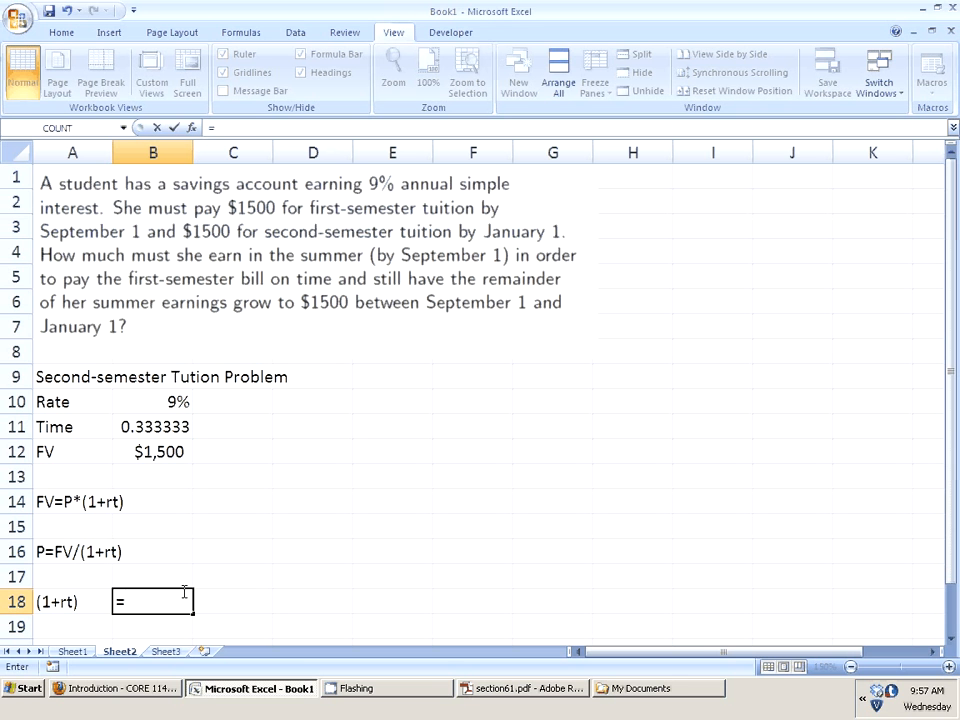
click(153, 401)
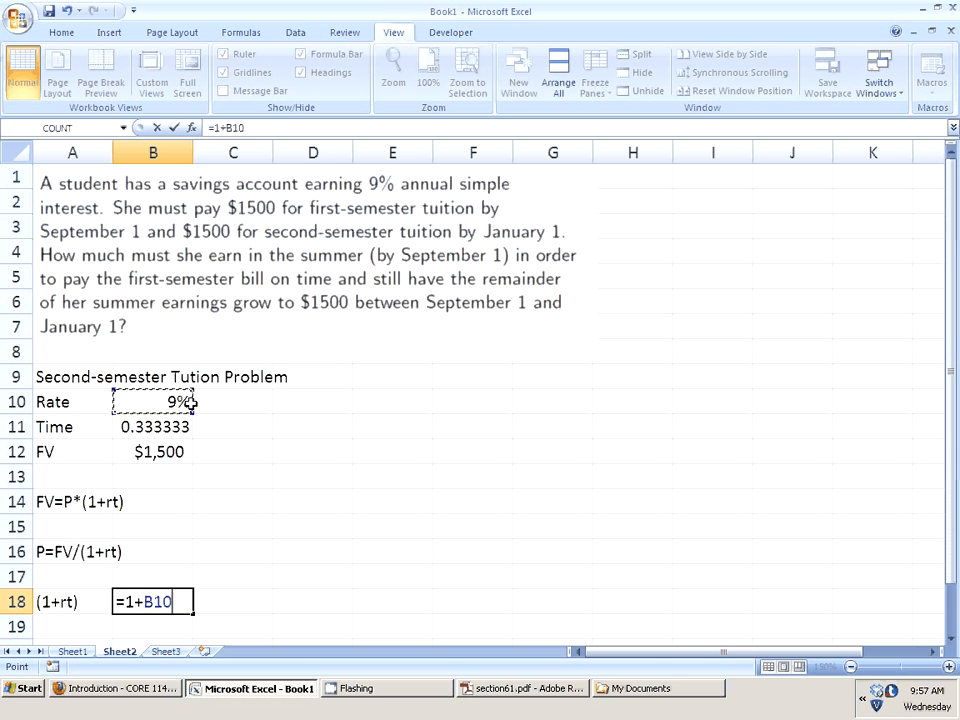
text(*)
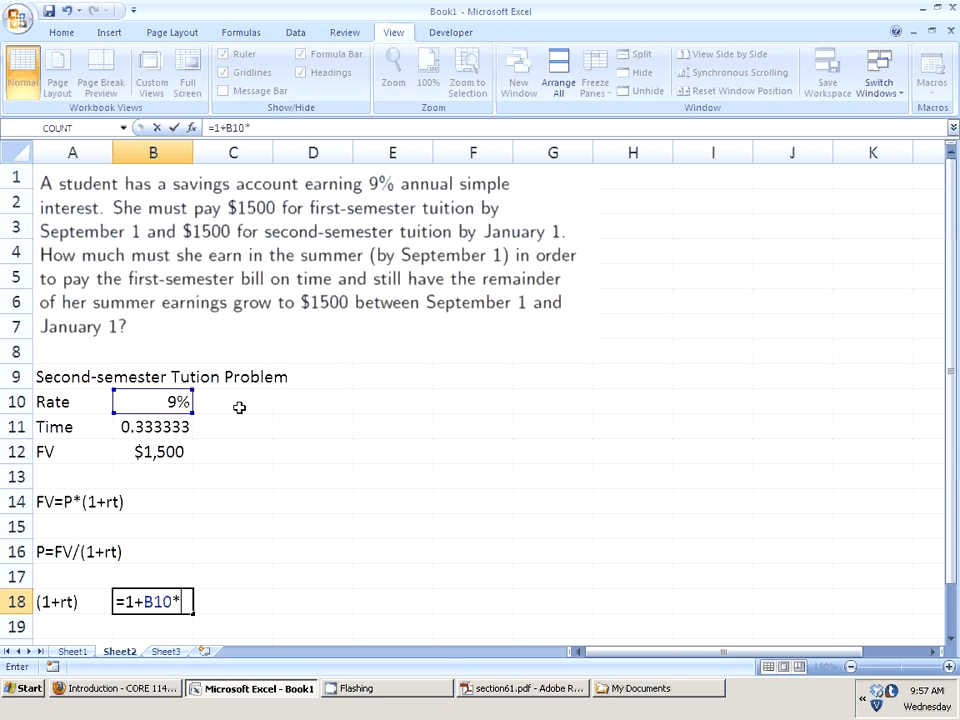
click(153, 427)
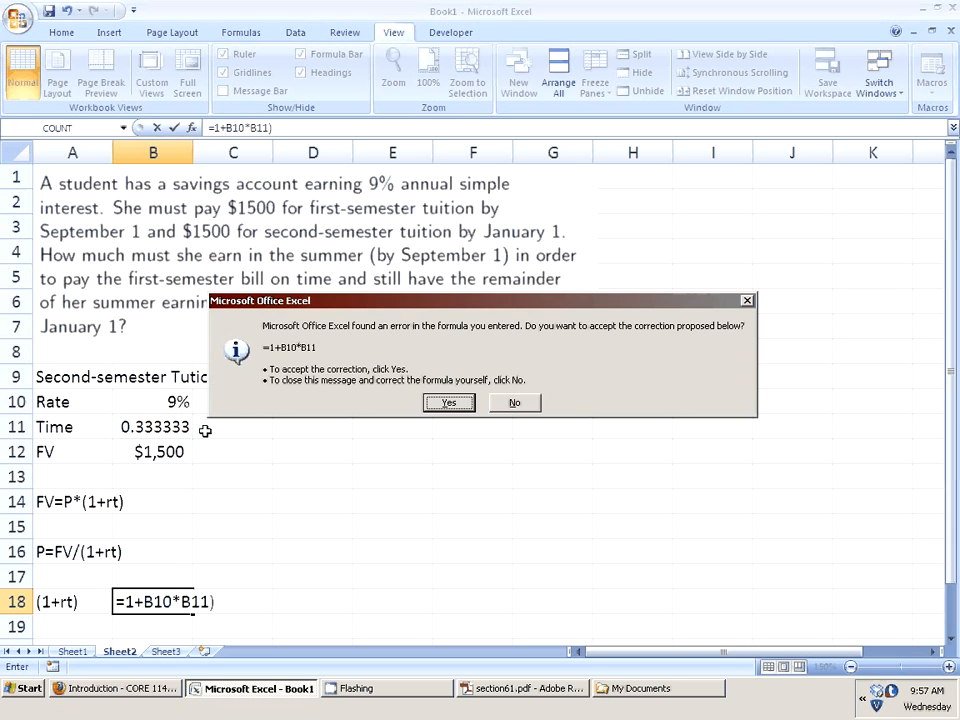
mouse_move(287, 442)
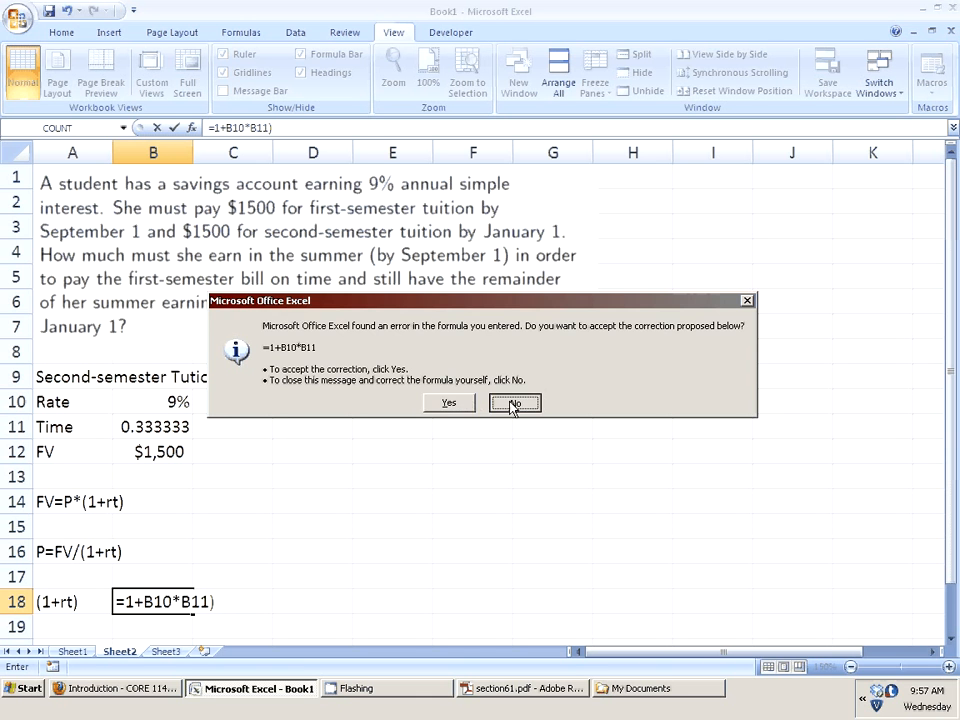
click(514, 402)
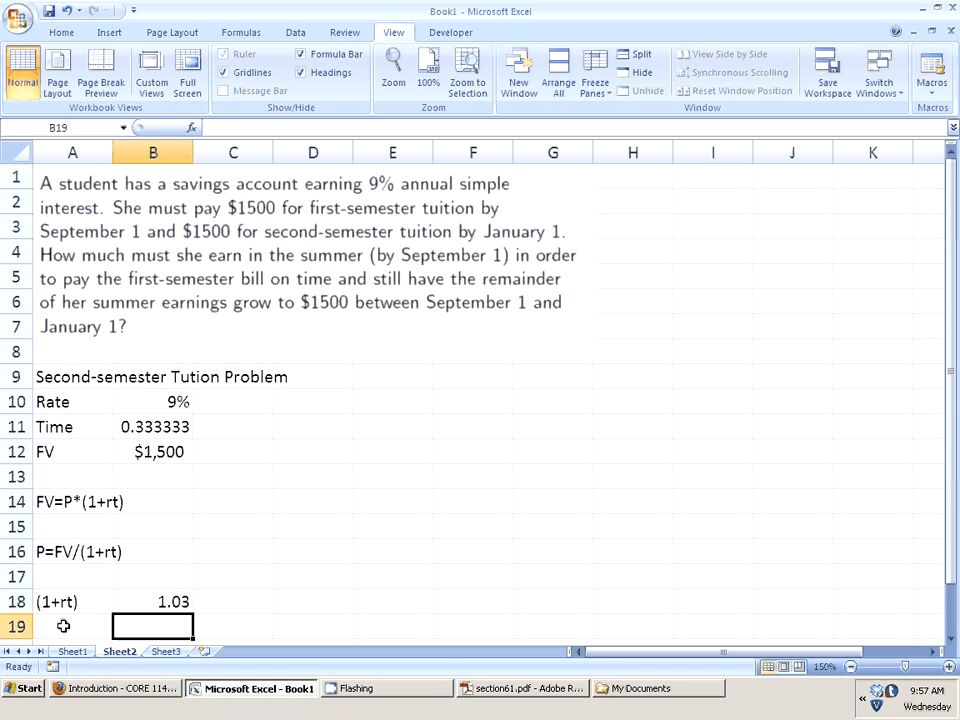
click(72, 625)
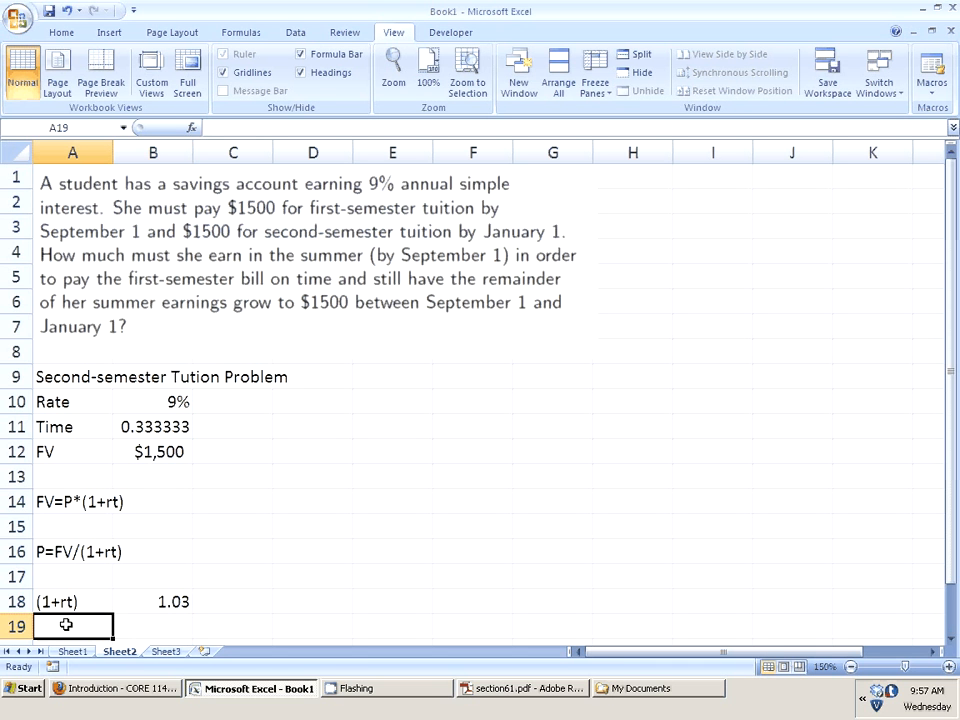
Step: Label A20 PV and enter =B12/B18 in B20, showing $1,456.31
scroll(down, 3)
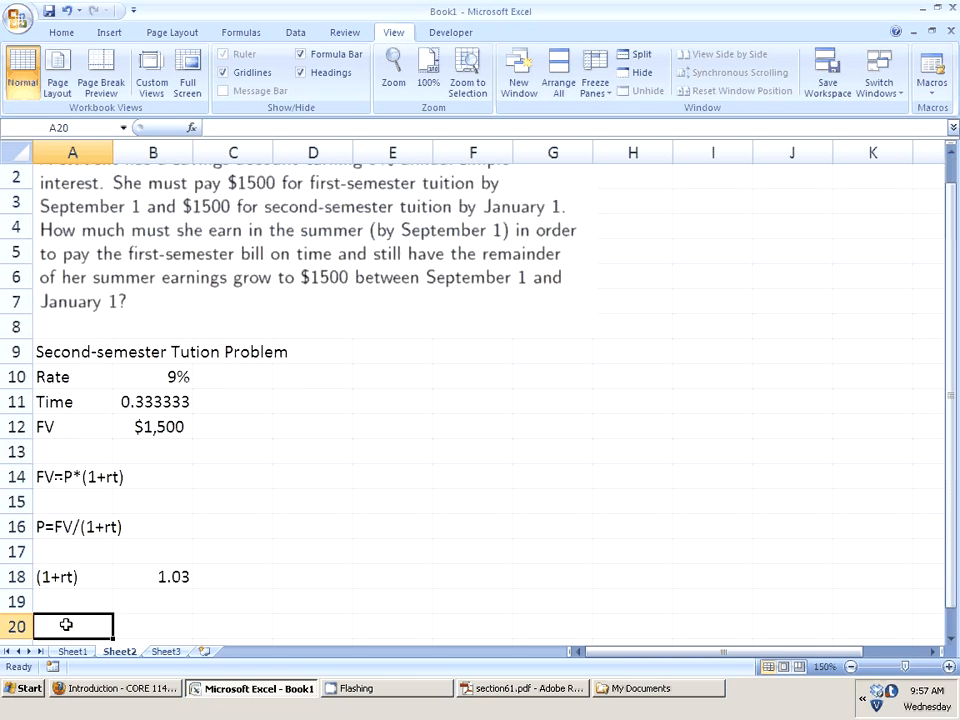
text(PV)
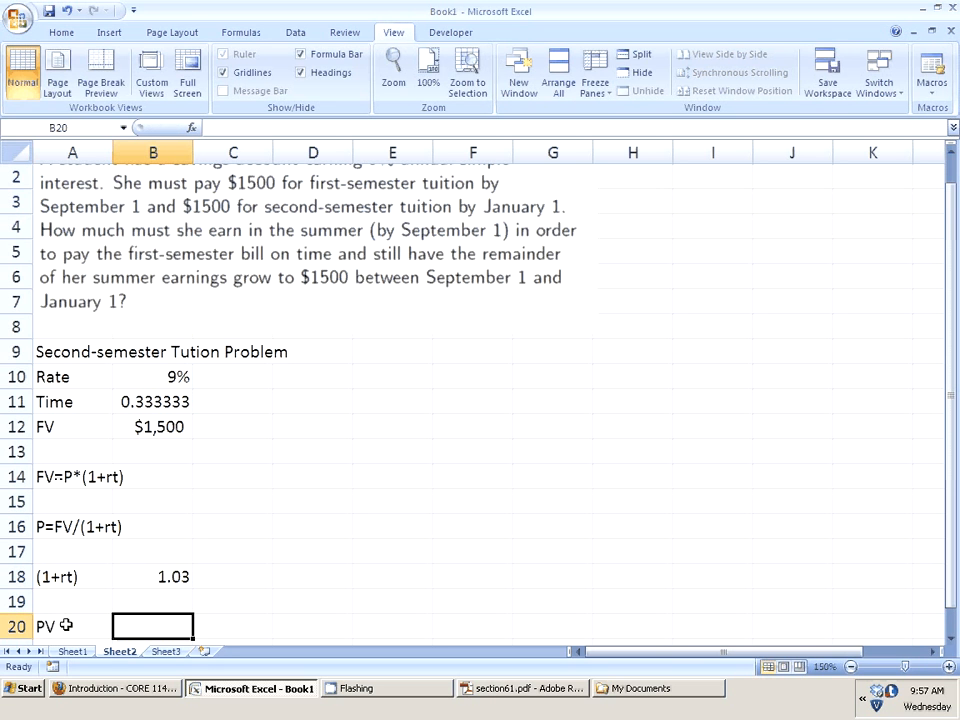
text(=)
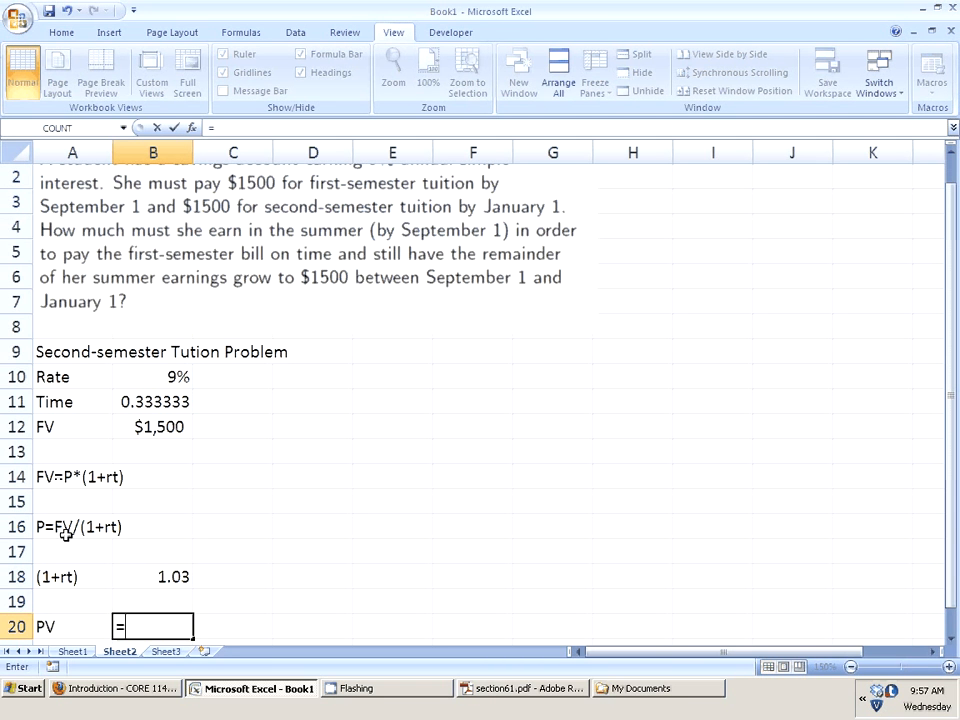
click(152, 427)
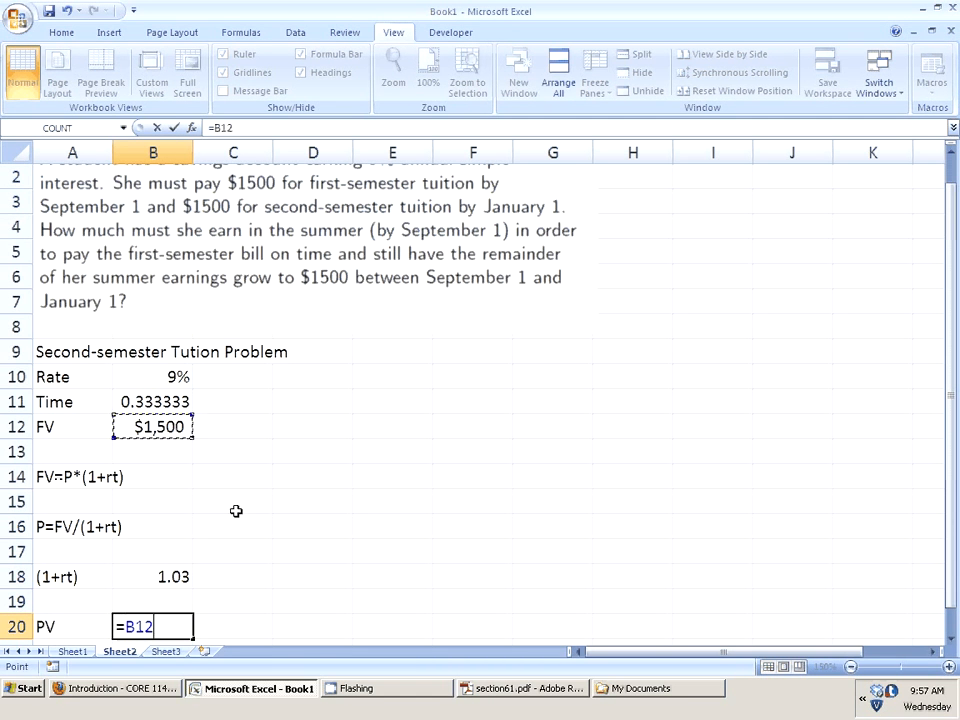
text(/)
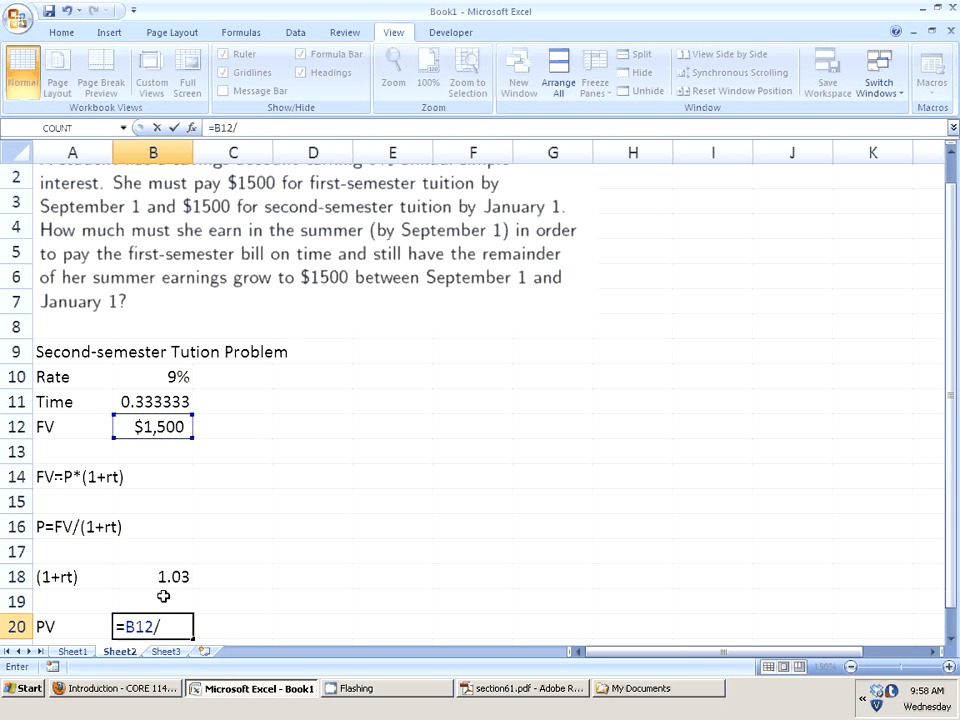
key(enter)
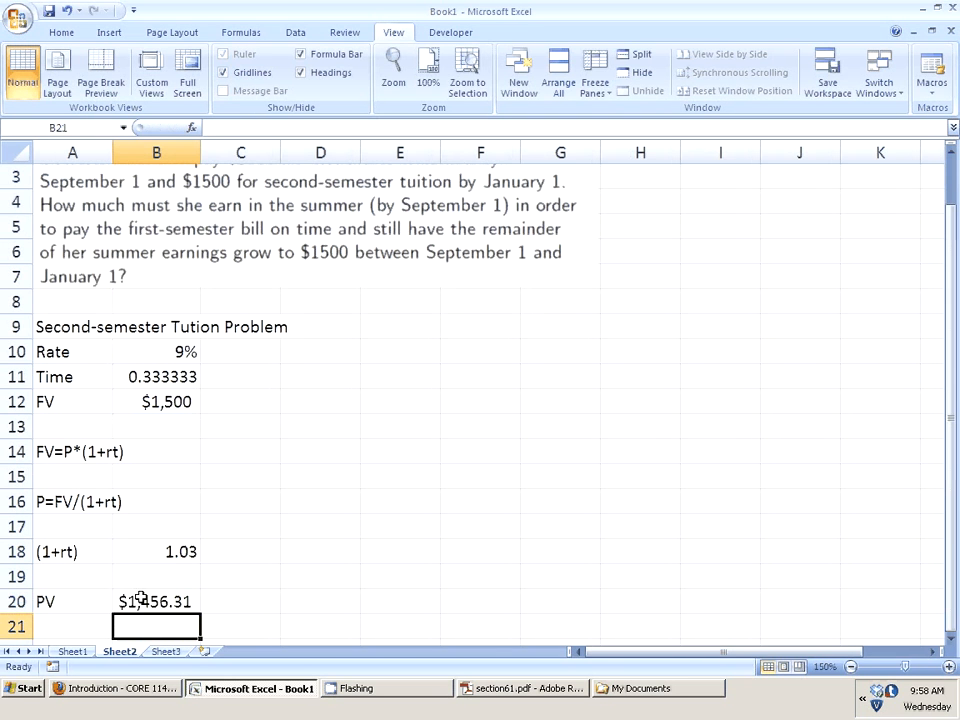
scroll(up, 3)
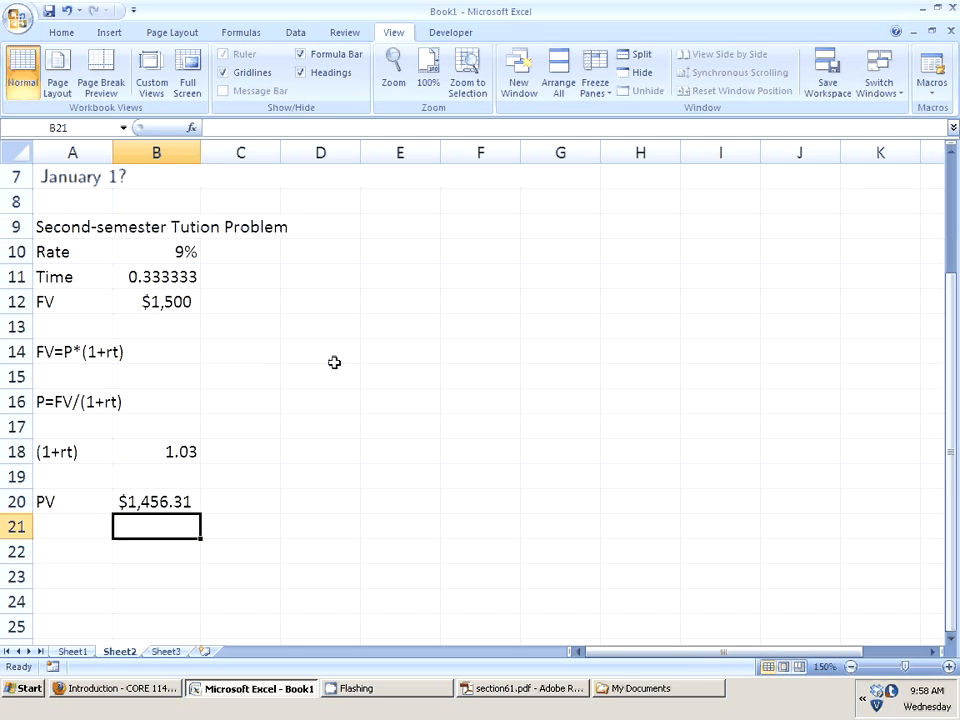
mouse_move(215, 361)
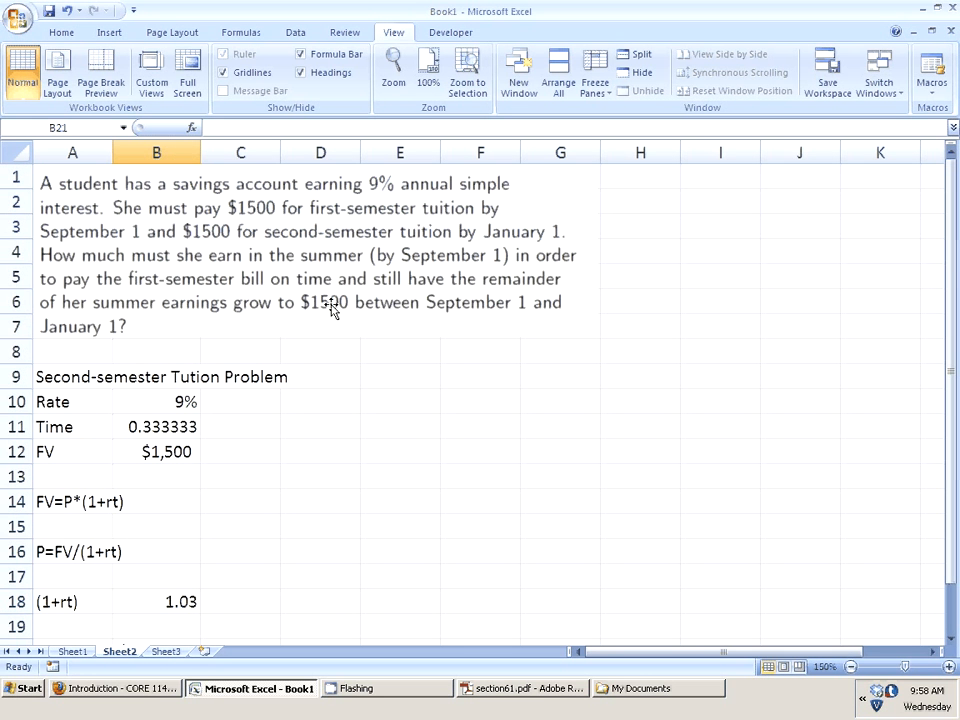
scroll(down, 3)
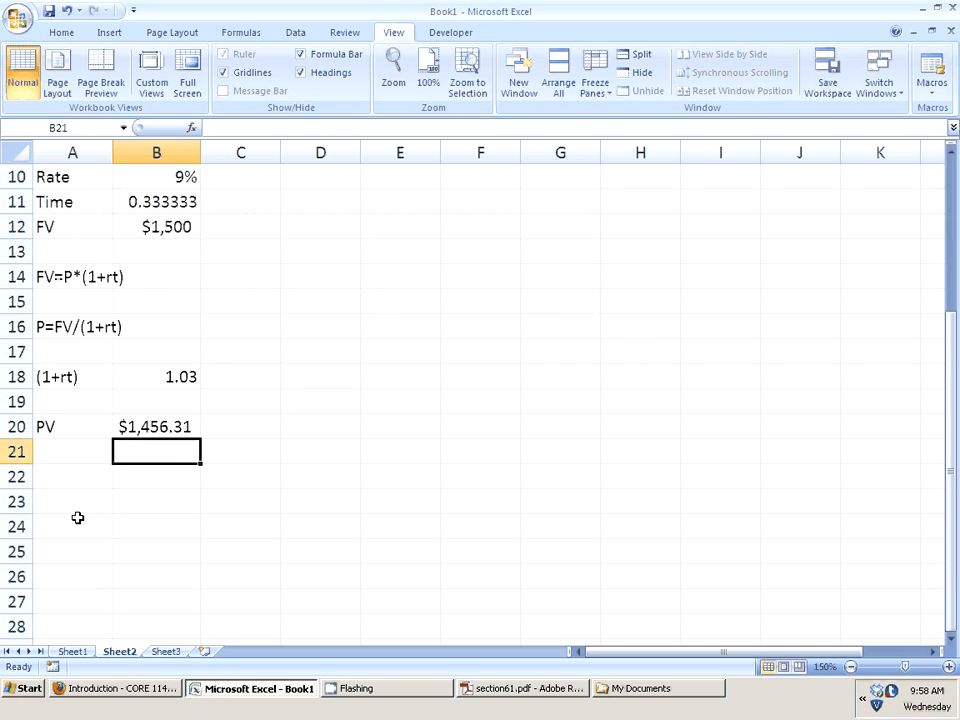
Step: Add a First-Semester Tution label with $1,500 in B24
text(Frist)
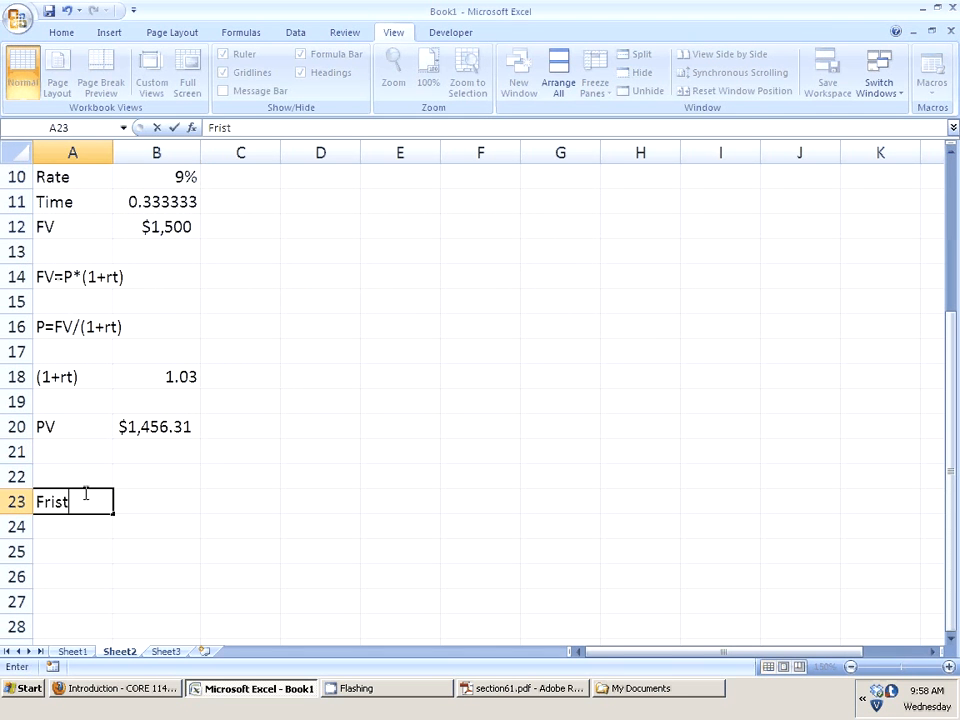
text(First-Semester Tution)
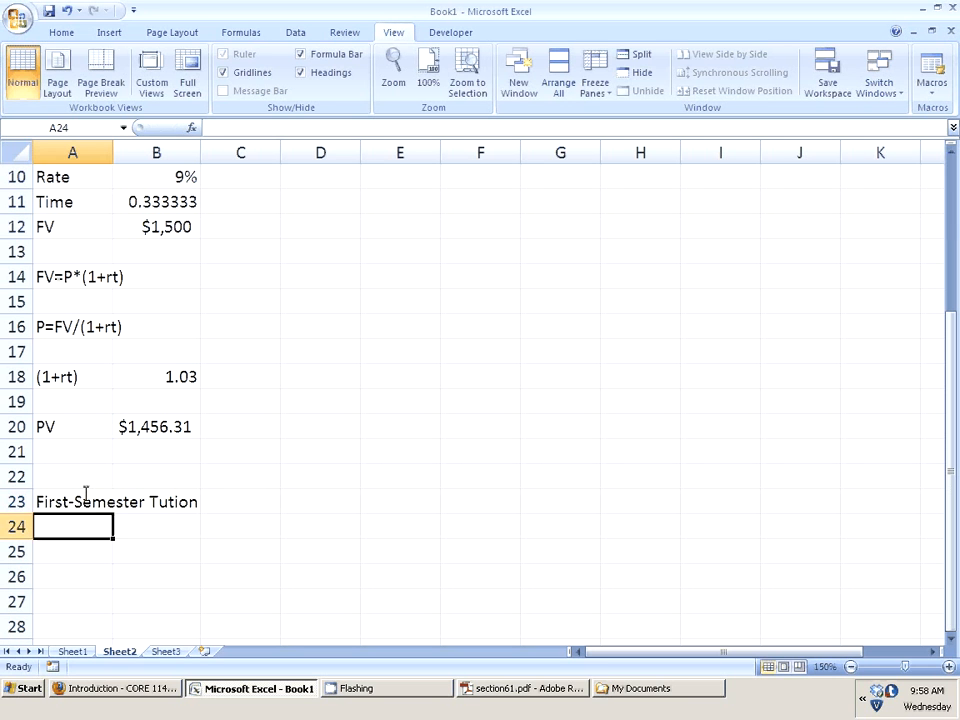
text($15)
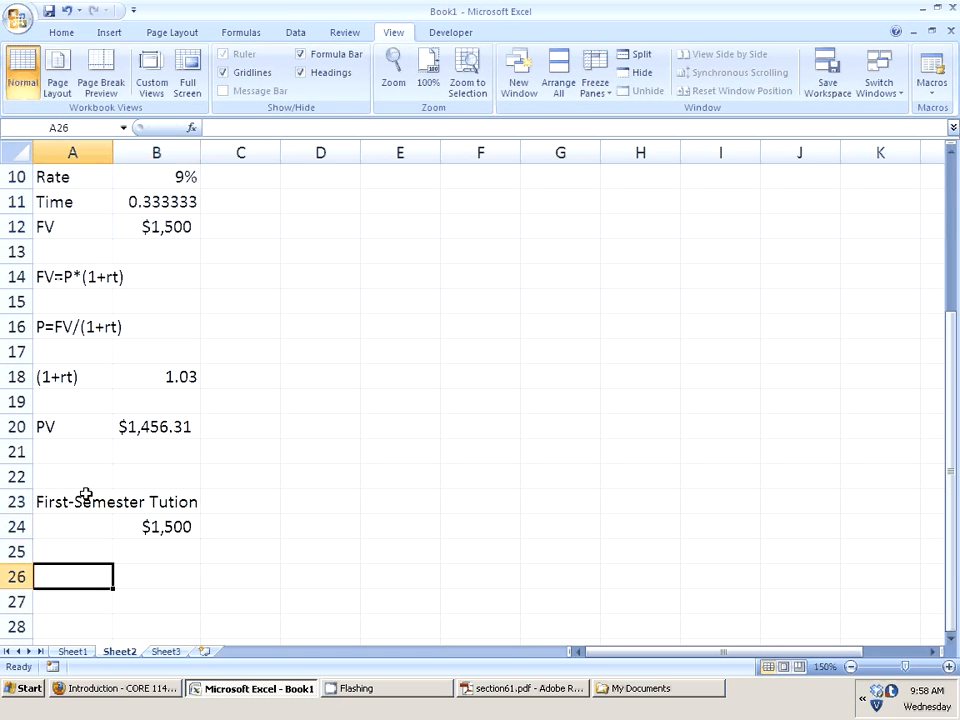
Step: Add a Total? row with =B24+B20, showing $2,956.31
text(Total?)
click(157, 577)
text(=B24+)
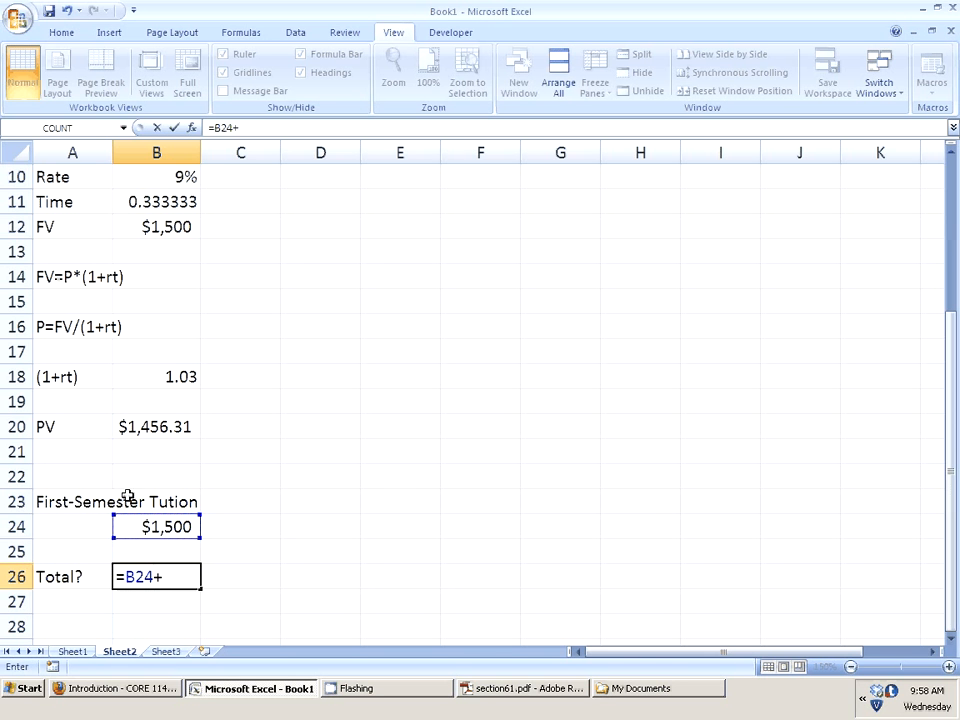
click(156, 427)
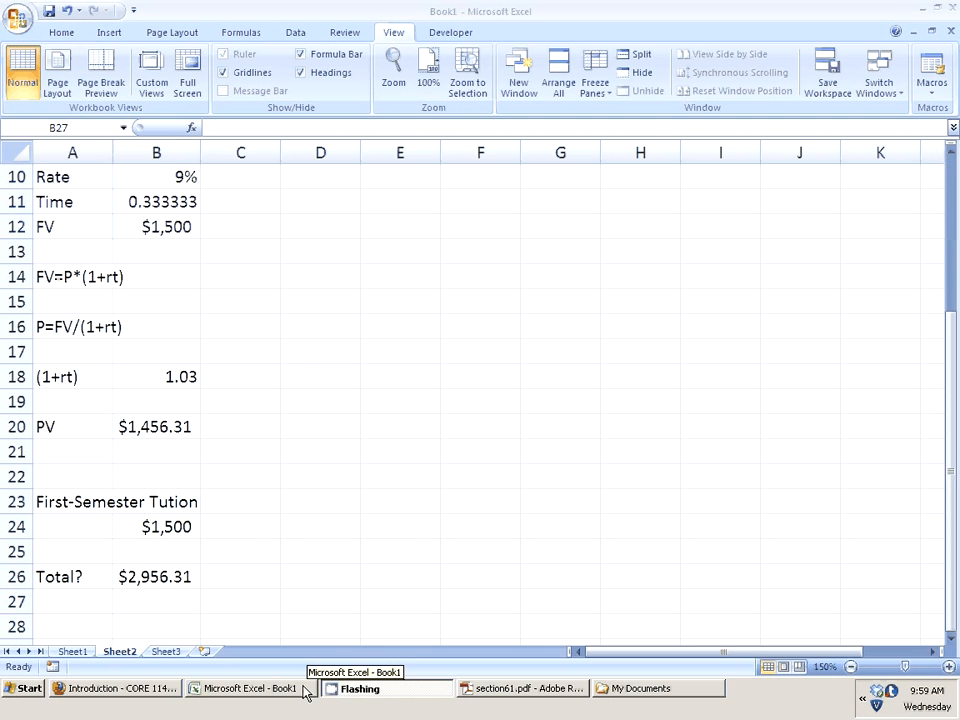
click(156, 601)
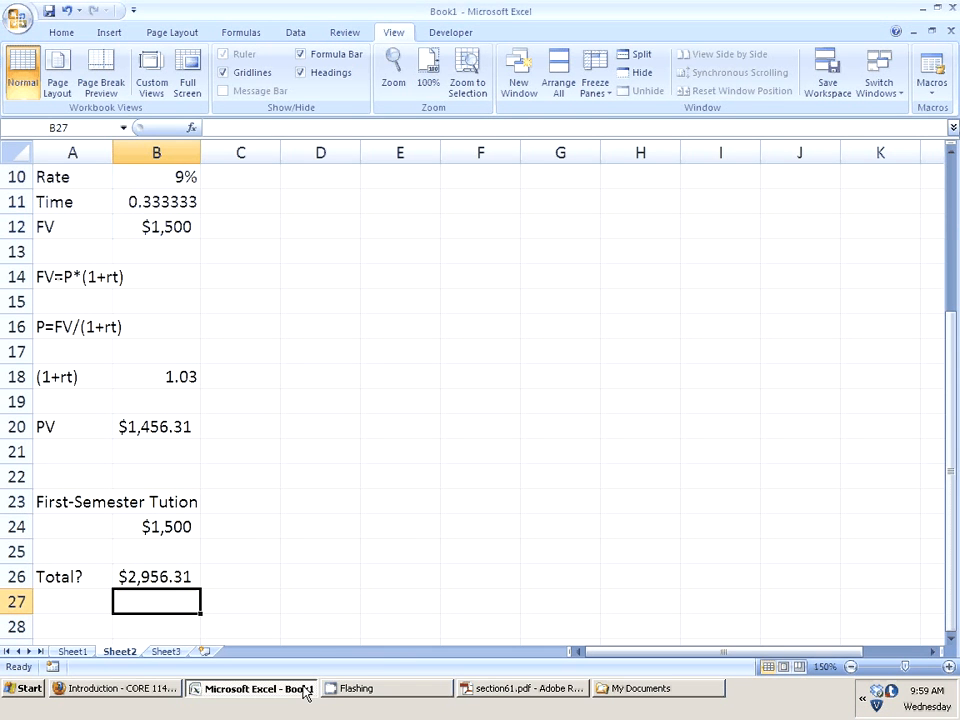